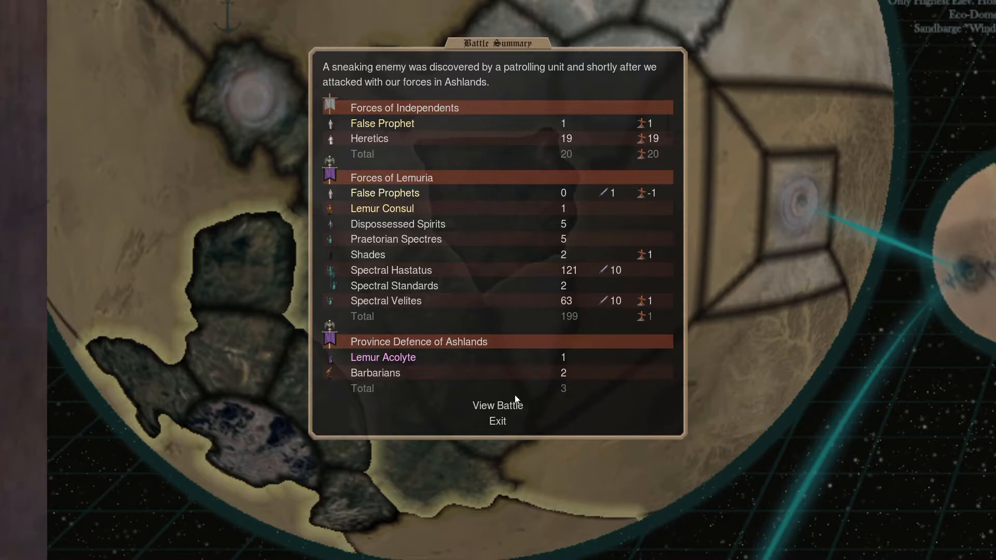
Load the Ashlands battle replay from its Battle Summary.
click(498, 421)
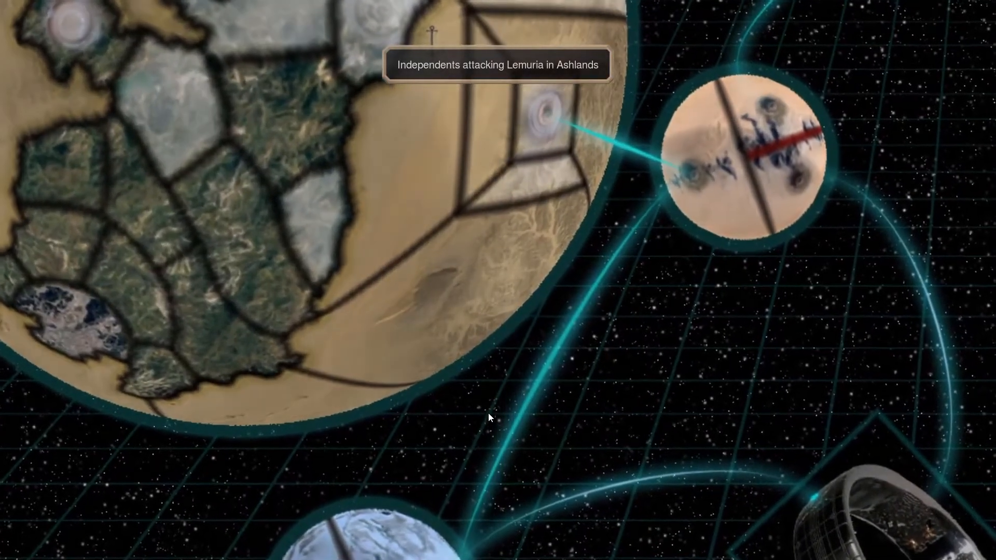
click(543, 111)
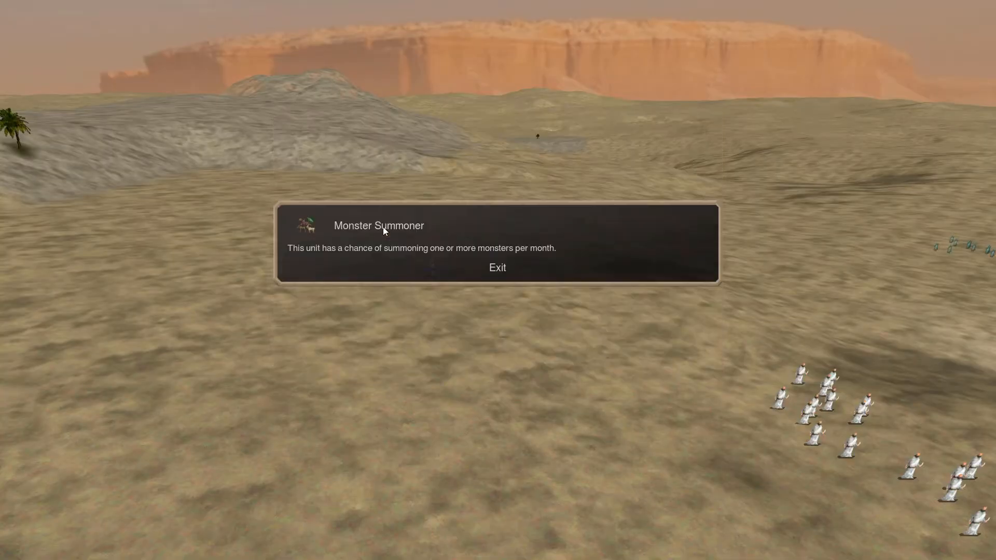
mouse_move(394, 235)
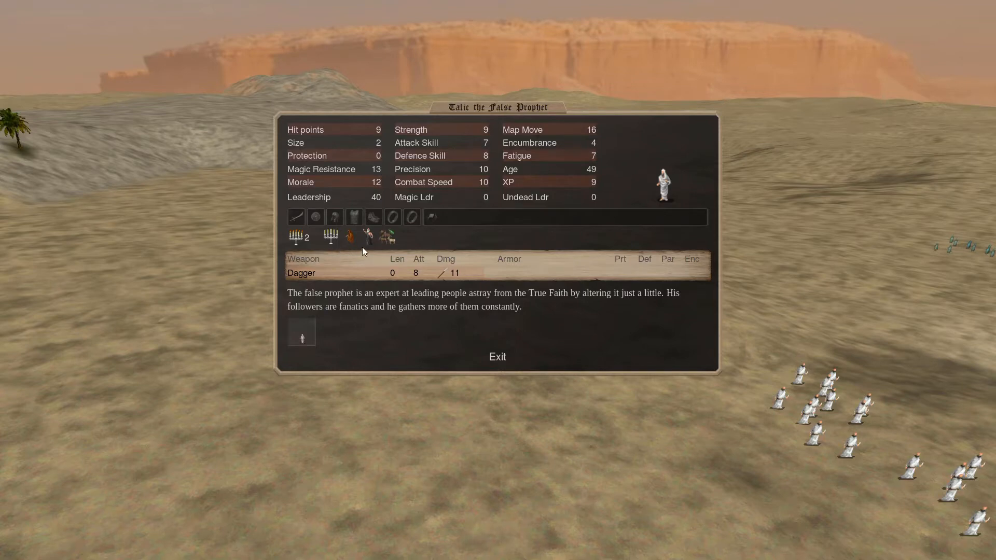
Read Talic the False Prophet's Stealthy (40) ability, then return to his stat sheet.
click(348, 236)
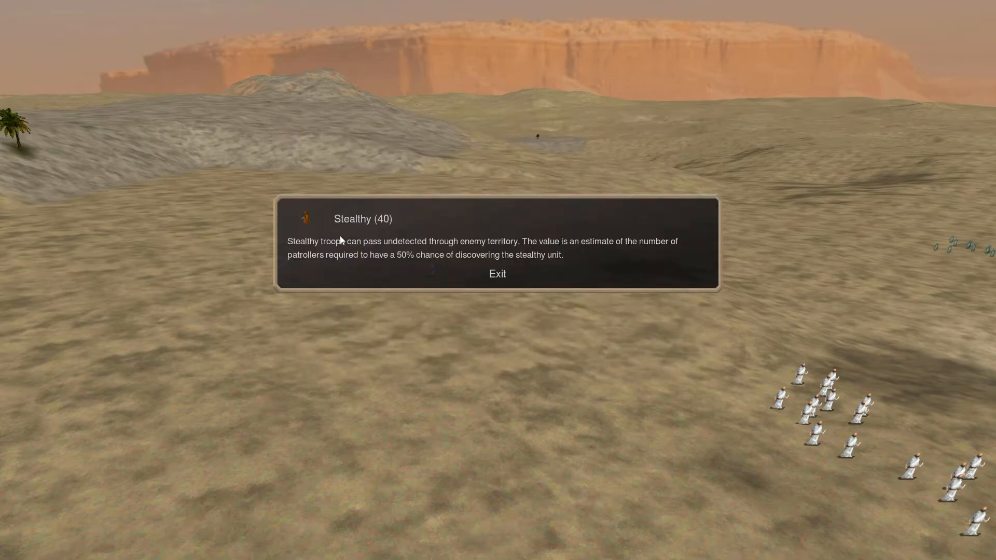
click(497, 274)
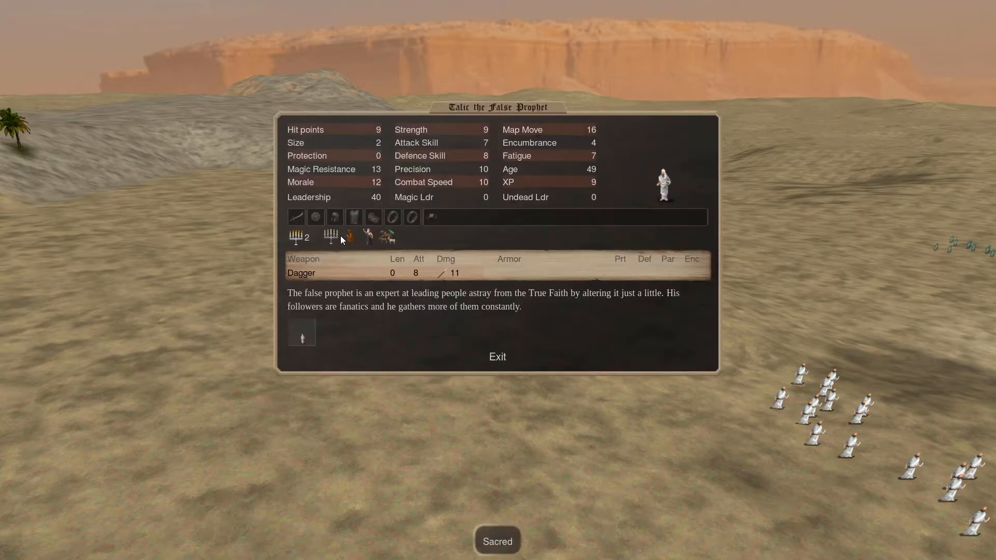
click(330, 237)
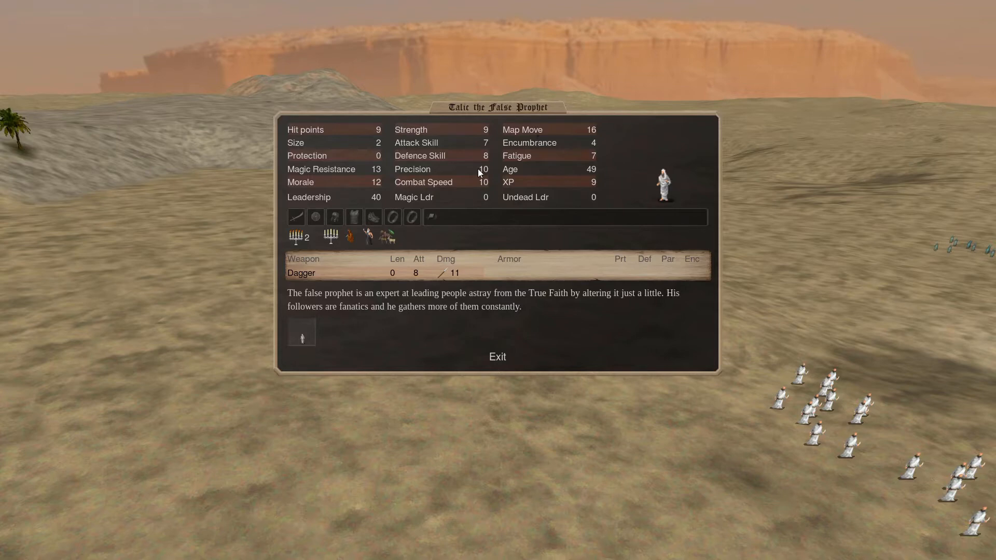
mouse_move(467, 121)
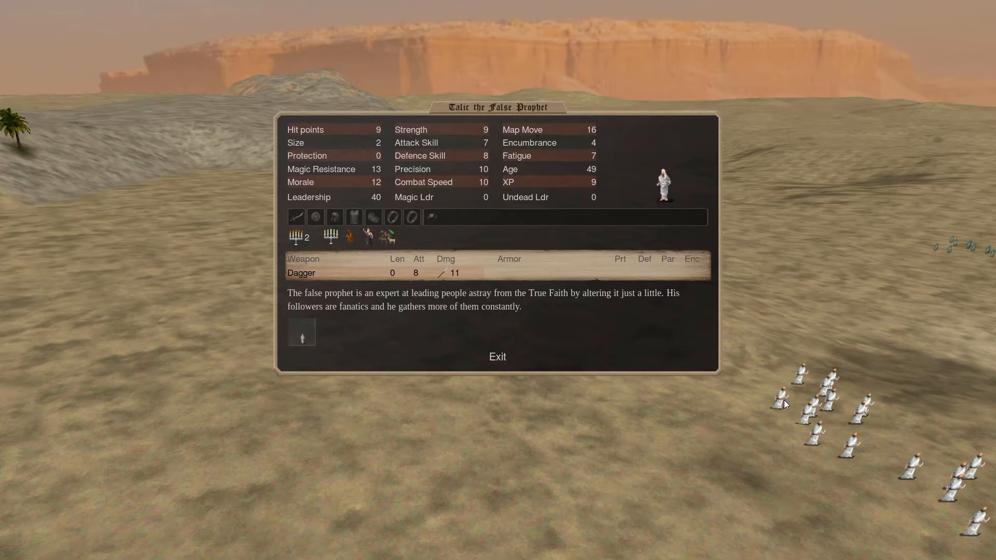
mouse_move(409, 237)
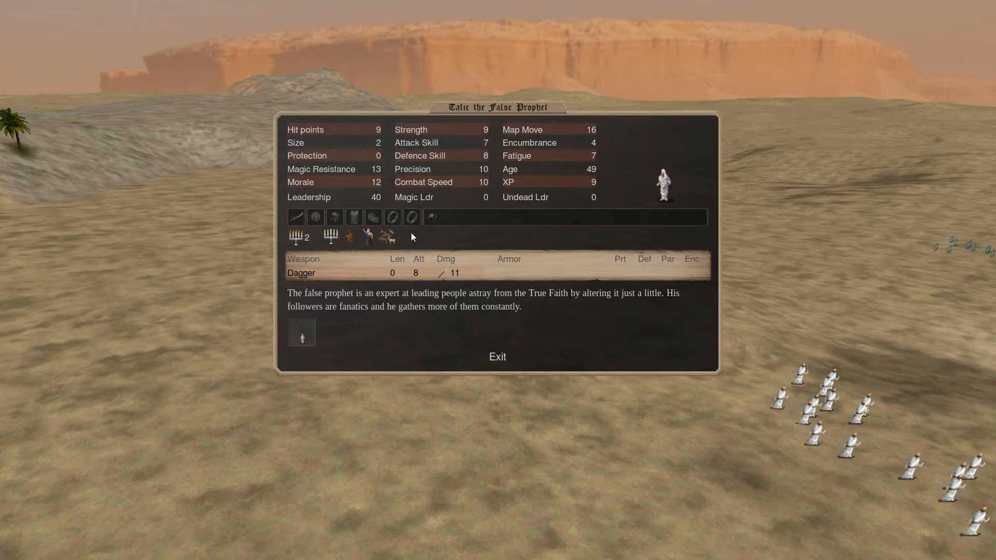
click(498, 356)
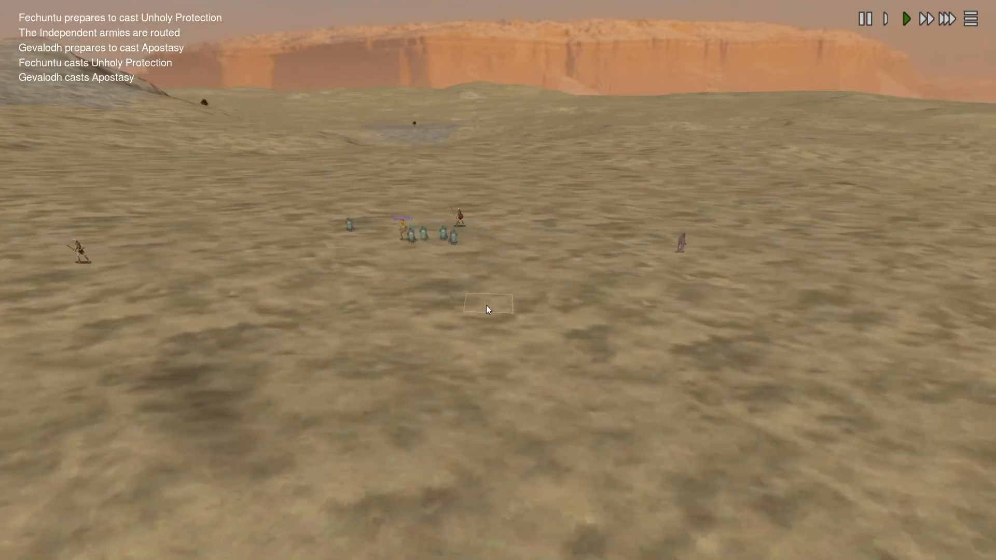
Exit and let the Ashlands replay run until the Independents are routed.
click(946, 18)
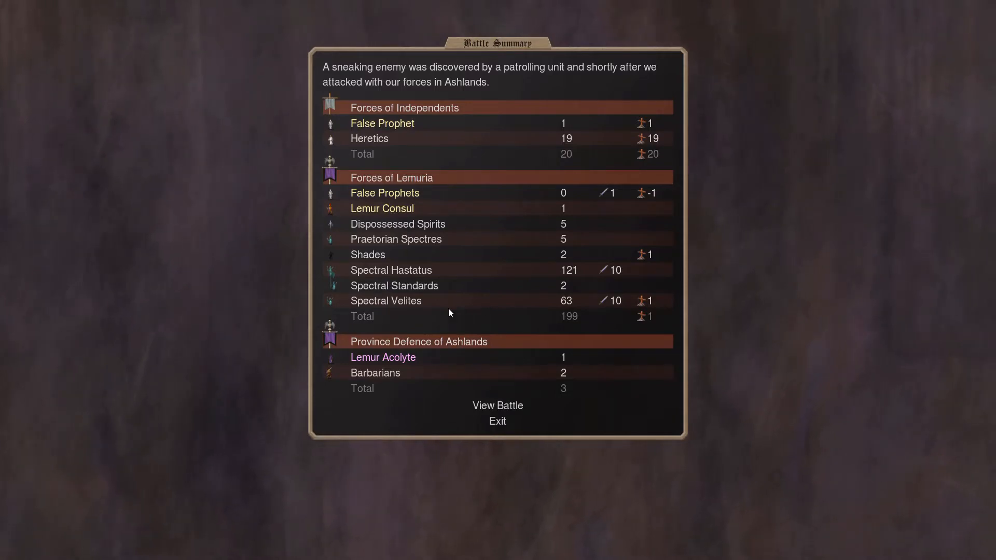
mouse_move(501, 404)
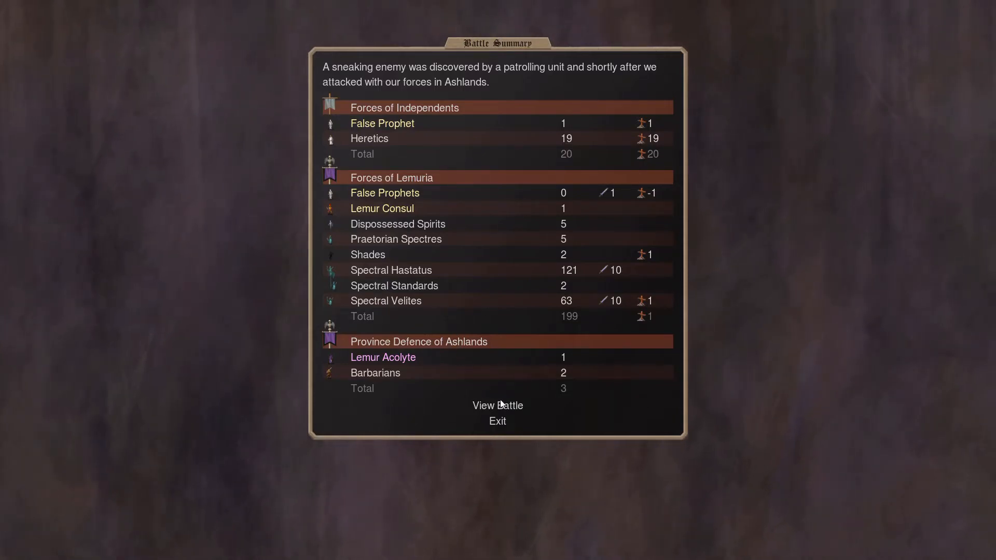
Close the Ashlands summary and Monster Summoner note, then select Ashlands on the map.
click(497, 421)
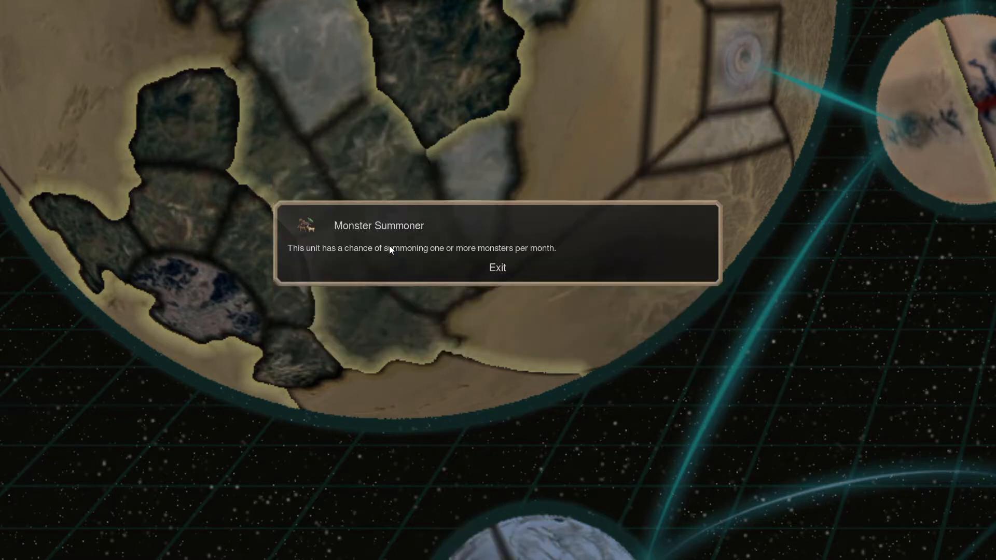
click(497, 266)
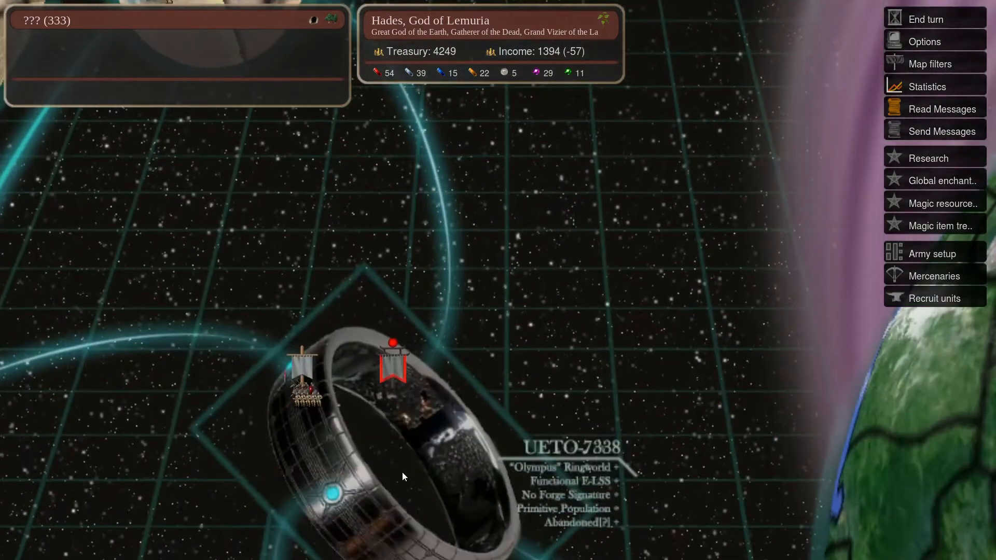
click(393, 362)
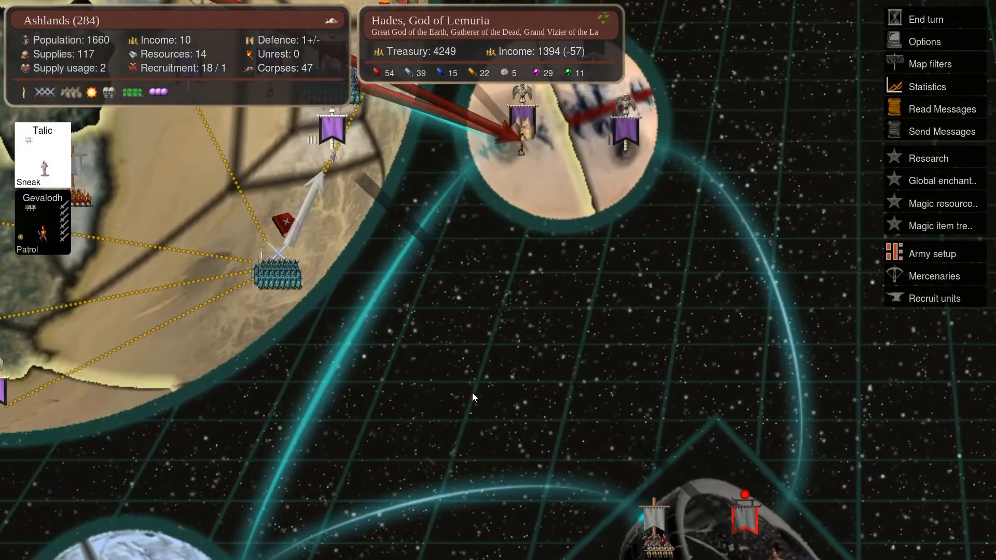
mouse_move(76, 214)
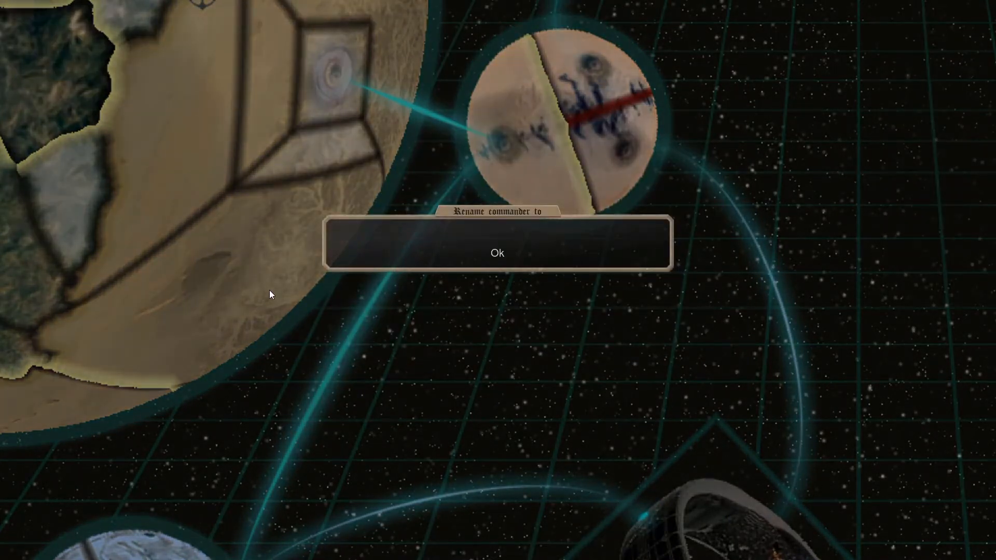
Enter 'Solidus Snakeus Prophet Form' as the commander's new name and confirm.
text(Solidus)
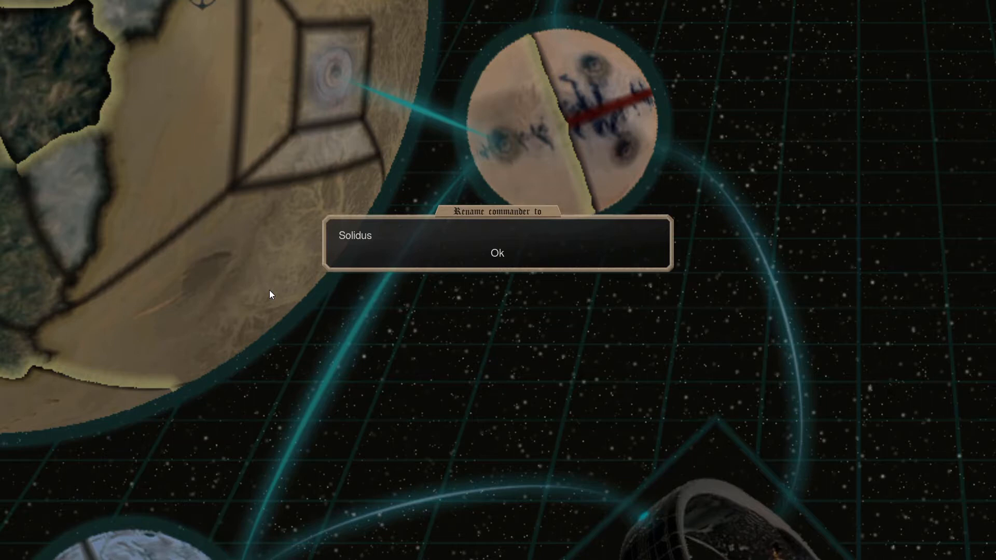
text(Snak)
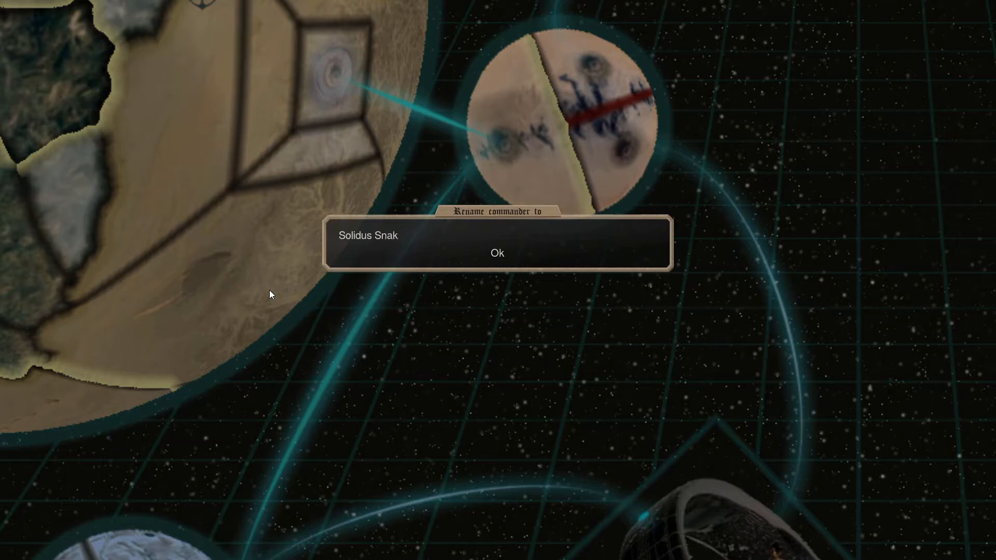
text(eus)
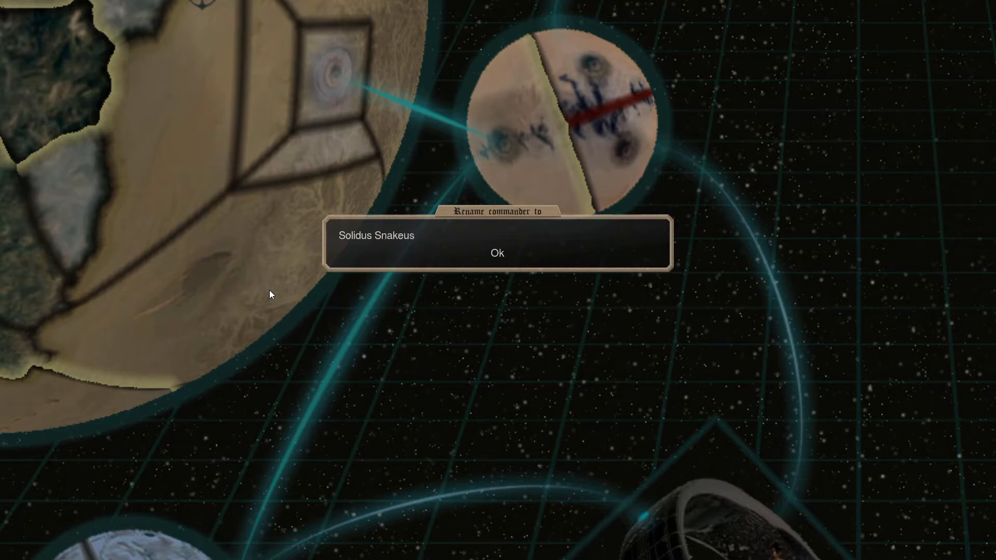
text(P)
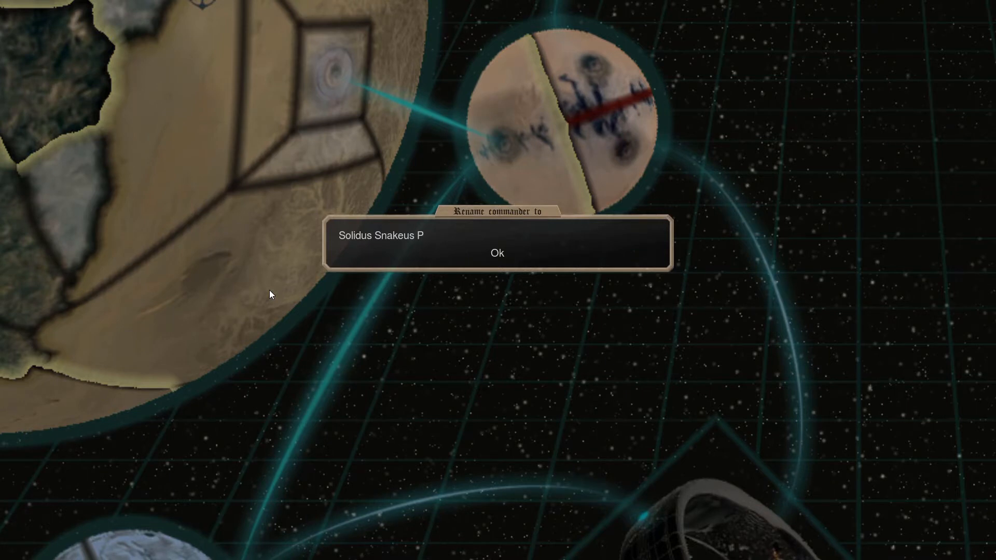
text(rophet Form)
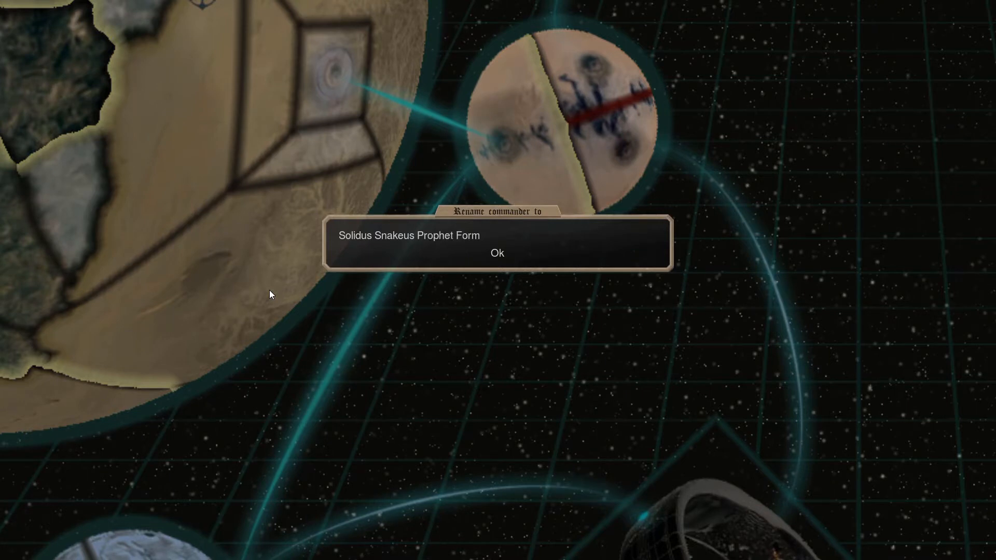
click(496, 252)
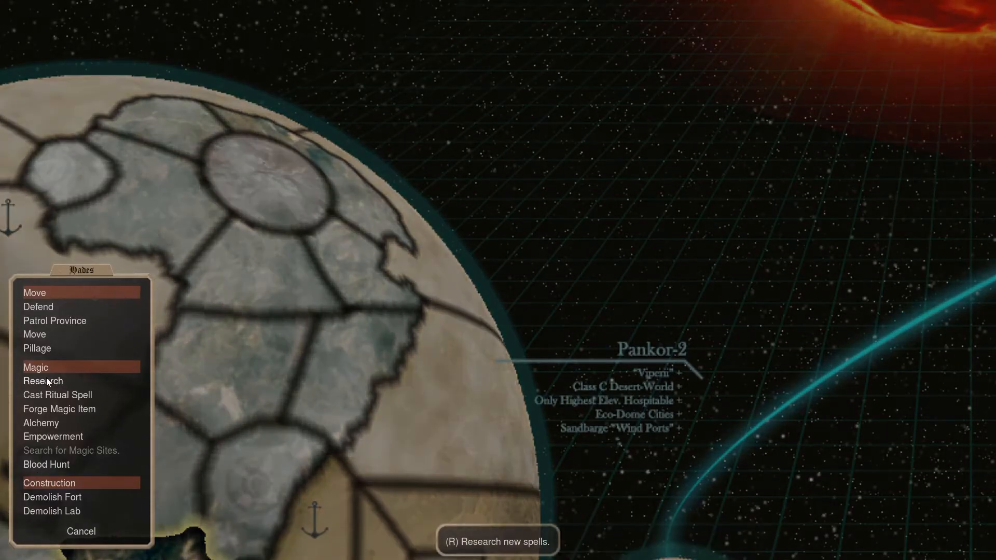
Inspect the Skull Talisman, renamed prophet and Dispossessed Spirit sheets, returning to Lemuria.
click(59, 409)
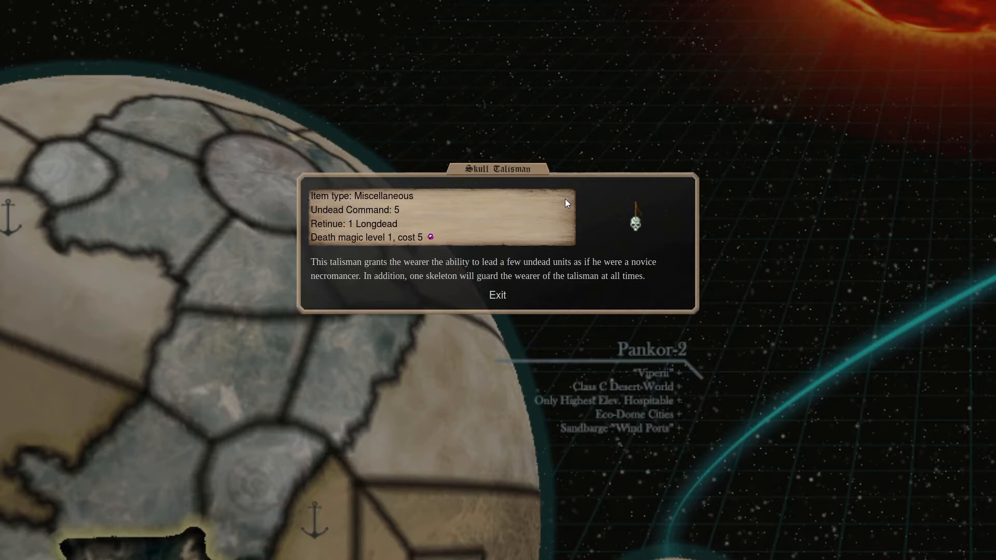
click(497, 295)
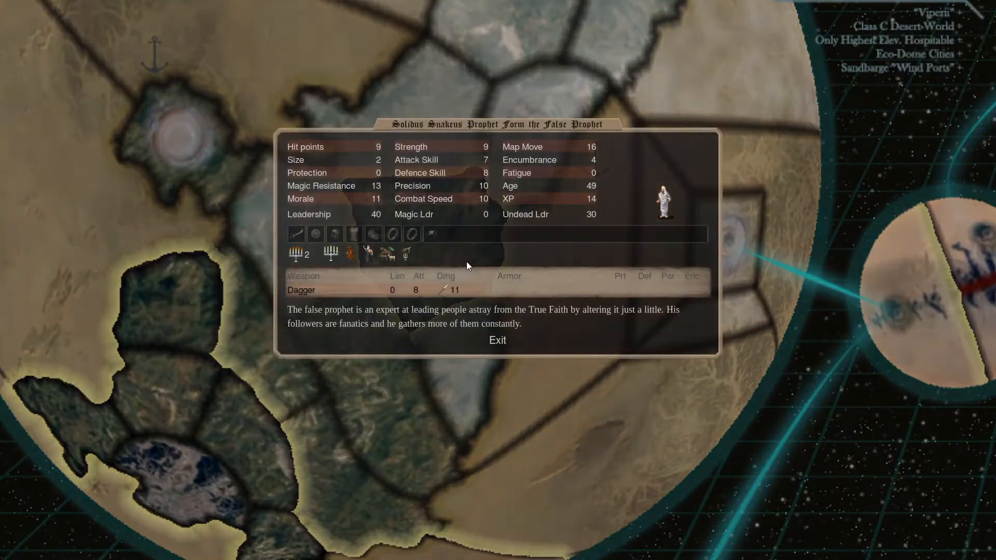
click(497, 340)
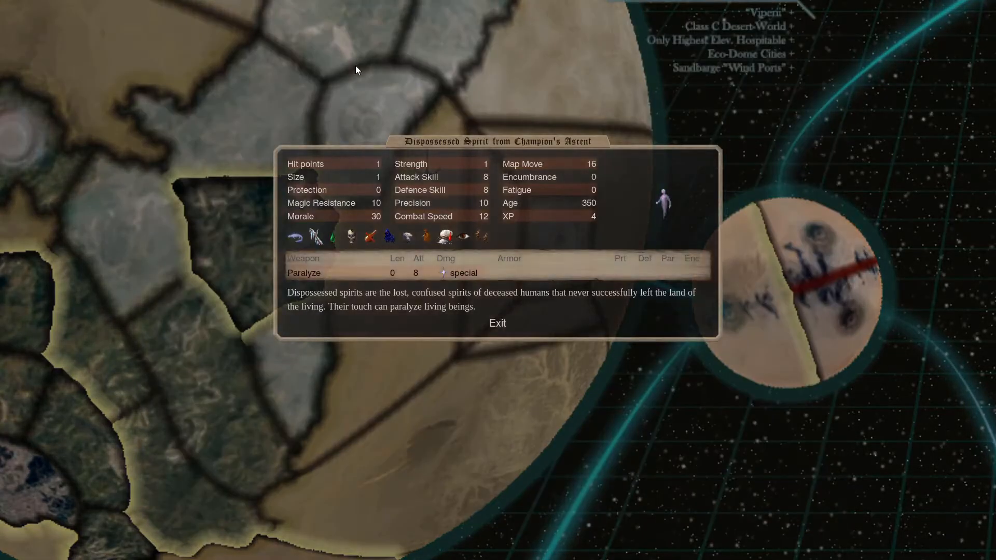
click(497, 323)
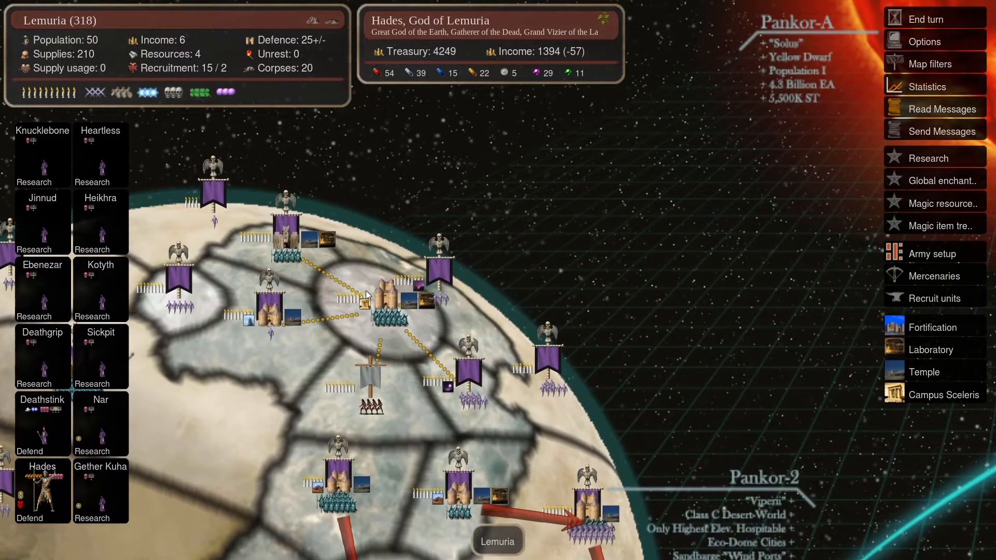
mouse_move(908, 218)
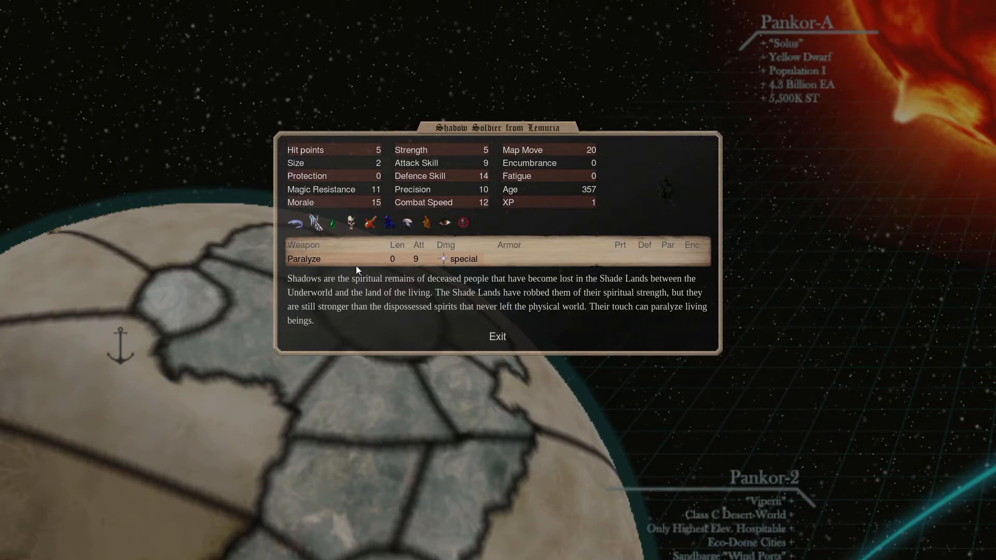
Close the Shadow Soldier sheet, check Champion's Ascent's Call Spirits options, then view a Shade.
click(497, 336)
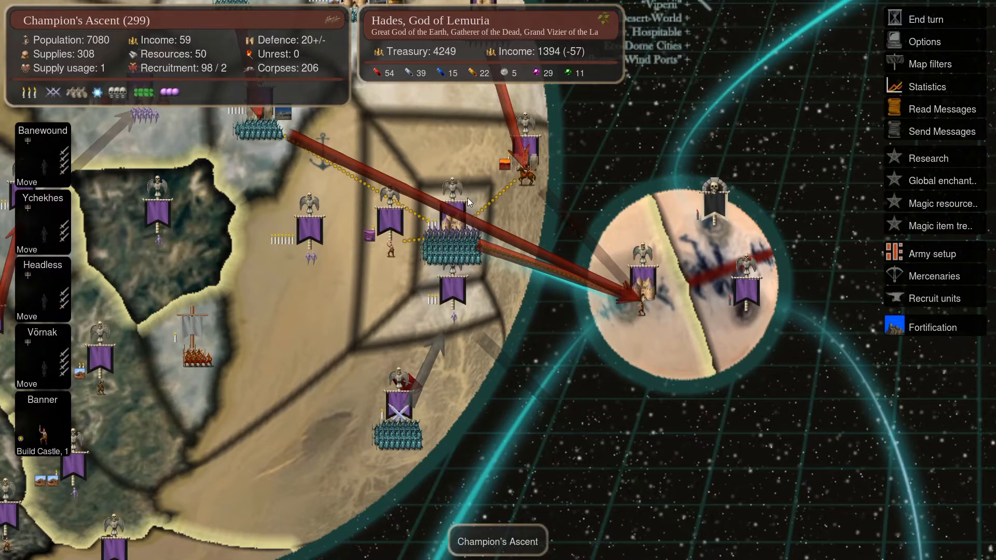
click(635, 295)
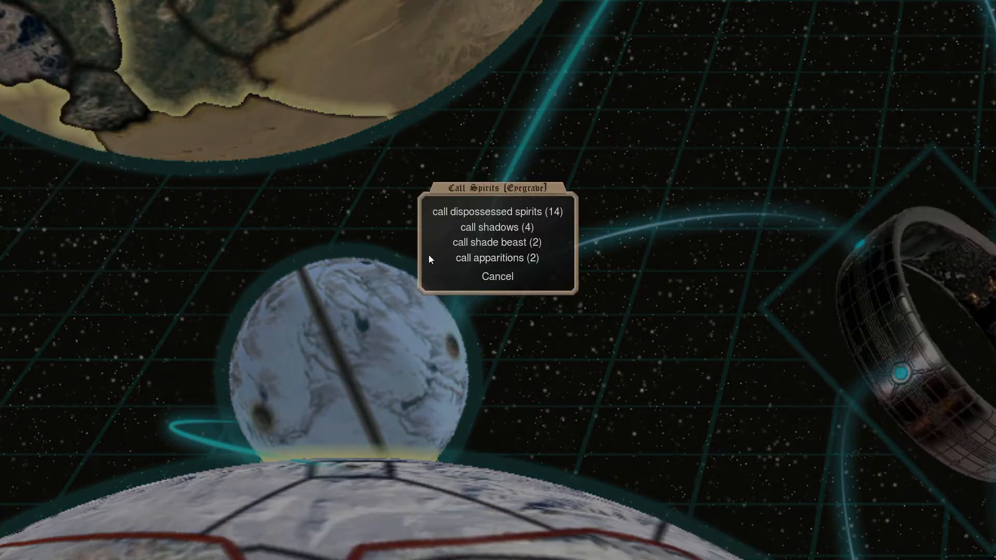
click(497, 276)
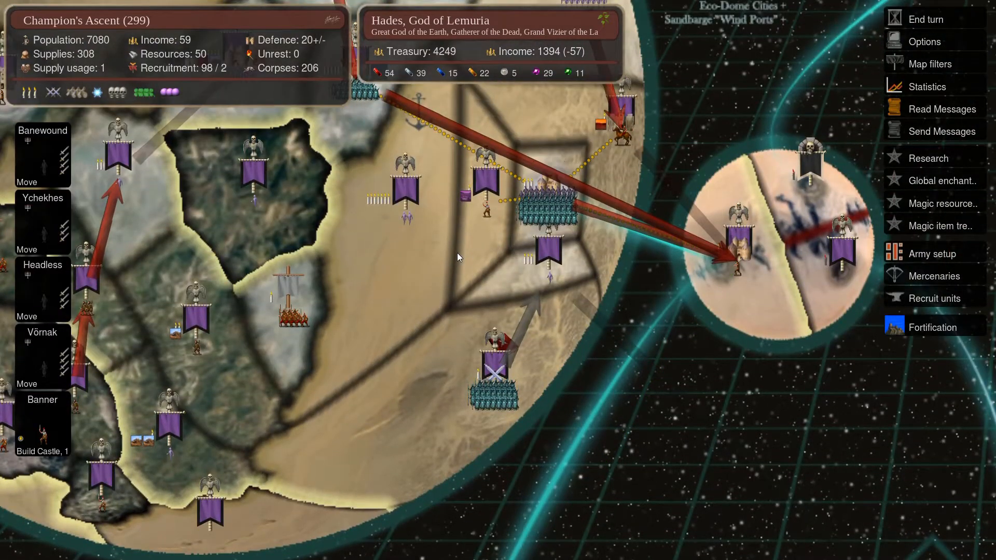
click(933, 254)
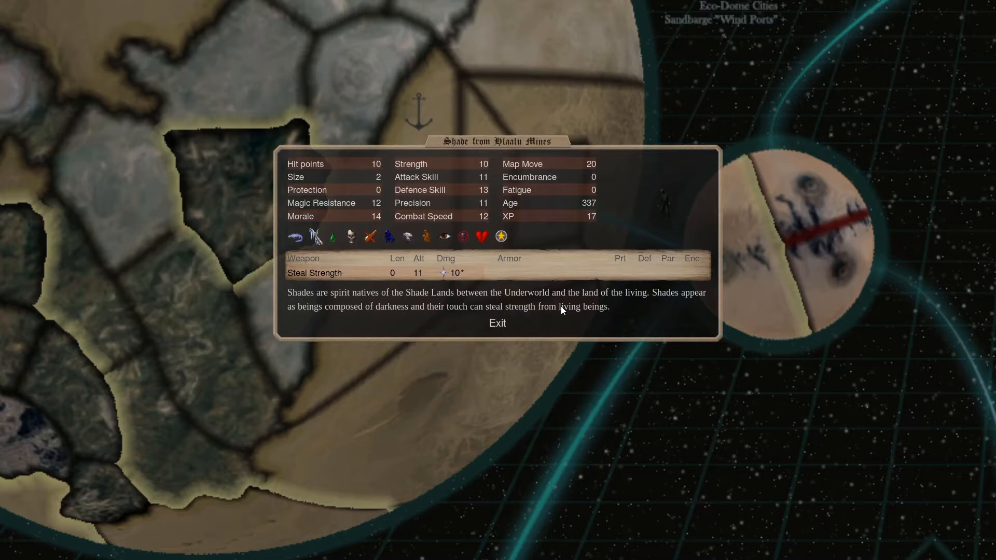
mouse_move(493, 256)
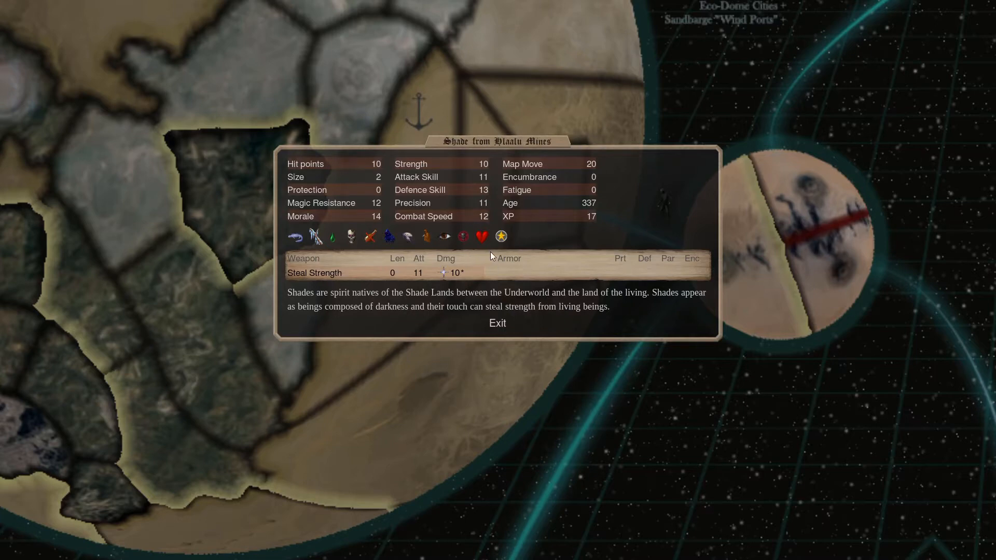
View the Heretic's stats in Ashlands' army setup, then close them.
click(497, 322)
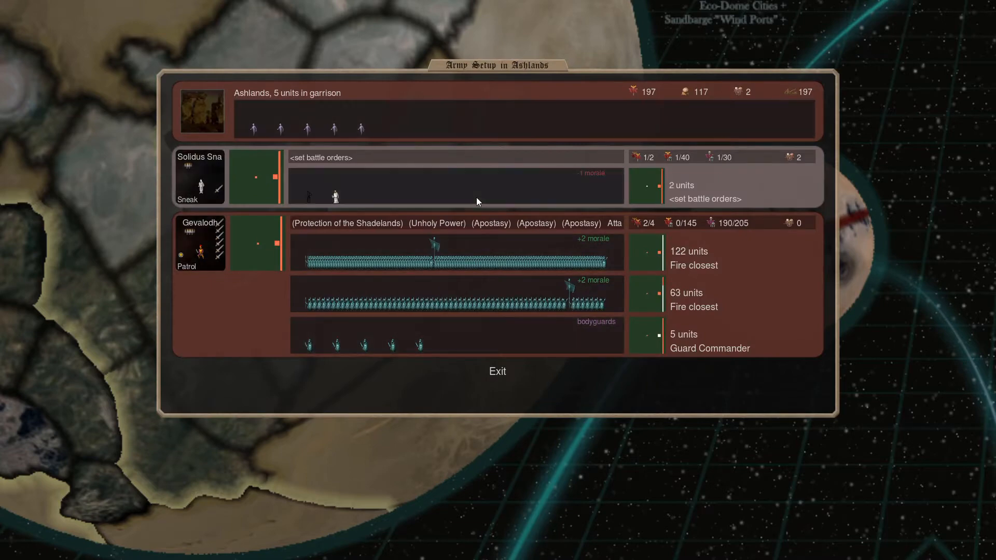
mouse_move(461, 172)
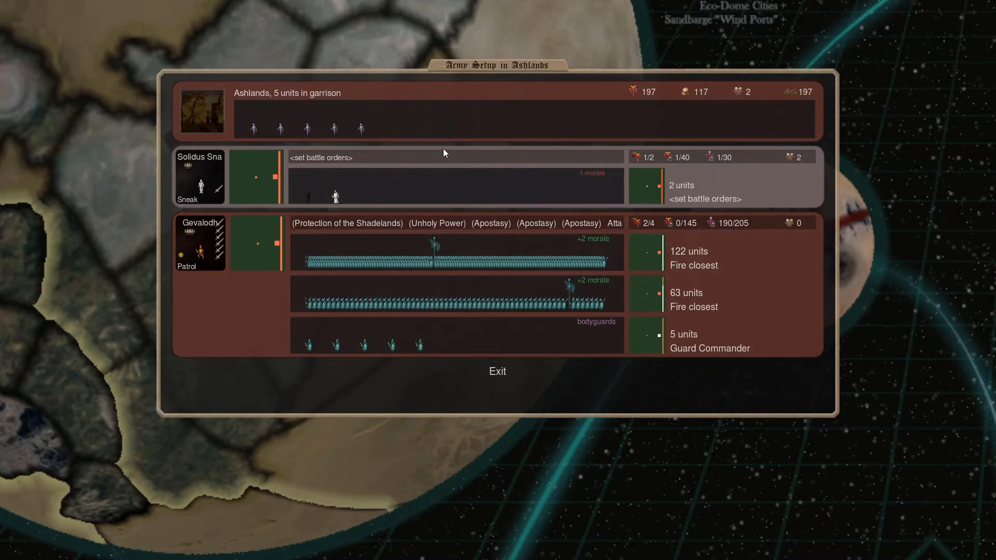
mouse_move(330, 200)
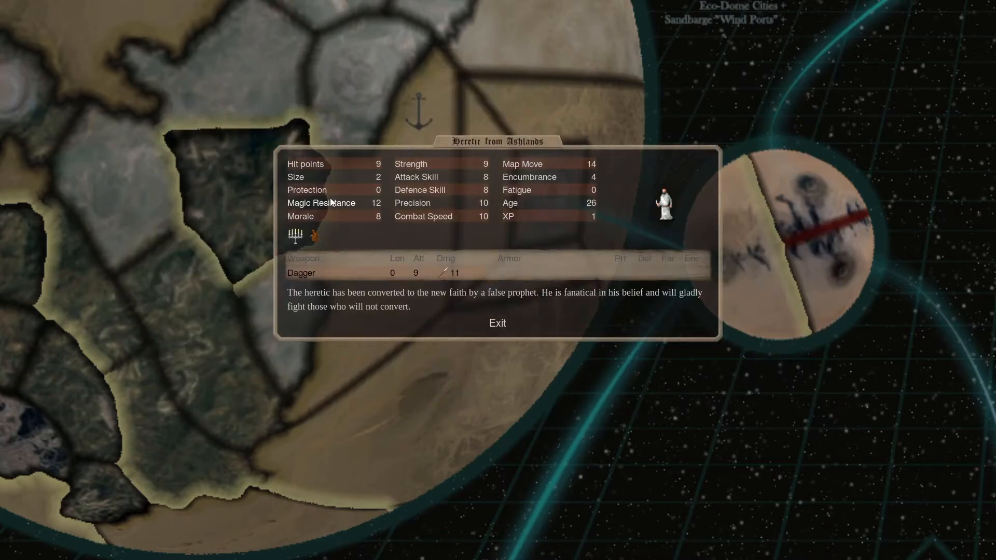
click(496, 322)
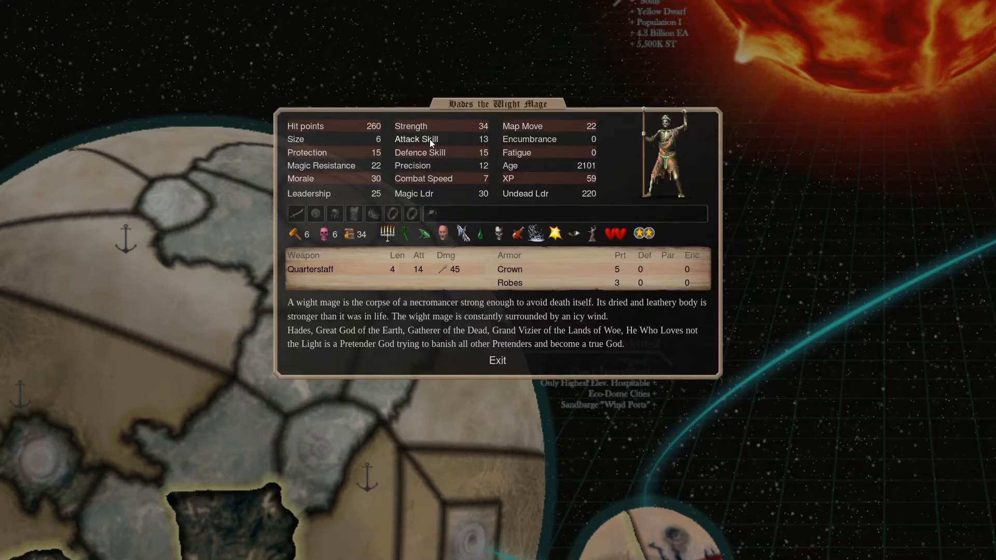
Open and read Hades the Wight Mage's unit info, then close it.
click(411, 126)
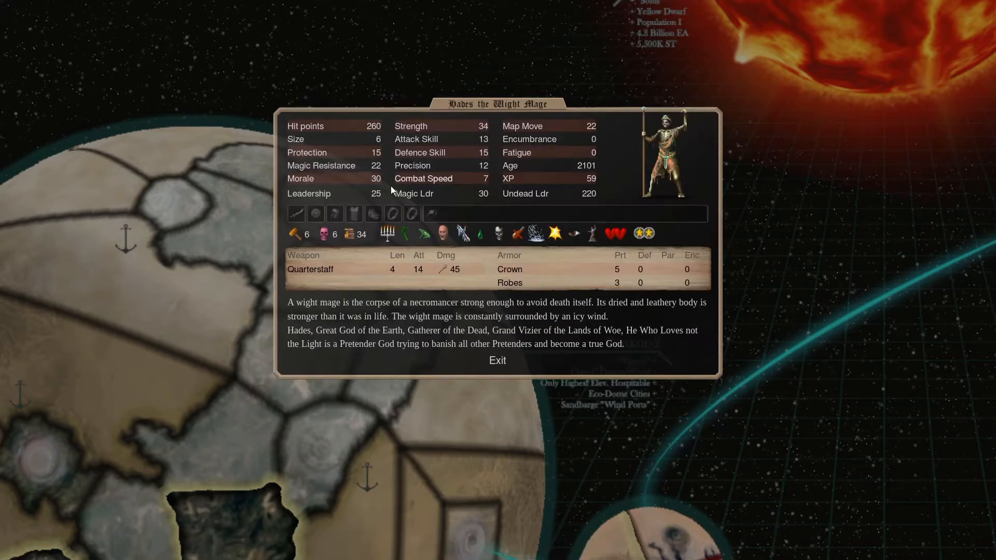
click(498, 360)
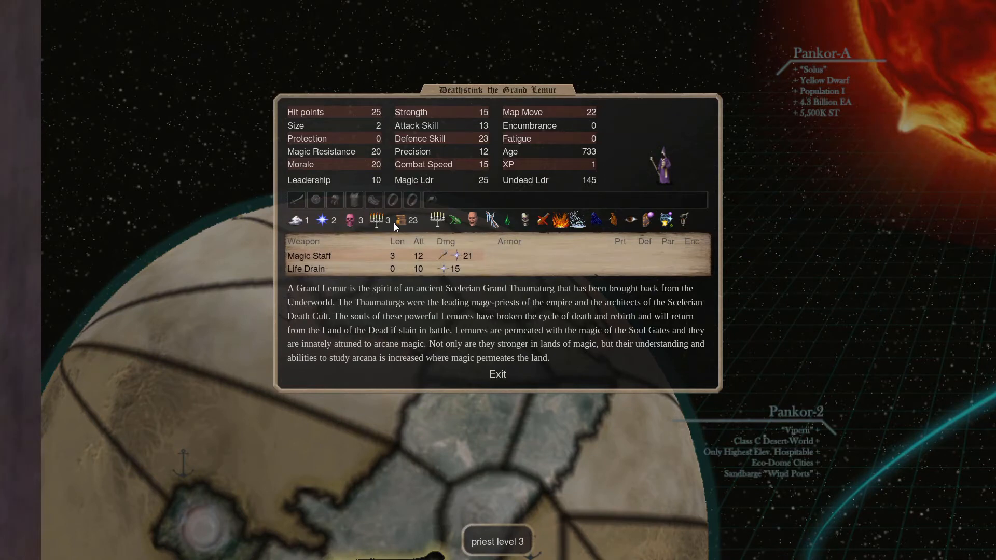
mouse_move(299, 221)
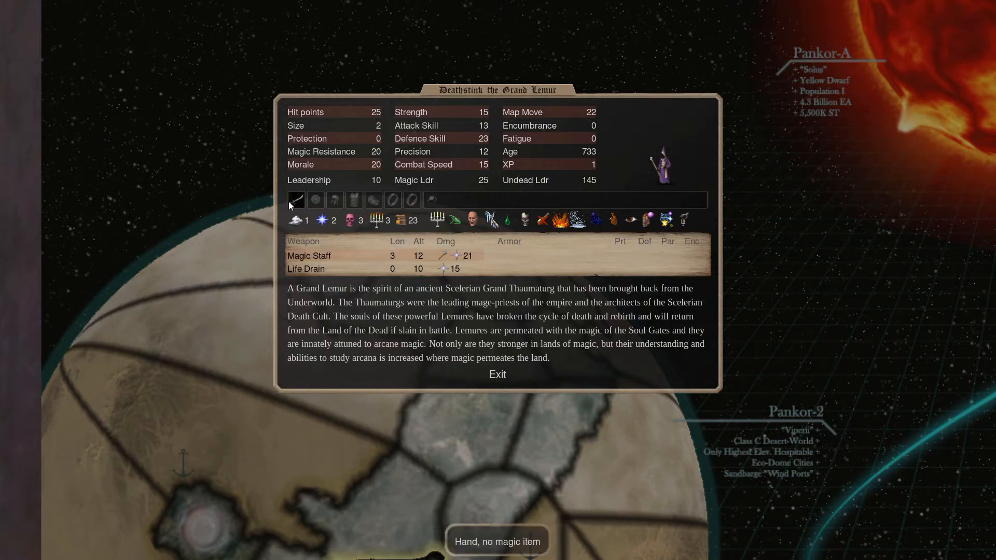
mouse_move(364, 244)
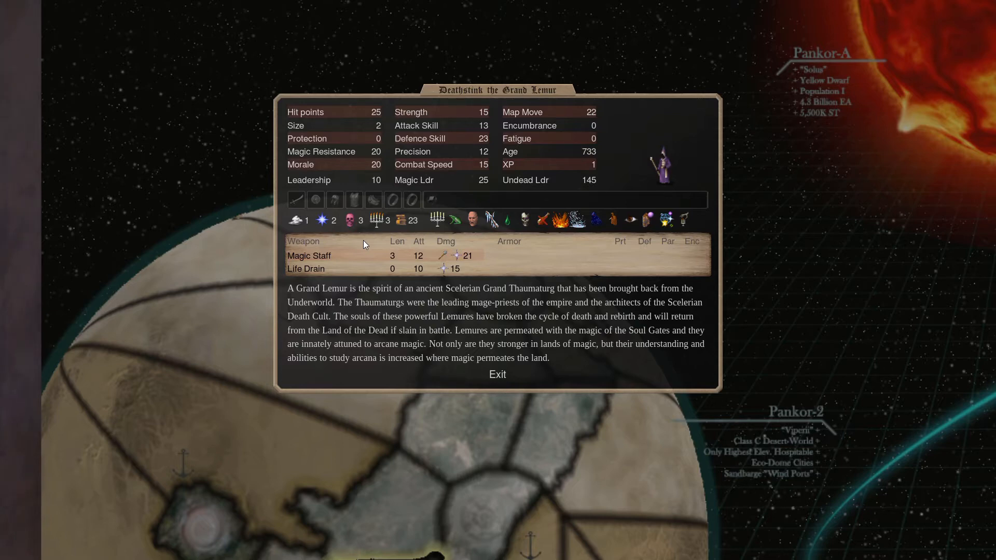
Close Deathstink the Grand Lemur's stat sheet to return to the Lemuria map.
click(497, 374)
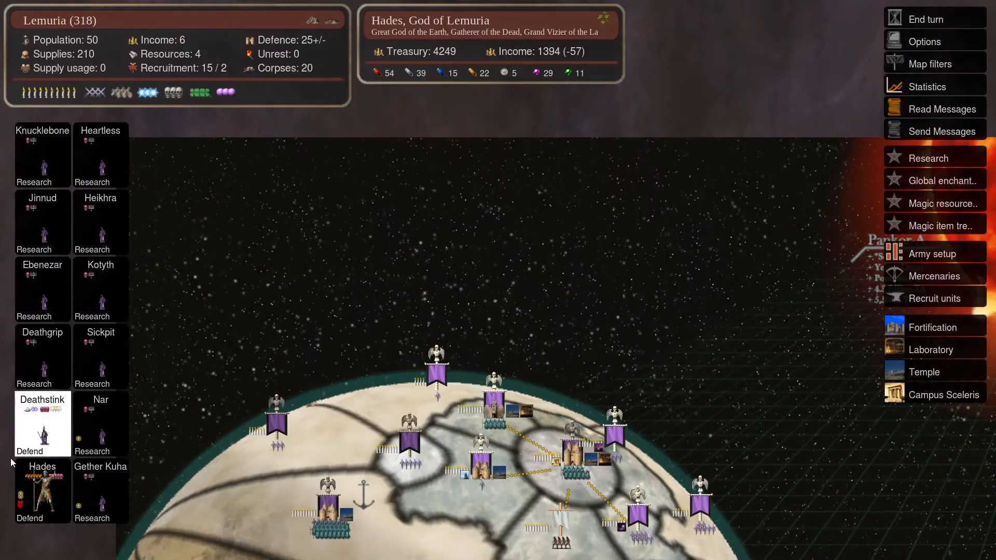
Order Hades to research, then browse the Enchantment school's spell list.
click(42, 490)
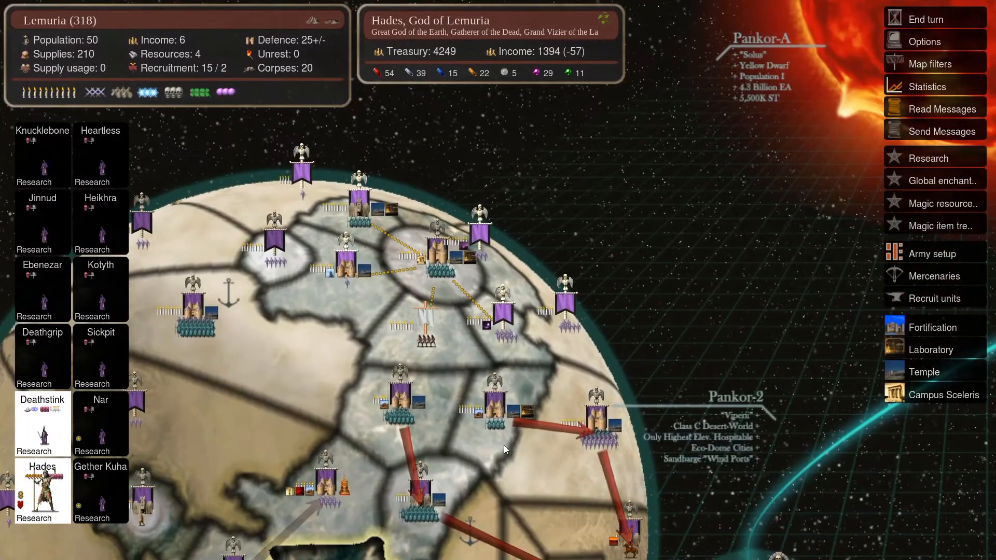
click(926, 157)
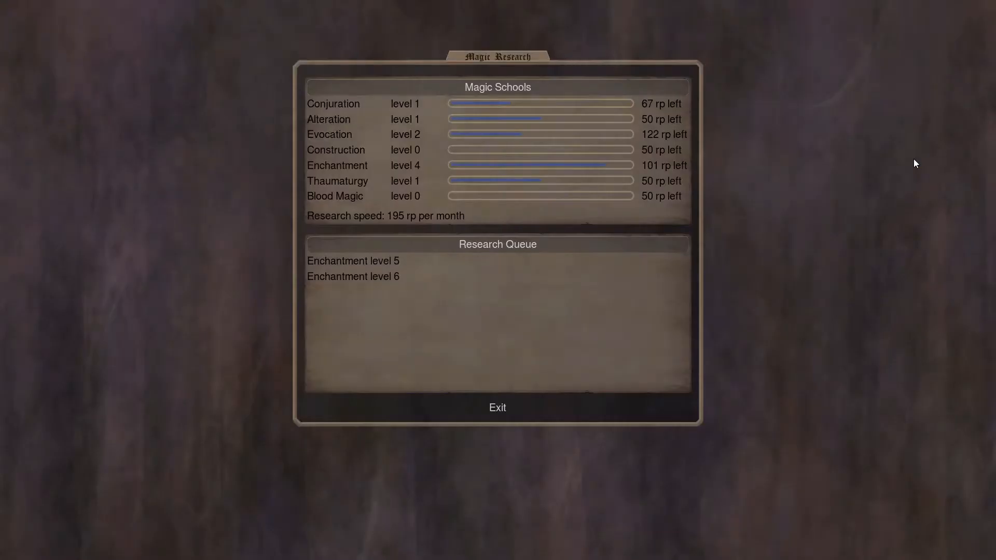
mouse_move(337, 173)
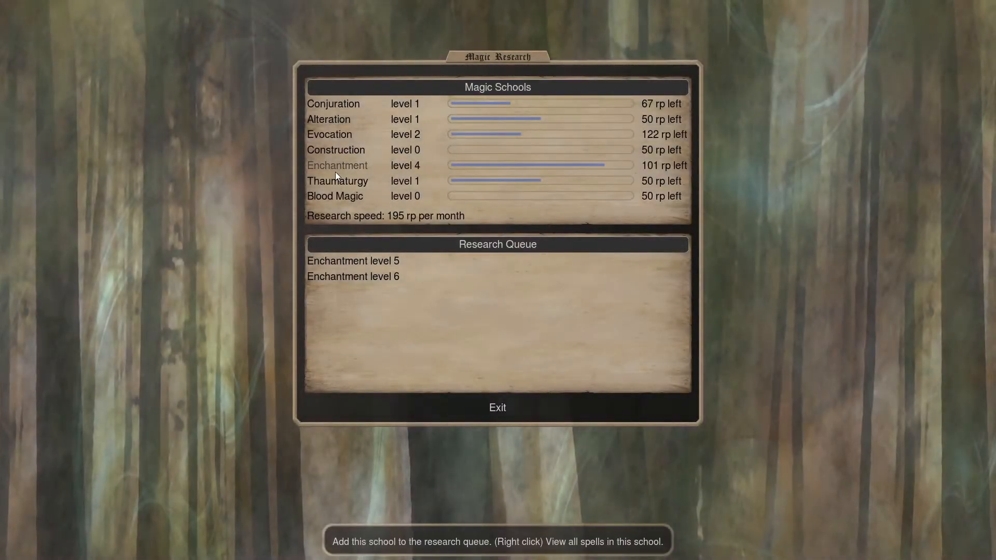
right_click(337, 165)
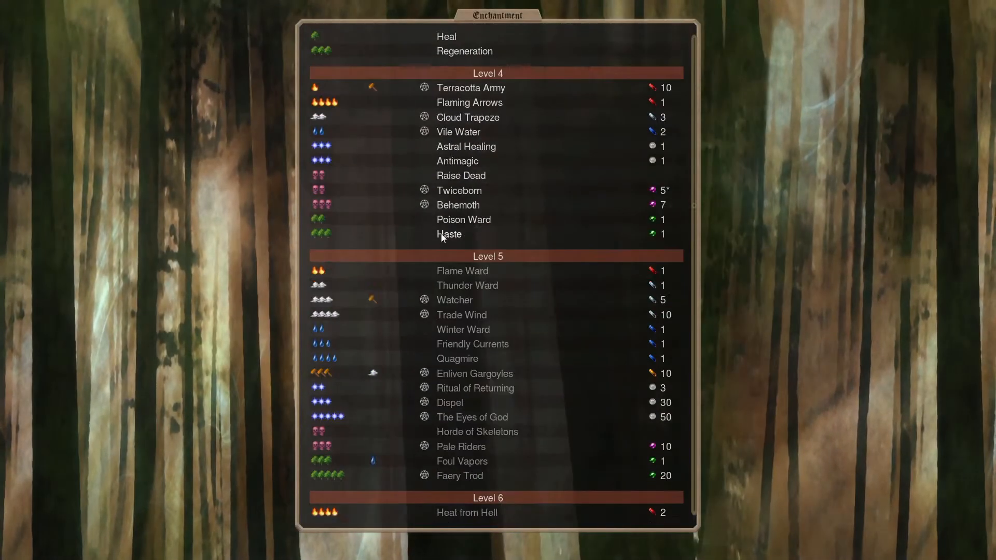
scroll(down, 3)
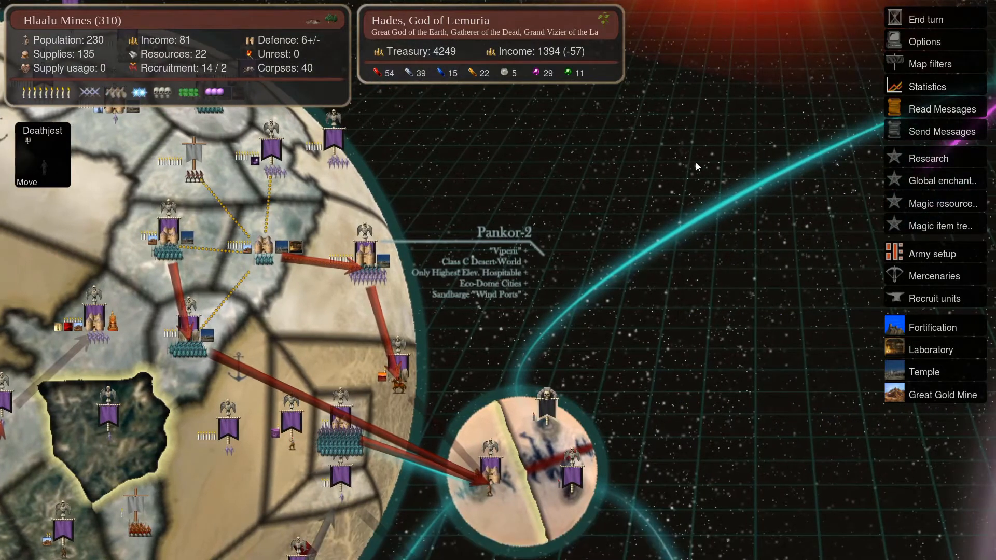
Select Thunder Dome, then move to Skull province and select its army.
click(367, 251)
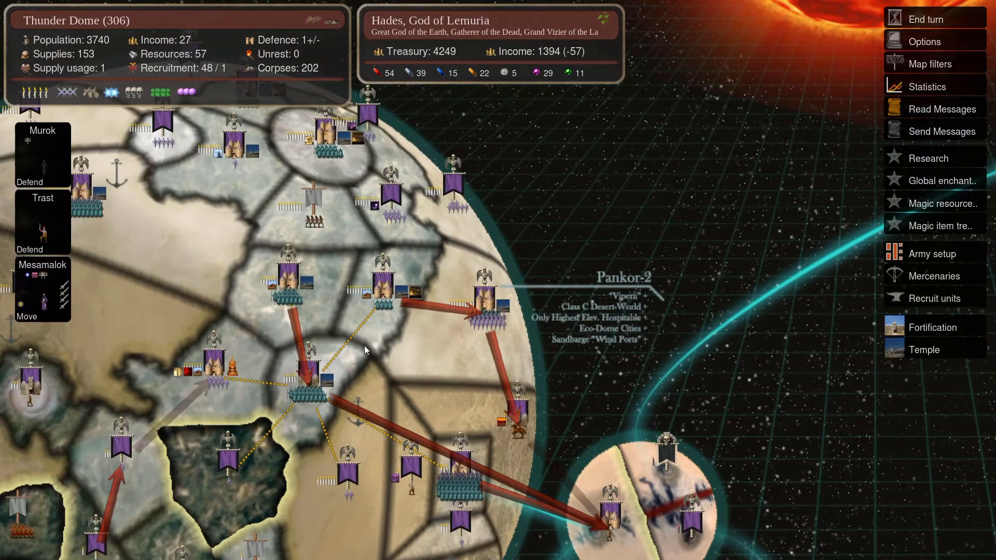
mouse_move(373, 371)
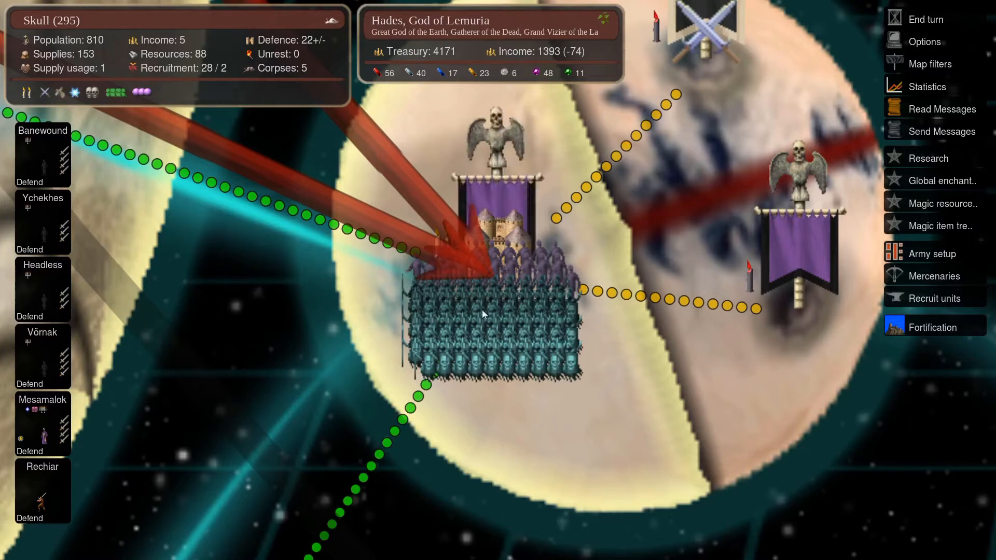
click(932, 254)
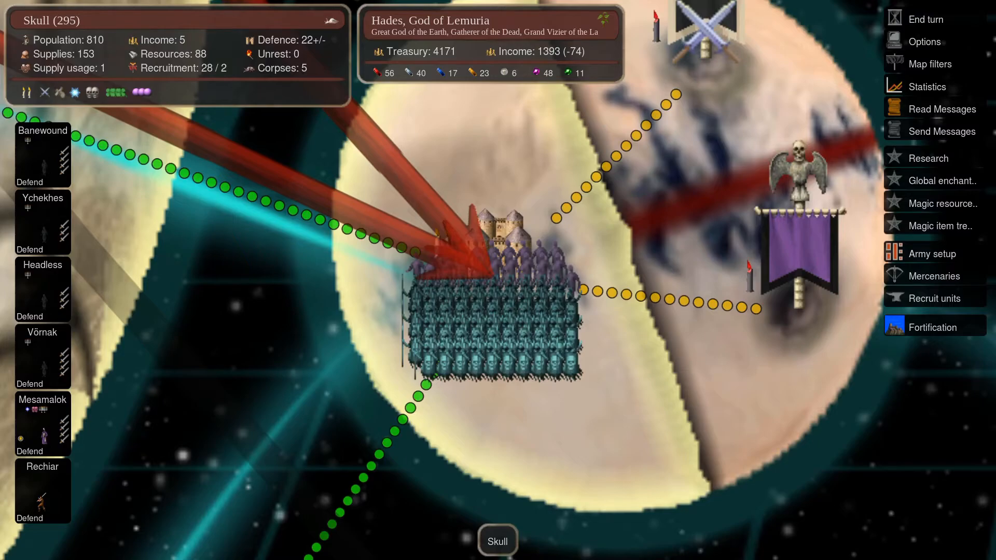
Open the game's messages to reach the arena battle report.
click(942, 108)
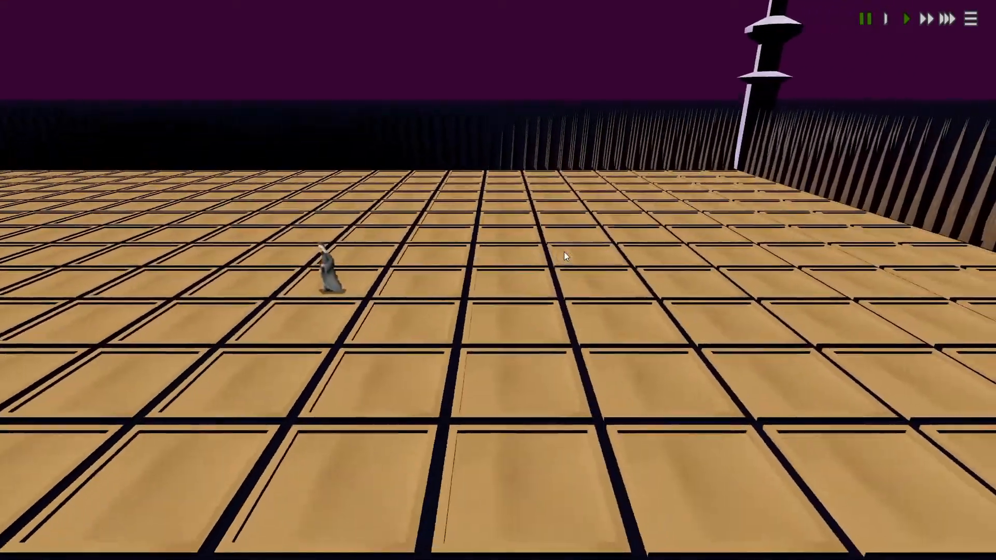
Inspect Aethelfrith the Judge's stats, afflictions and Dagger weapon stats, then close.
click(330, 270)
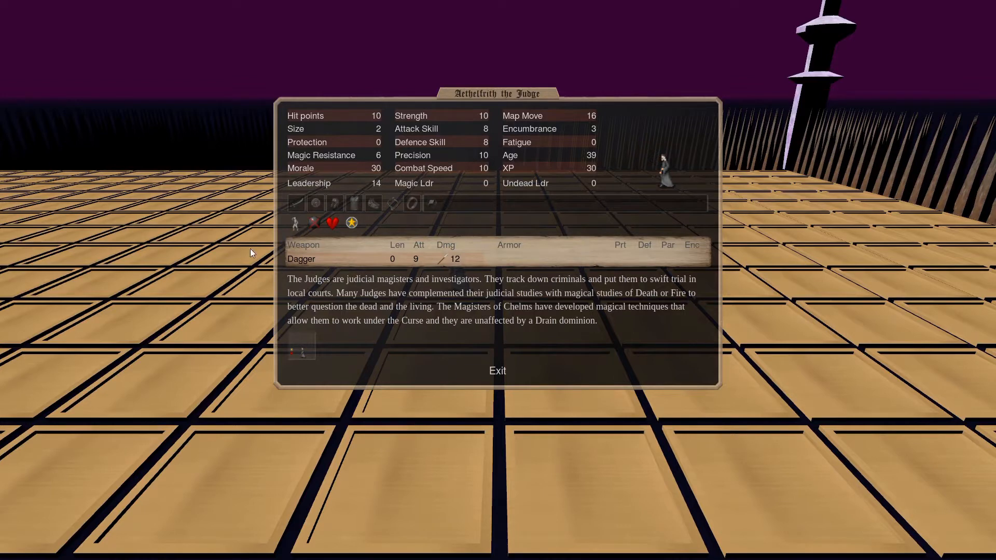
mouse_move(317, 223)
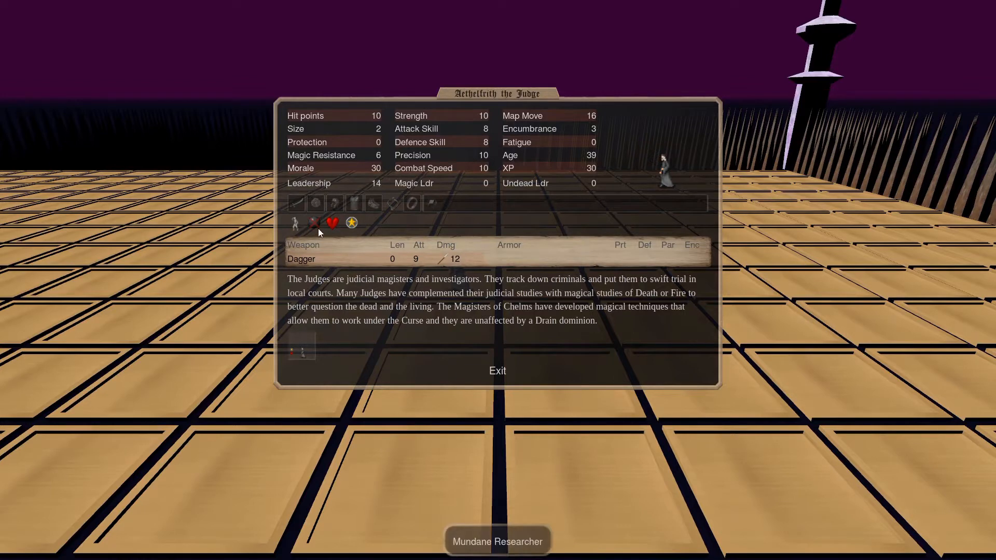
click(330, 223)
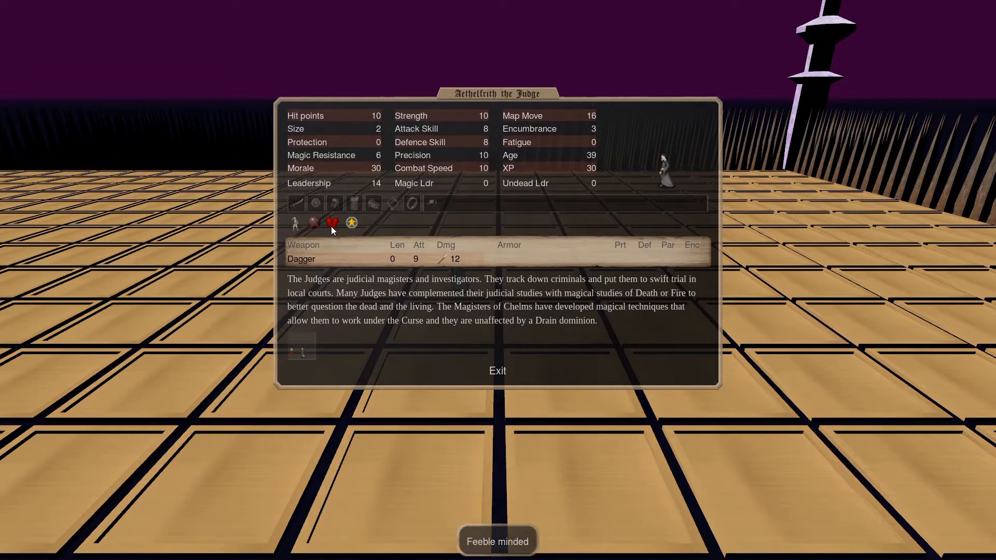
click(351, 222)
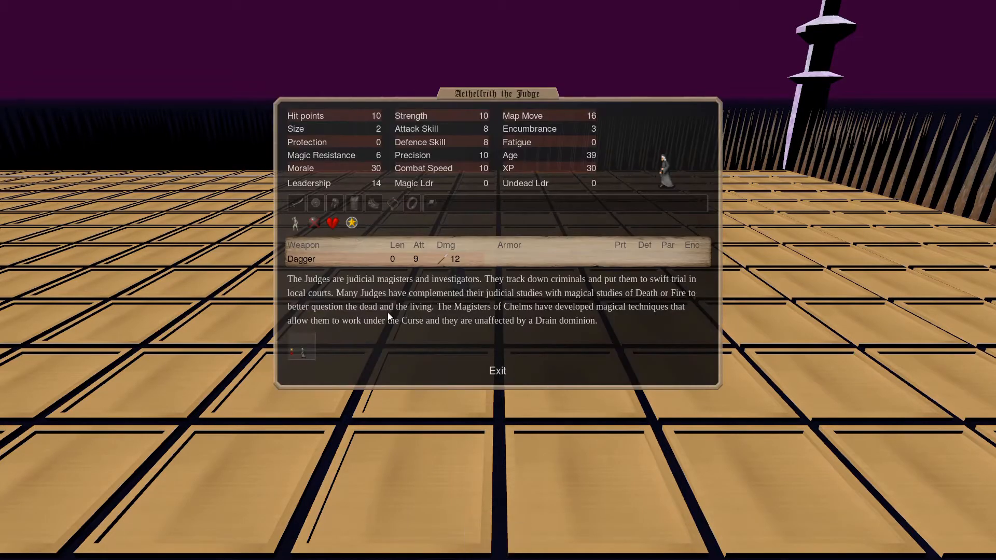
click(301, 258)
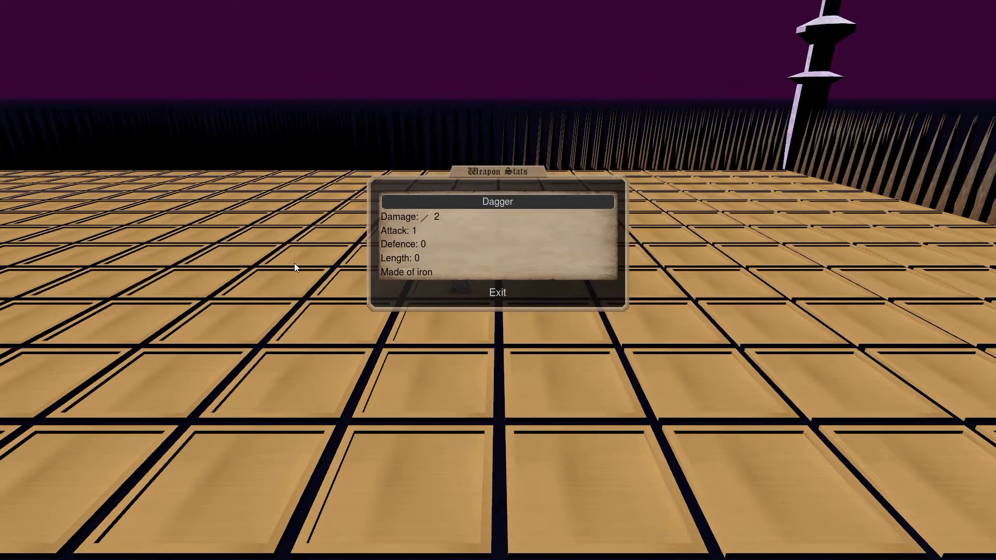
mouse_move(510, 224)
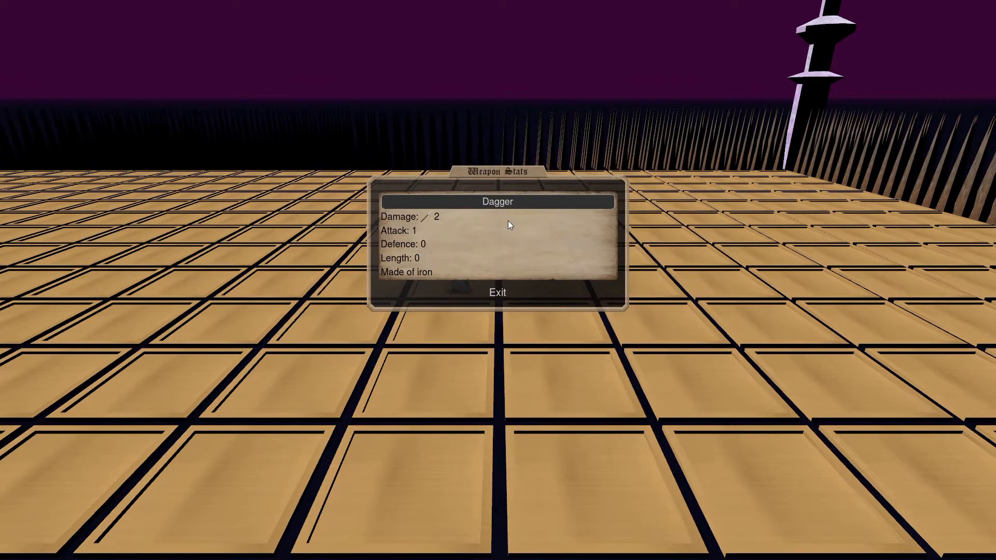
mouse_move(399, 253)
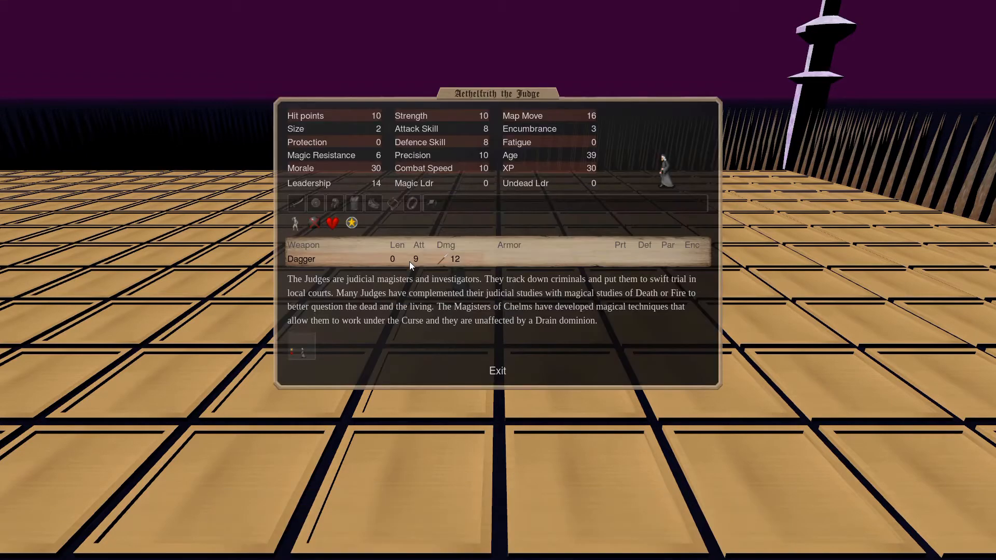
mouse_move(408, 288)
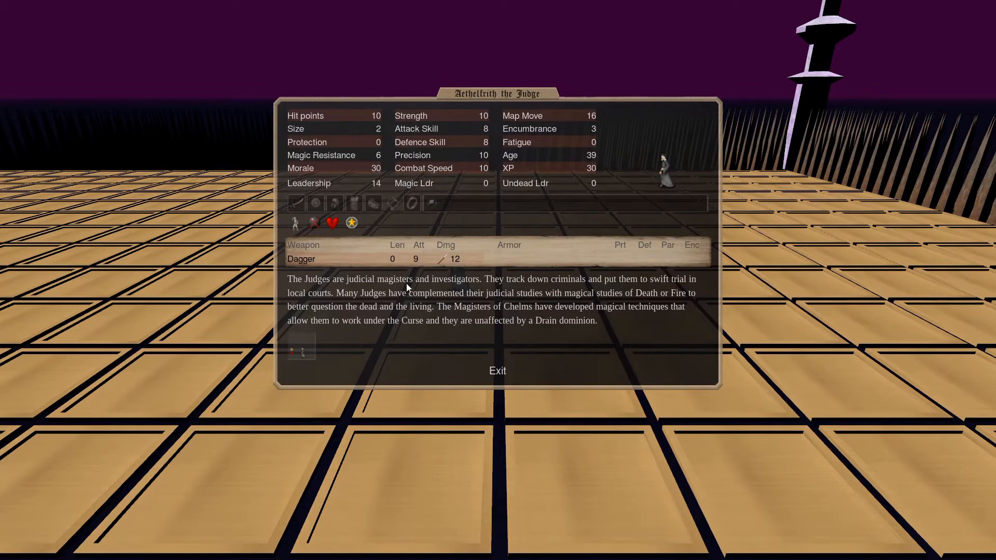
mouse_move(402, 223)
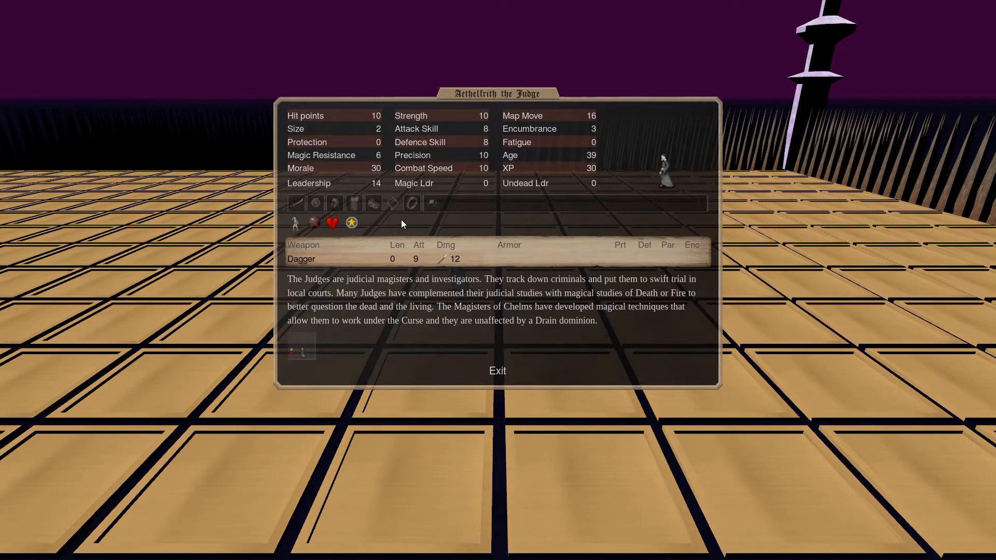
mouse_move(381, 156)
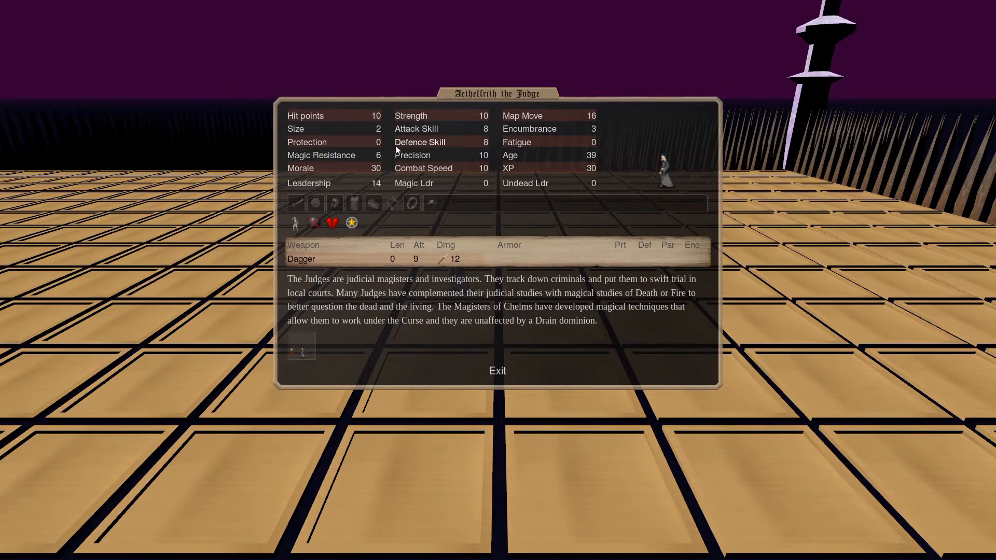
mouse_move(399, 132)
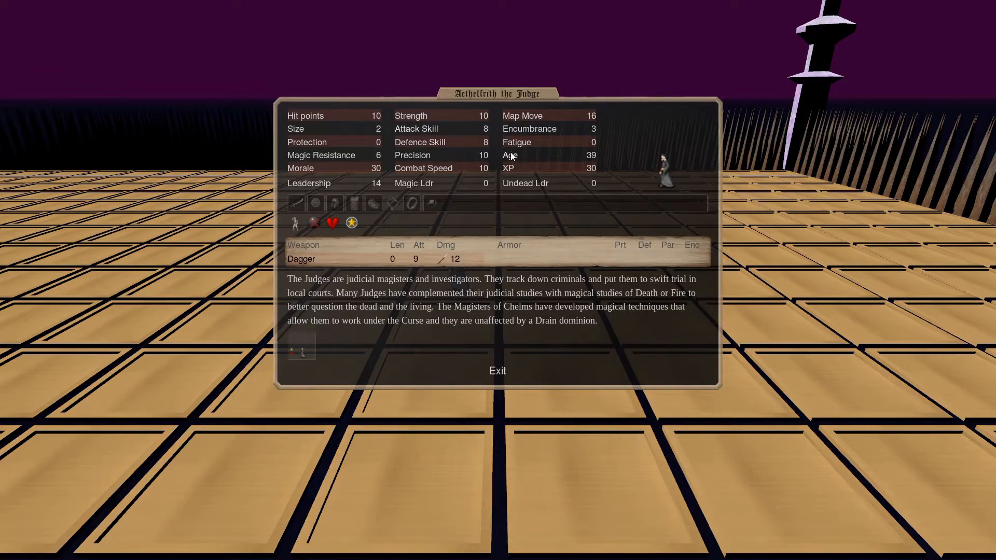
click(497, 371)
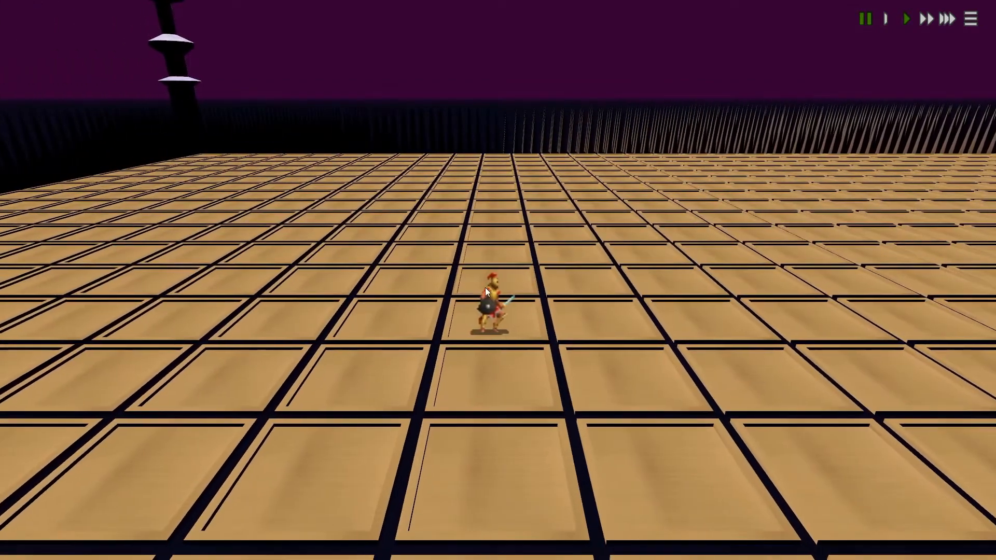
View Rhigmos the Erytheian Commander's stats and battle wounds, then close them.
click(489, 302)
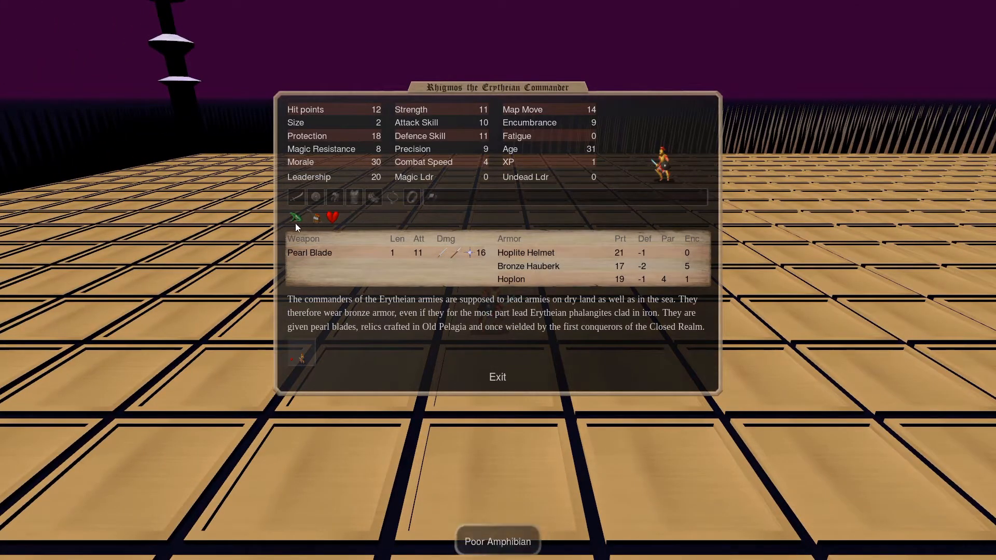
click(331, 217)
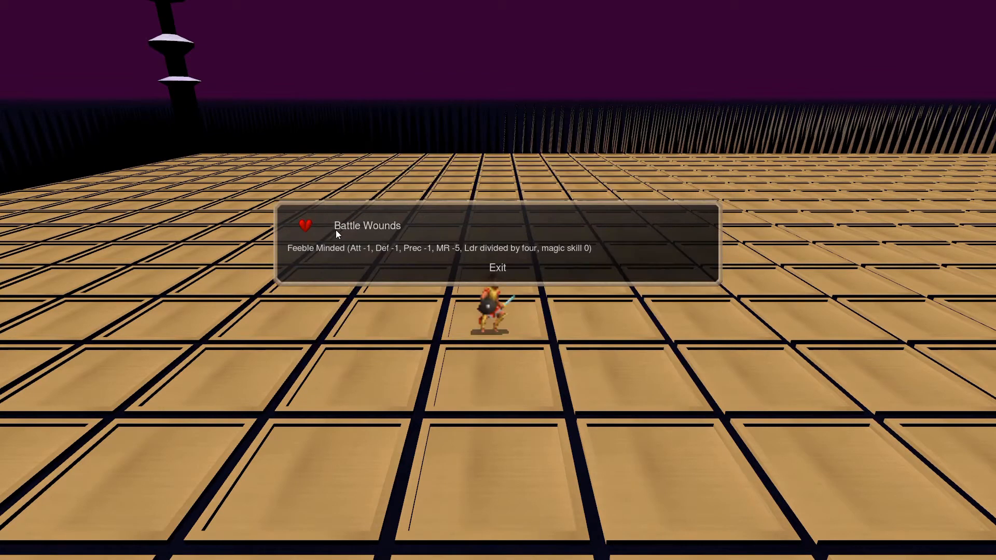
click(330, 218)
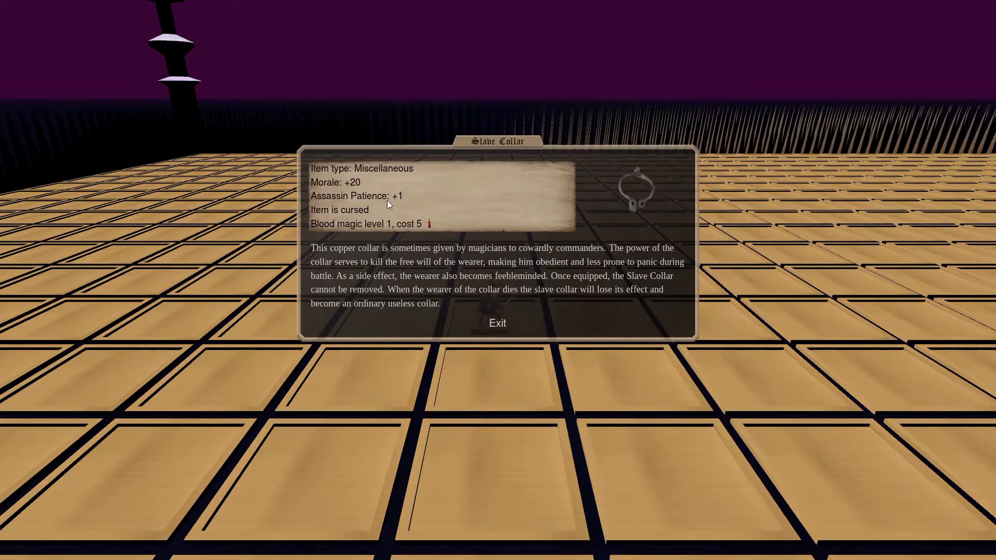
mouse_move(407, 200)
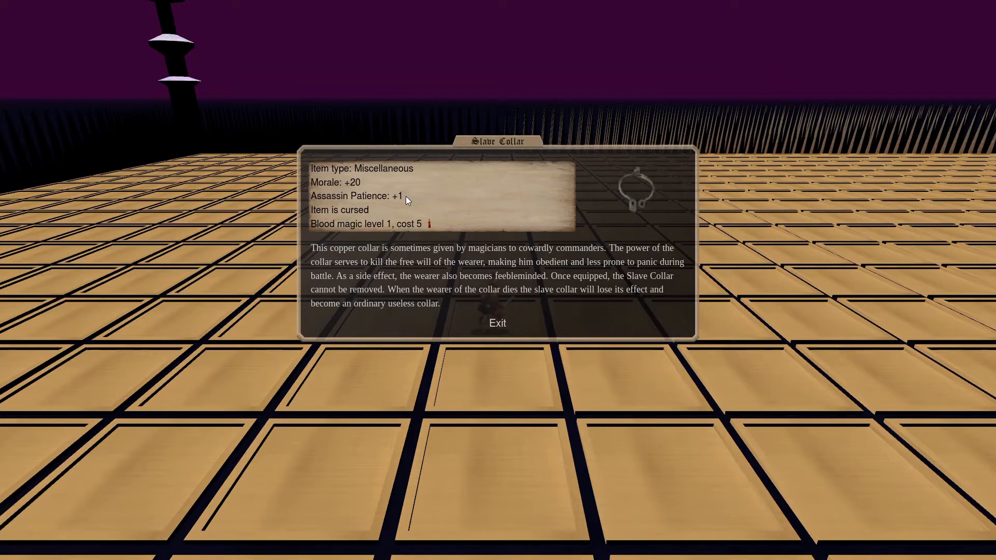
mouse_move(395, 192)
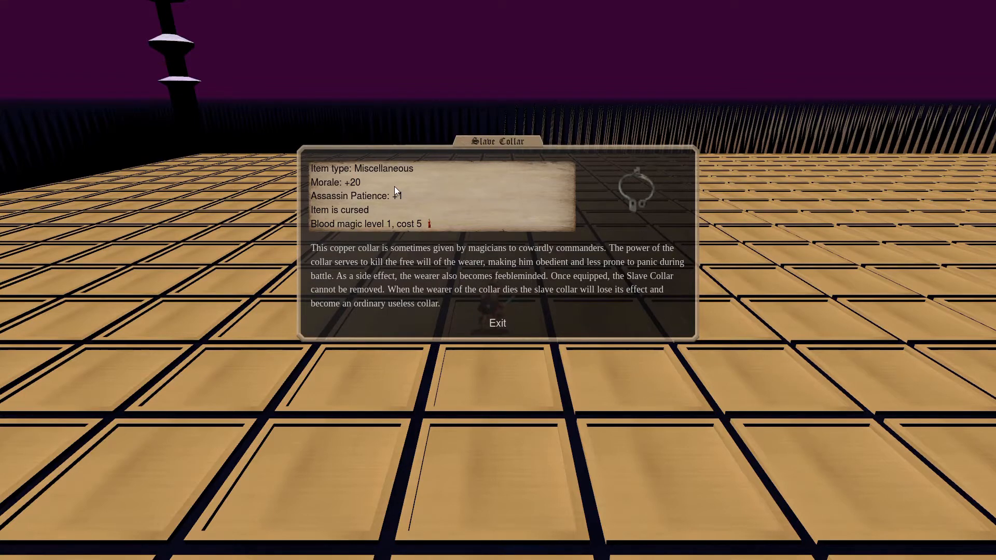
mouse_move(385, 209)
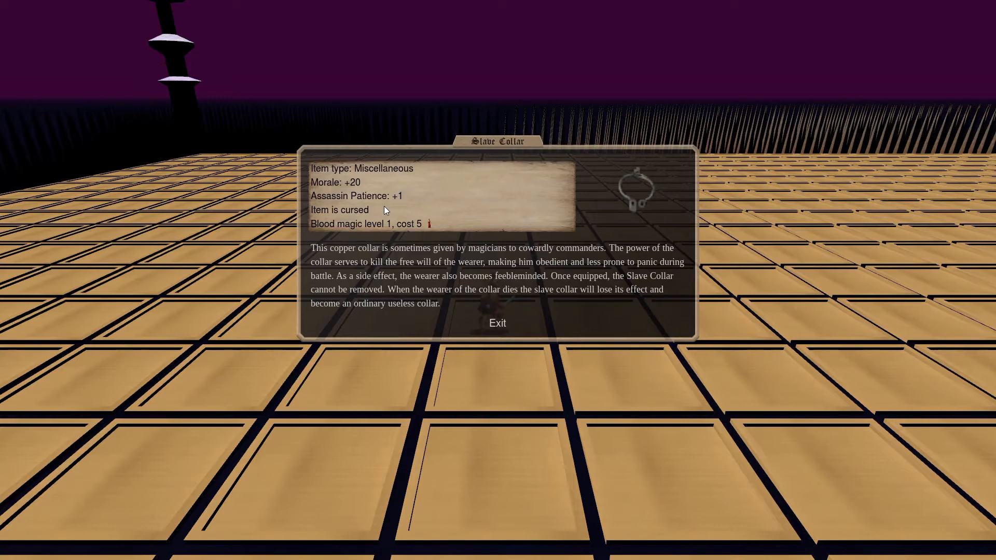
mouse_move(411, 171)
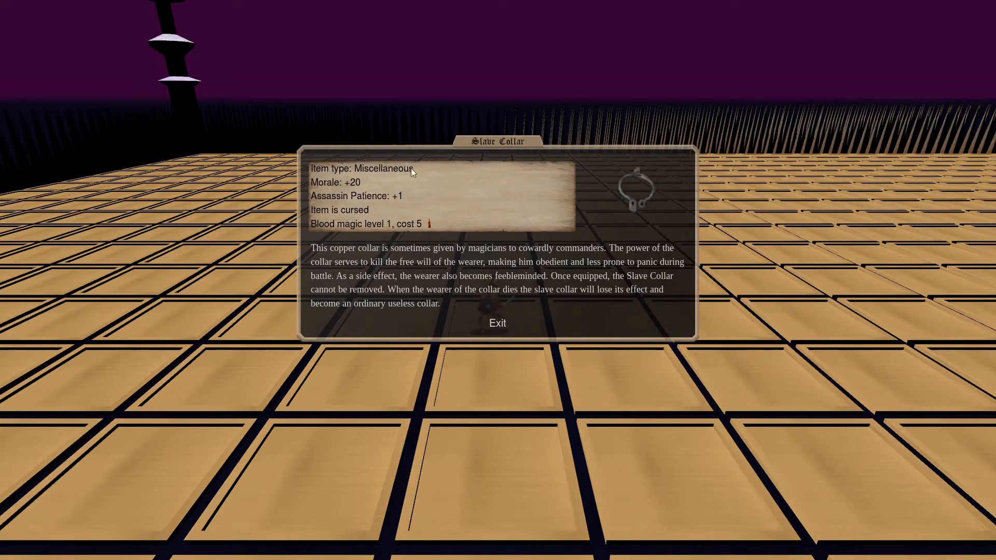
mouse_move(585, 221)
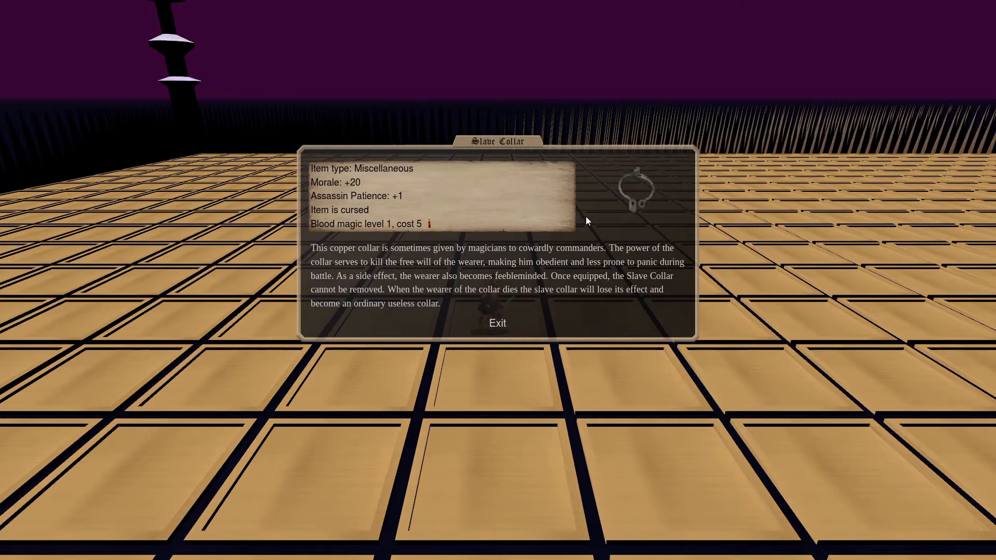
mouse_move(580, 207)
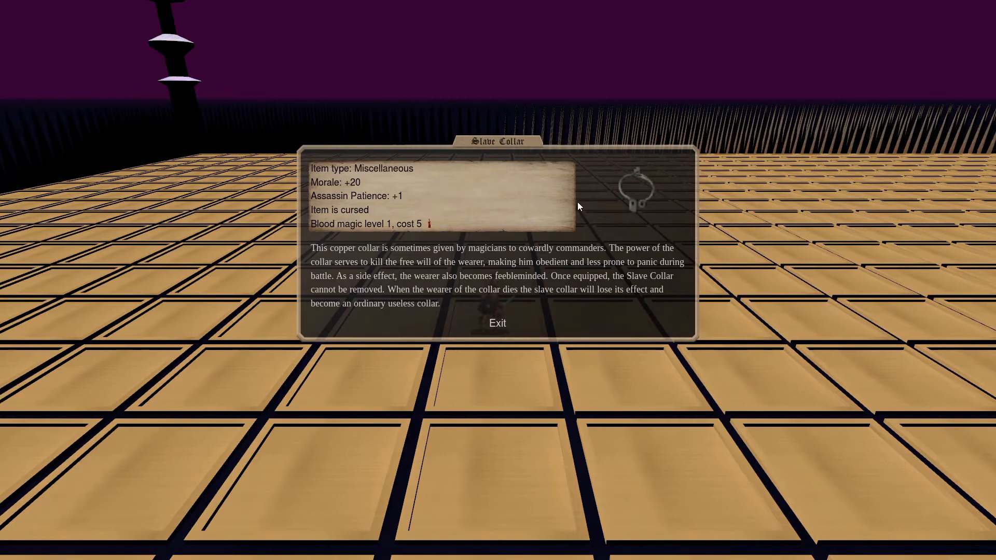
mouse_move(456, 235)
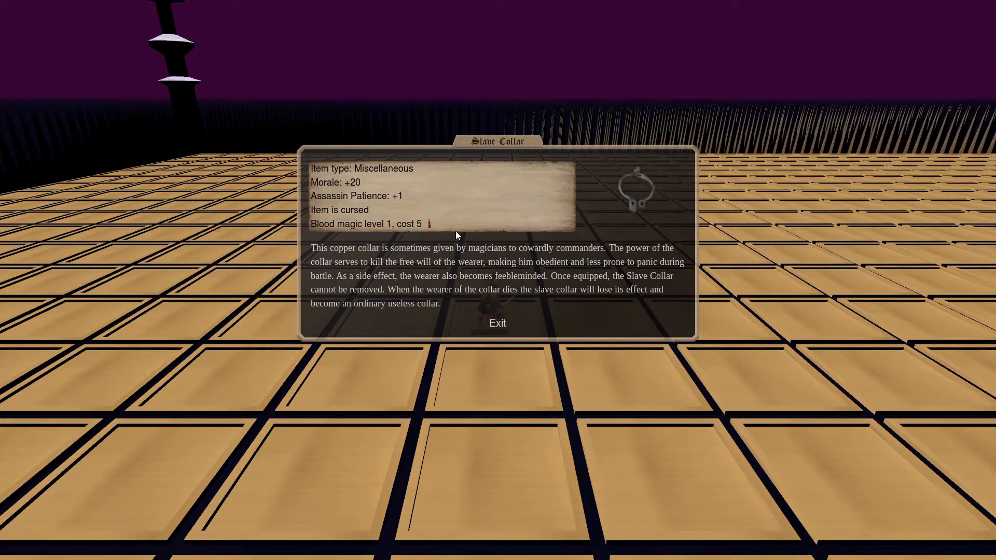
mouse_move(503, 341)
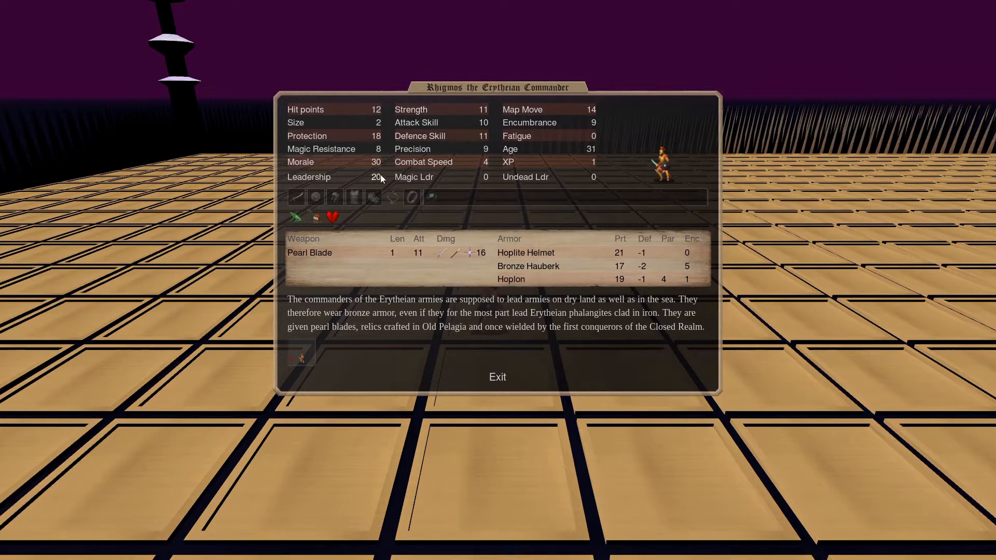
mouse_move(300, 275)
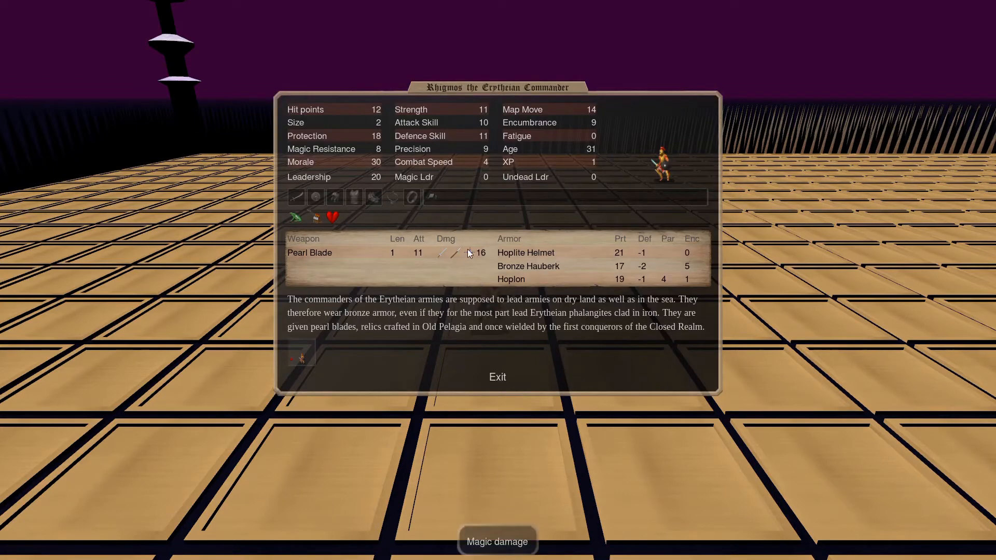
mouse_move(453, 243)
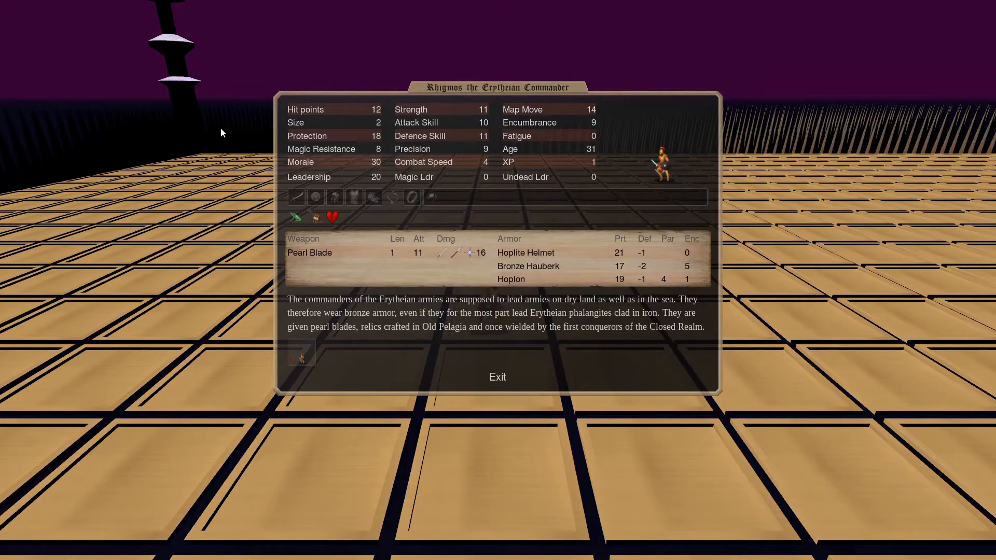
click(498, 377)
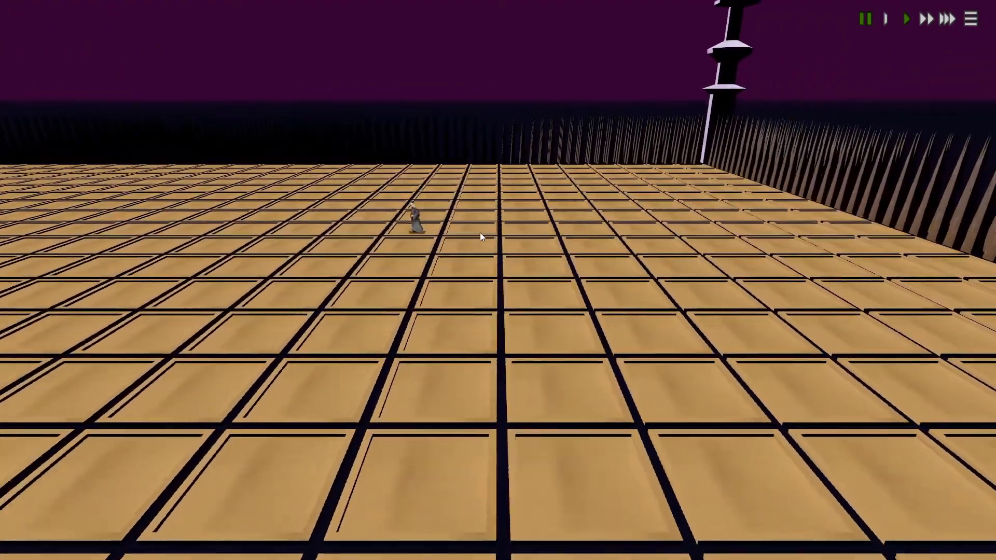
Recheck the Judge and the surviving commander, returning to the Arena messages list.
click(415, 228)
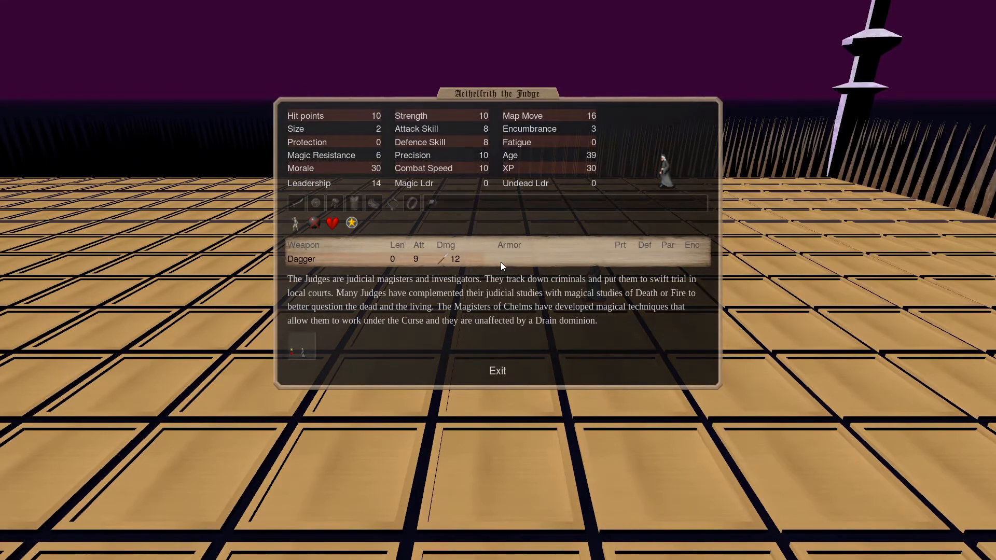
click(497, 370)
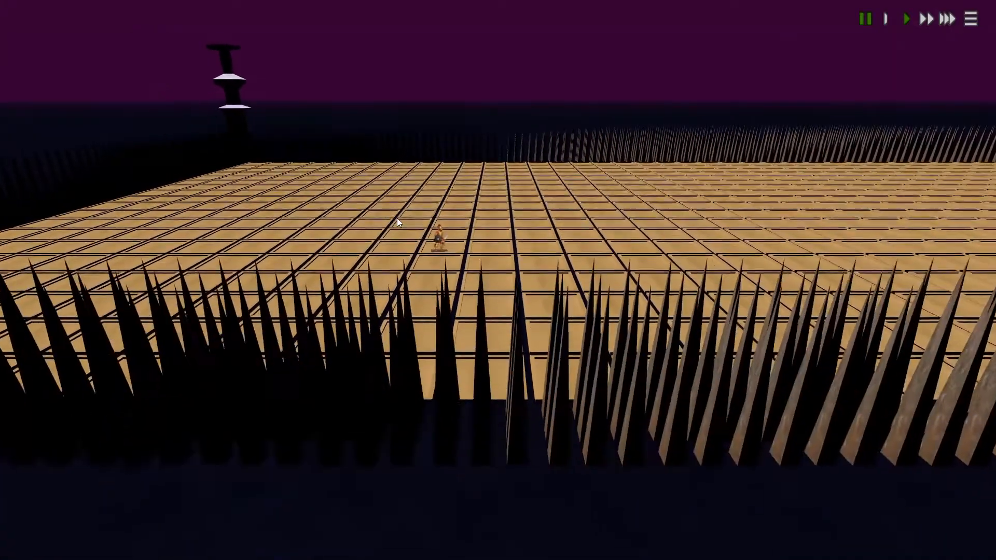
click(905, 18)
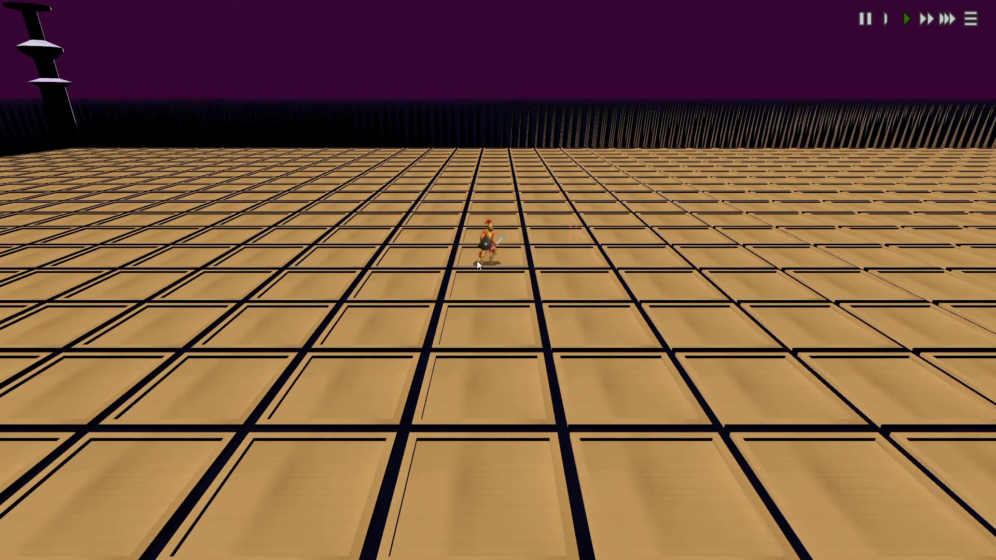
click(489, 248)
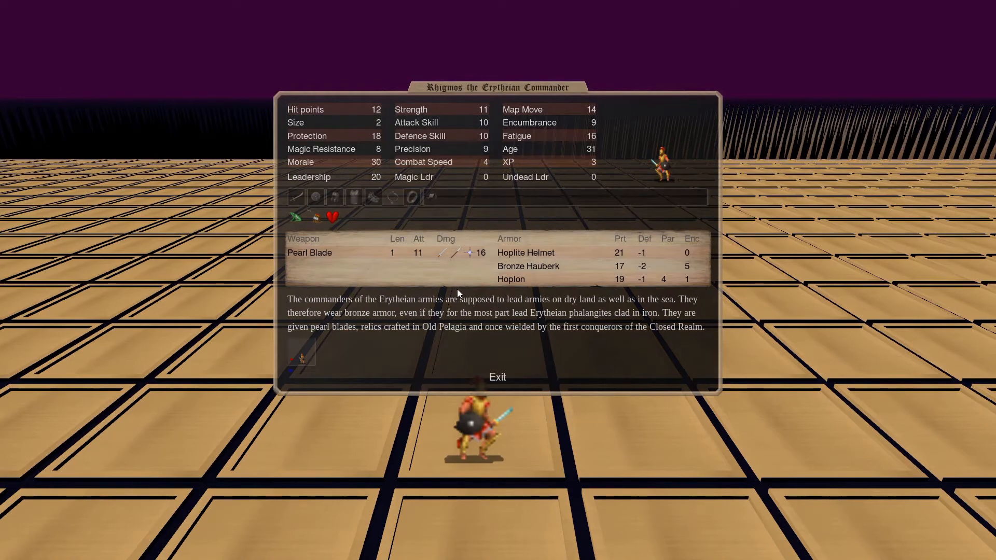
mouse_move(475, 288)
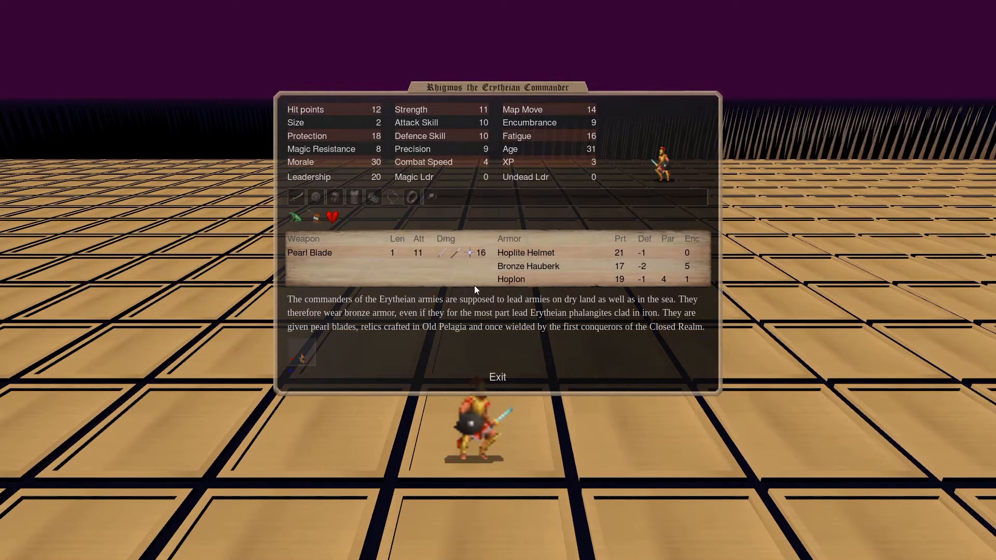
click(497, 377)
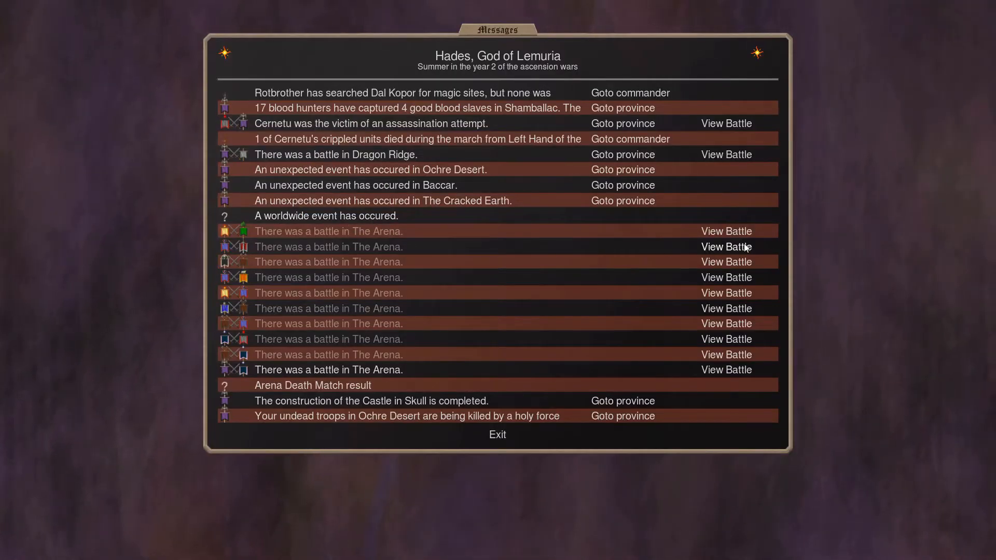
Replay the next Arena battle and inspect the Vanjarl's and Boris the Bogatyr's stats.
click(726, 230)
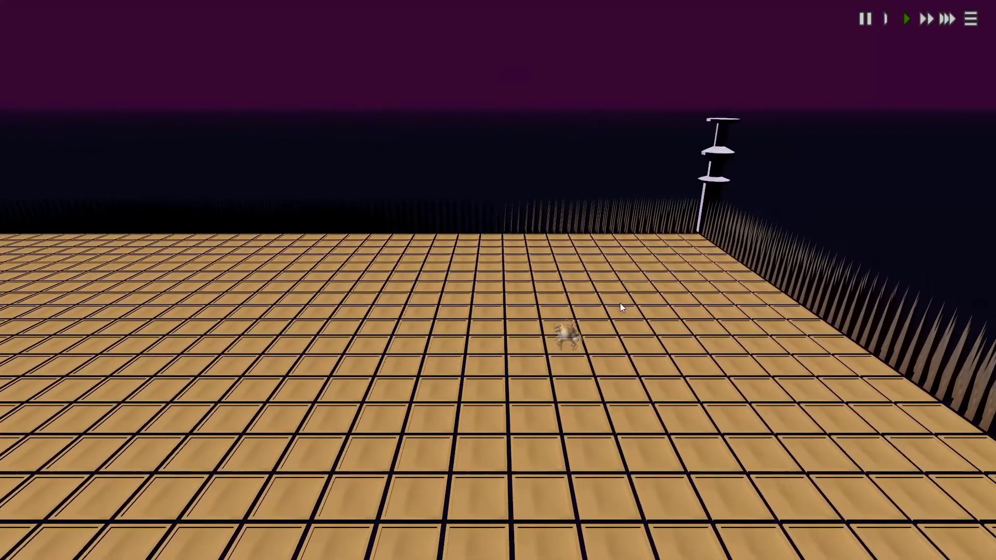
click(565, 329)
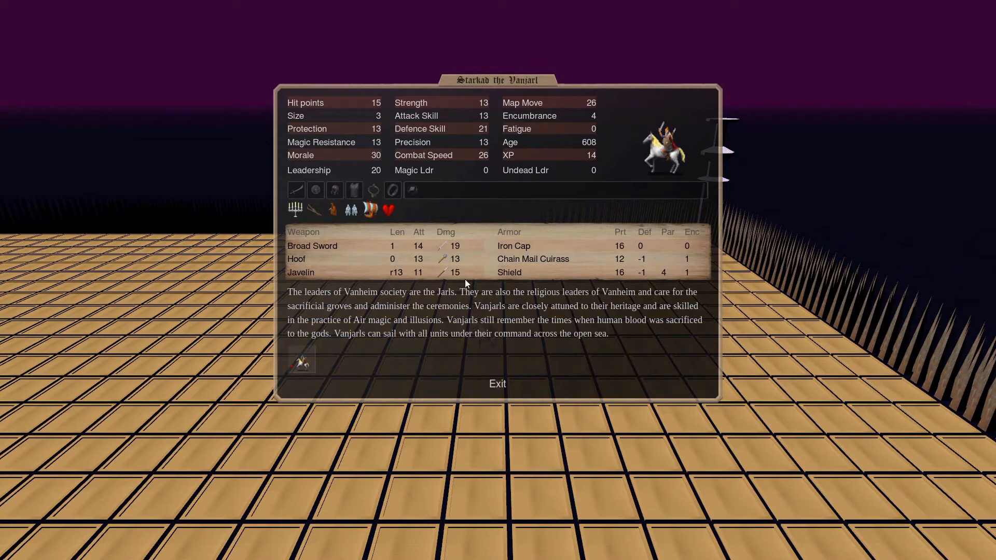
mouse_move(334, 210)
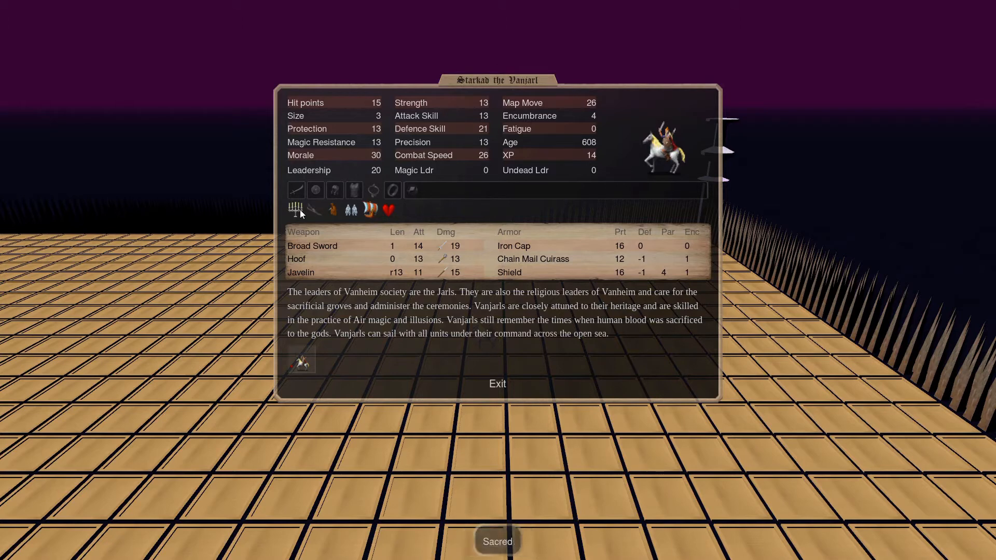
mouse_move(338, 287)
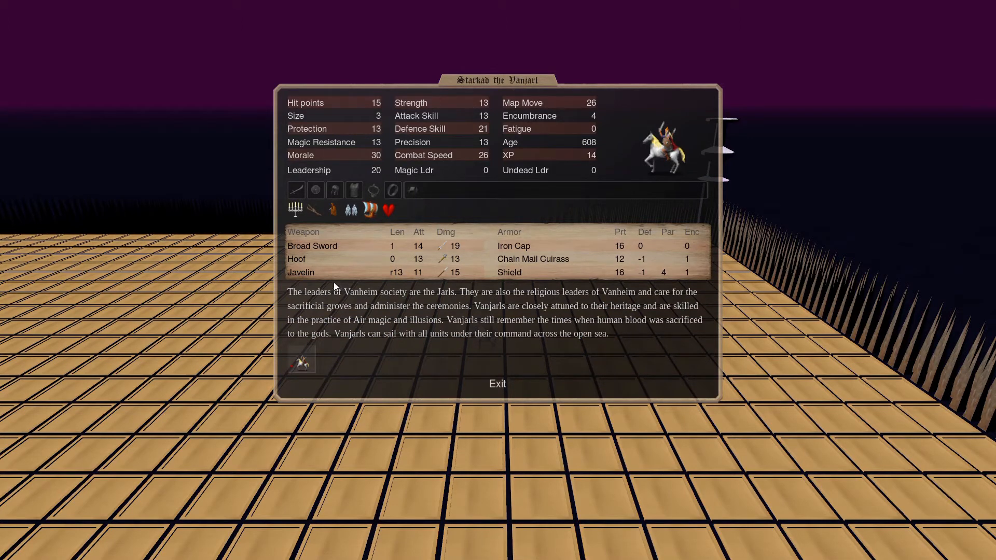
mouse_move(290, 170)
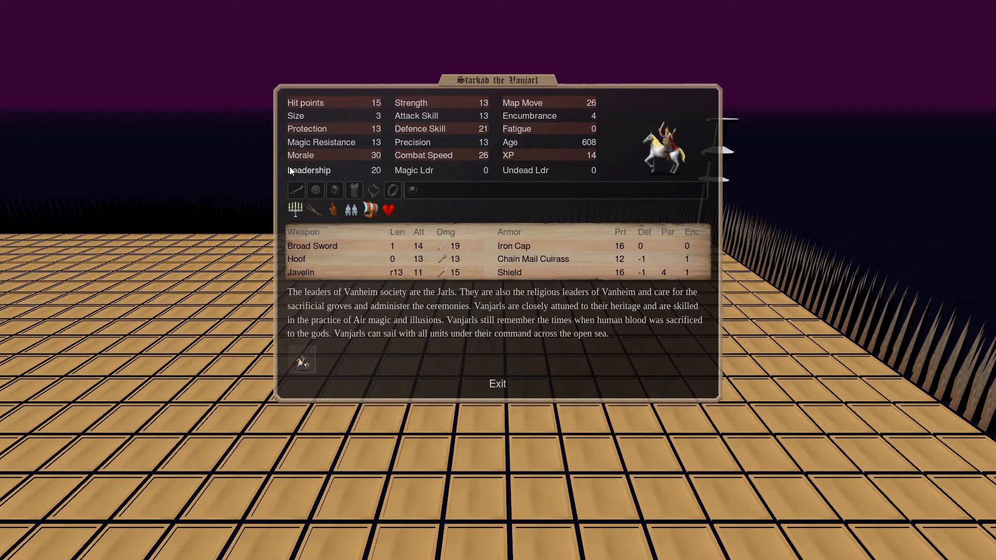
mouse_move(366, 111)
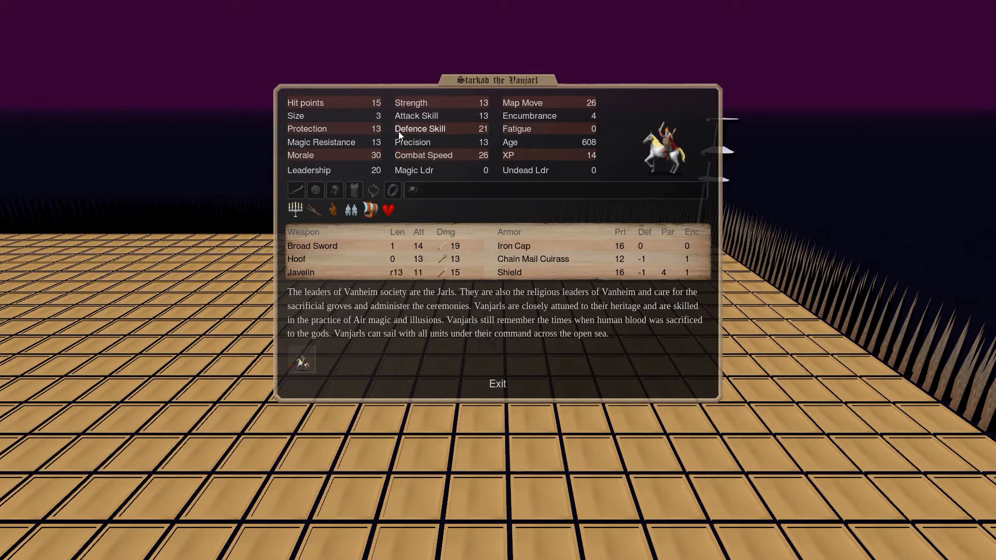
click(497, 384)
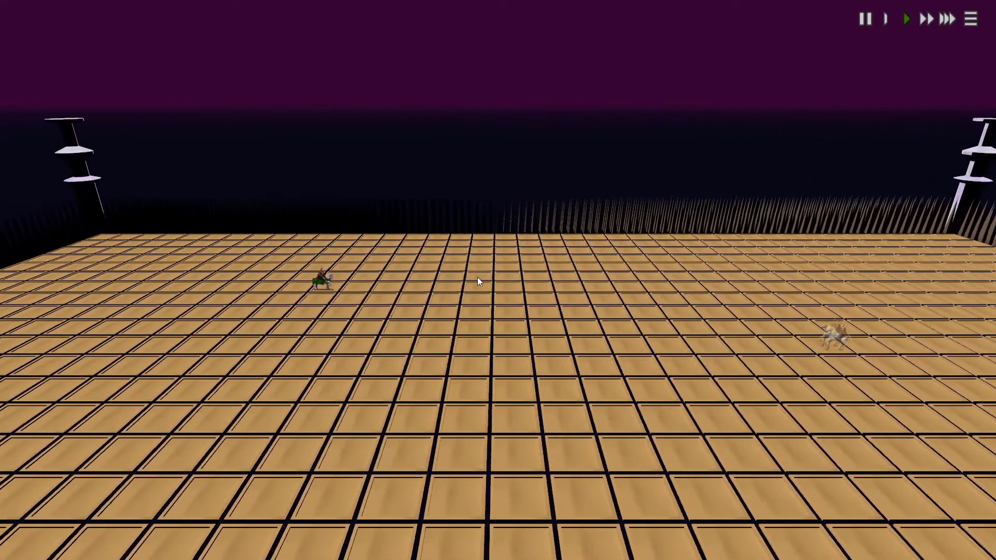
click(320, 281)
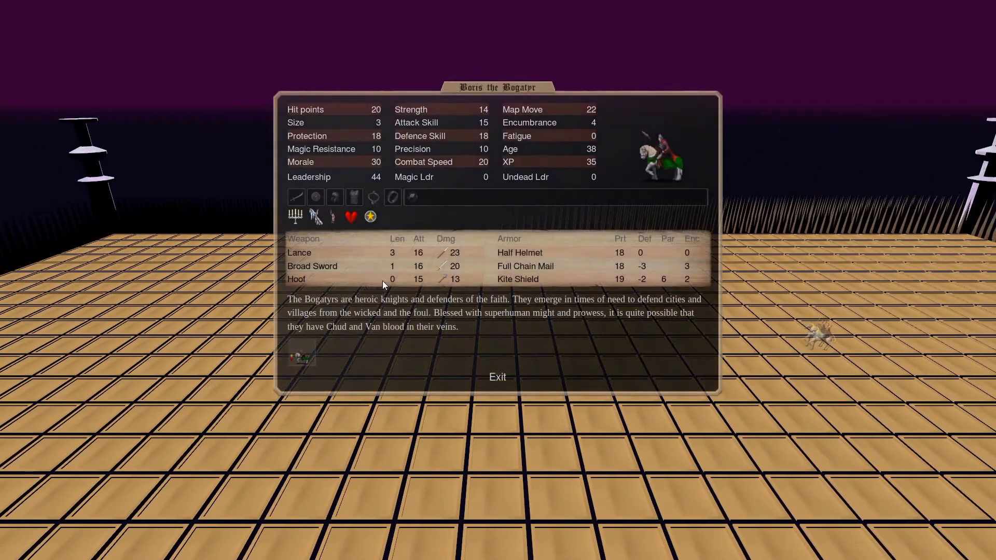
mouse_move(392, 268)
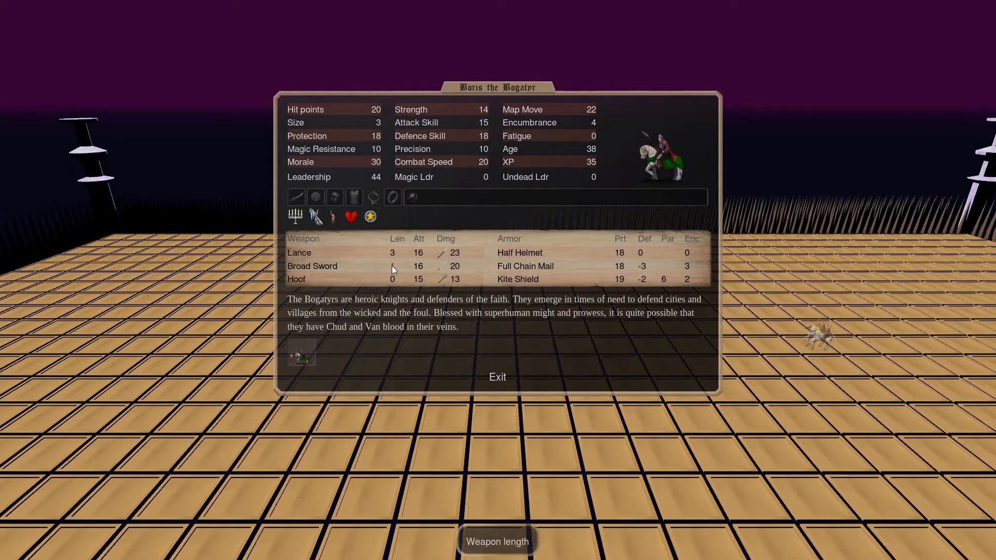
mouse_move(305, 169)
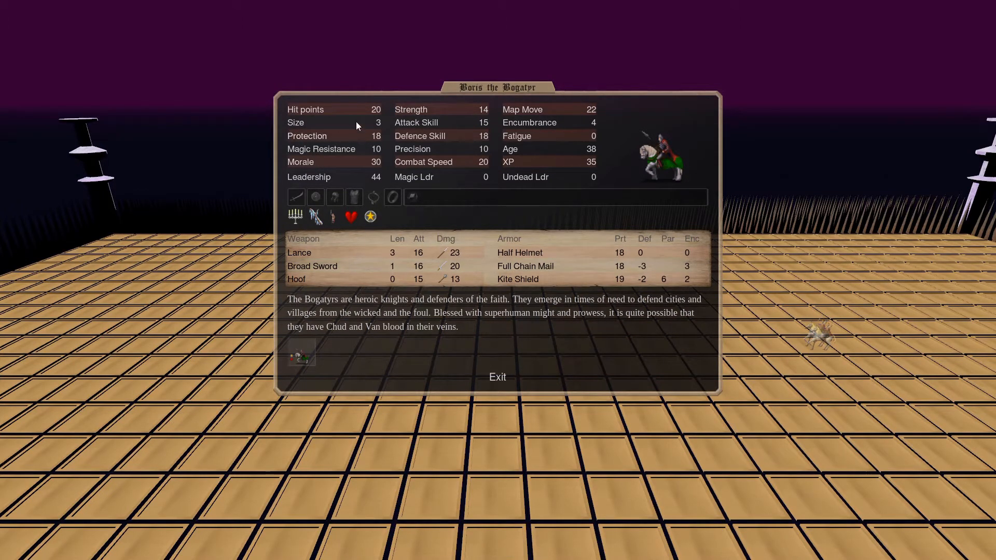
mouse_move(359, 111)
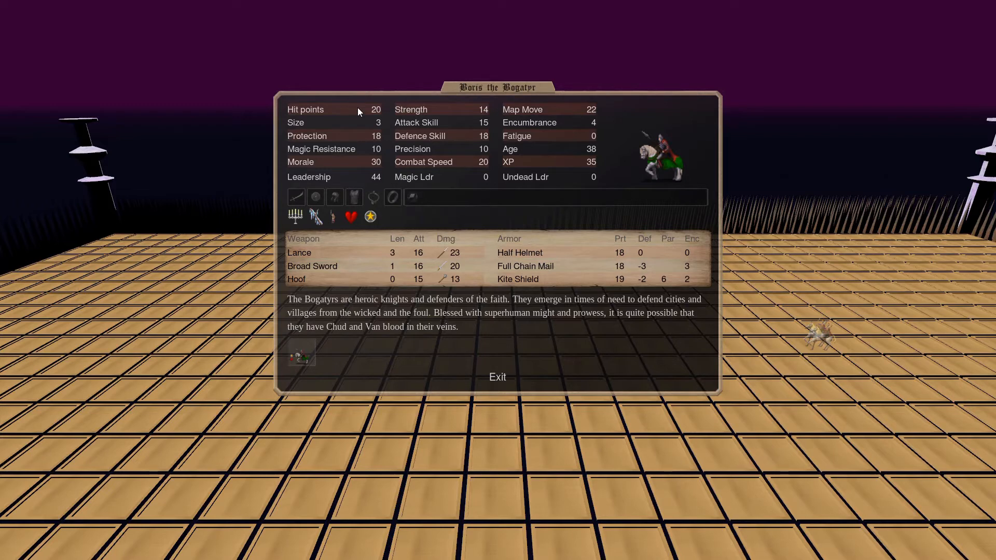
mouse_move(417, 291)
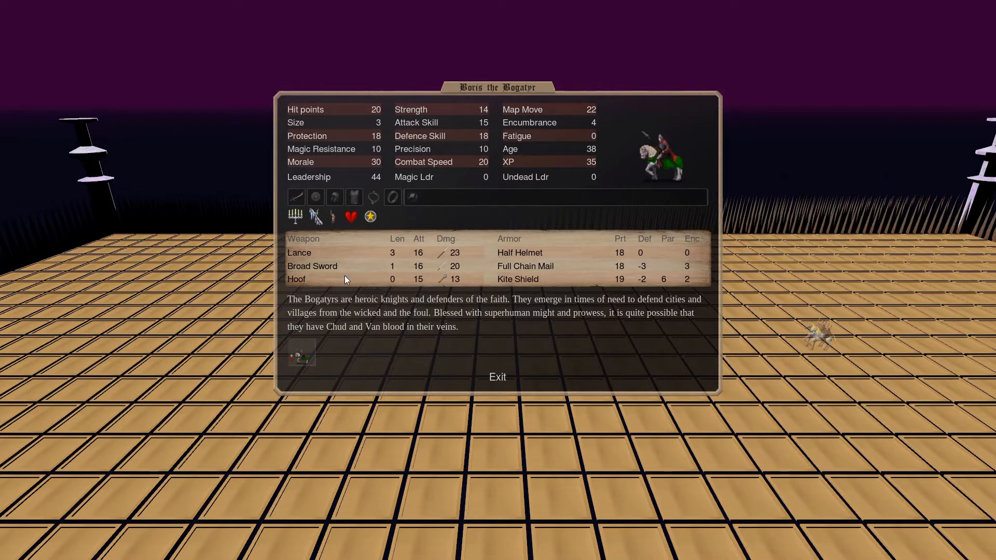
mouse_move(808, 293)
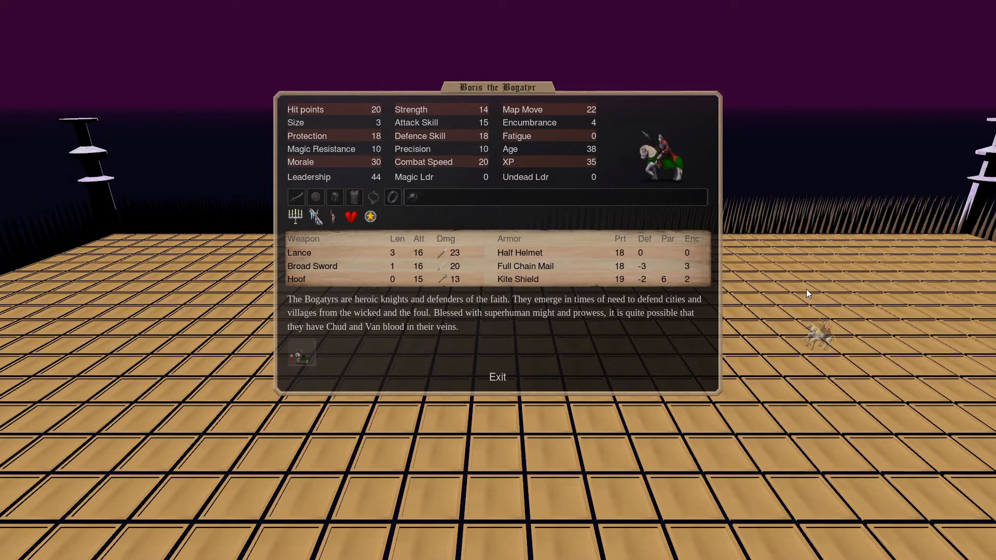
mouse_move(776, 277)
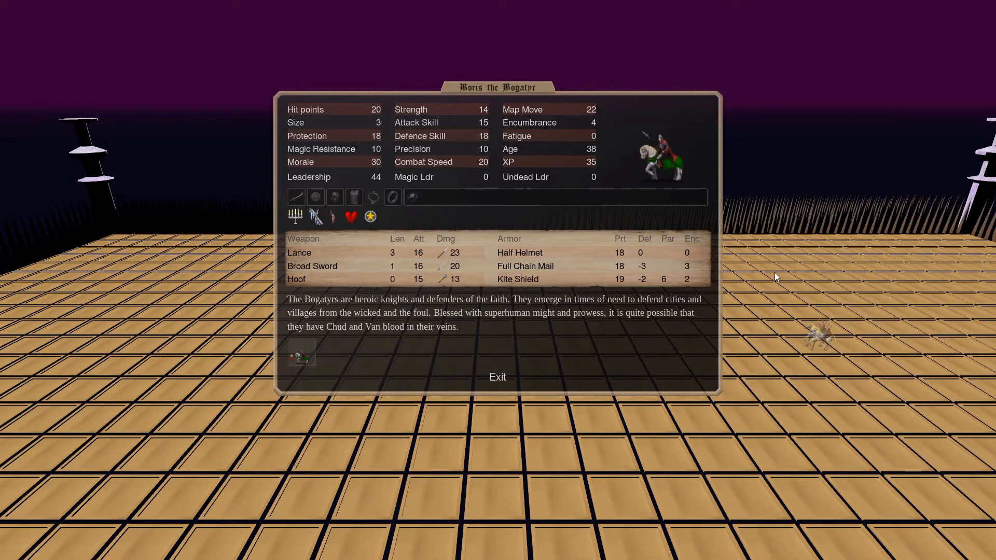
mouse_move(770, 277)
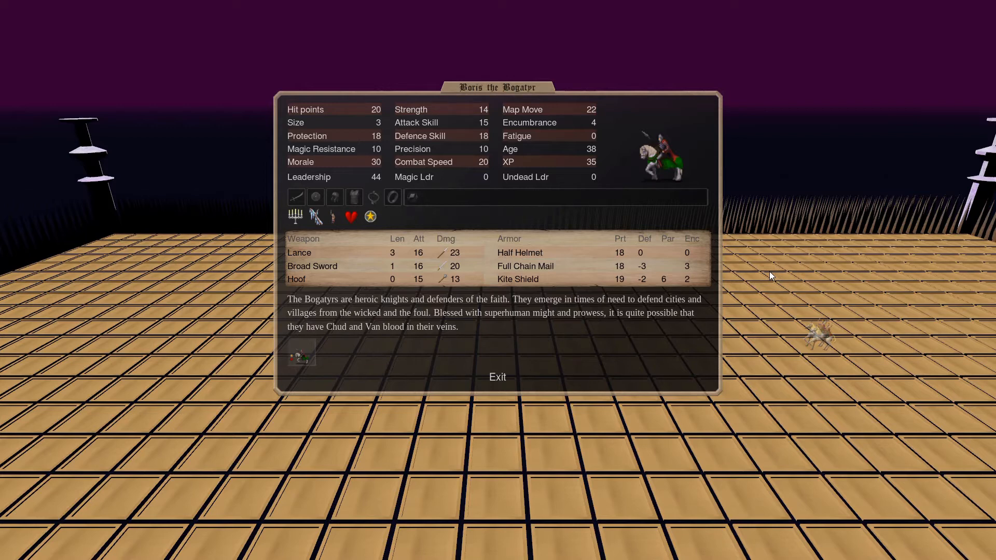
click(497, 377)
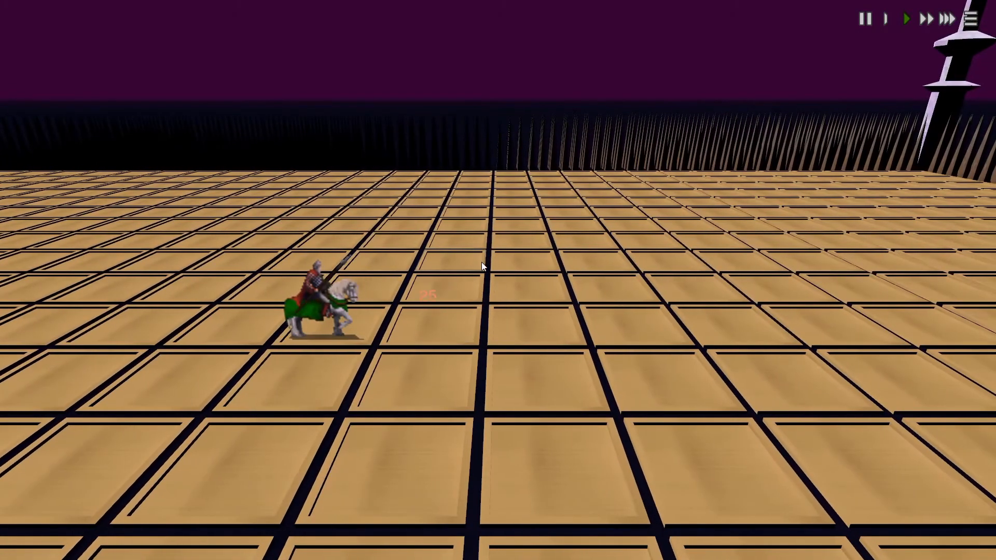
Check Boris the Bogatyr's mid-fight stats (fatigue 4, 36 XP), then close them.
click(315, 299)
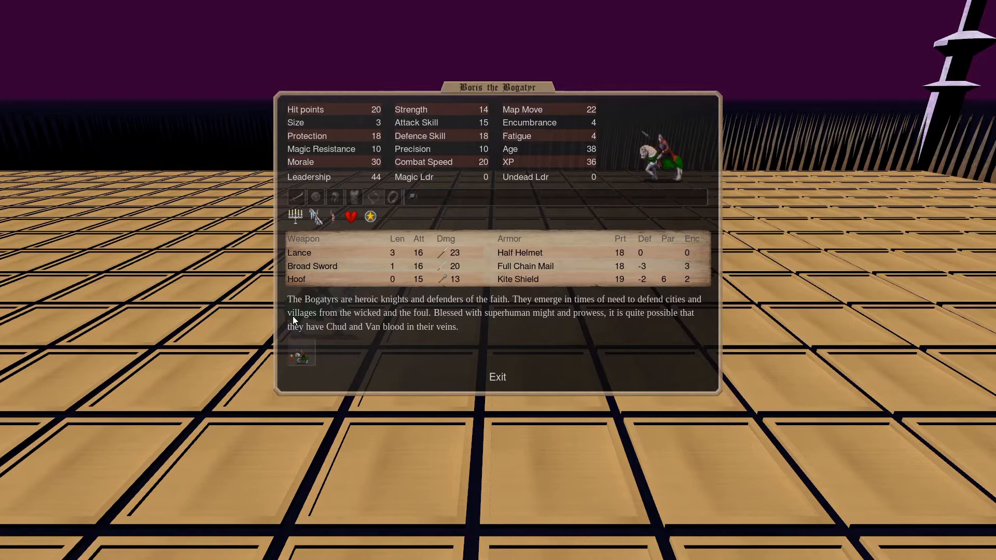
click(497, 377)
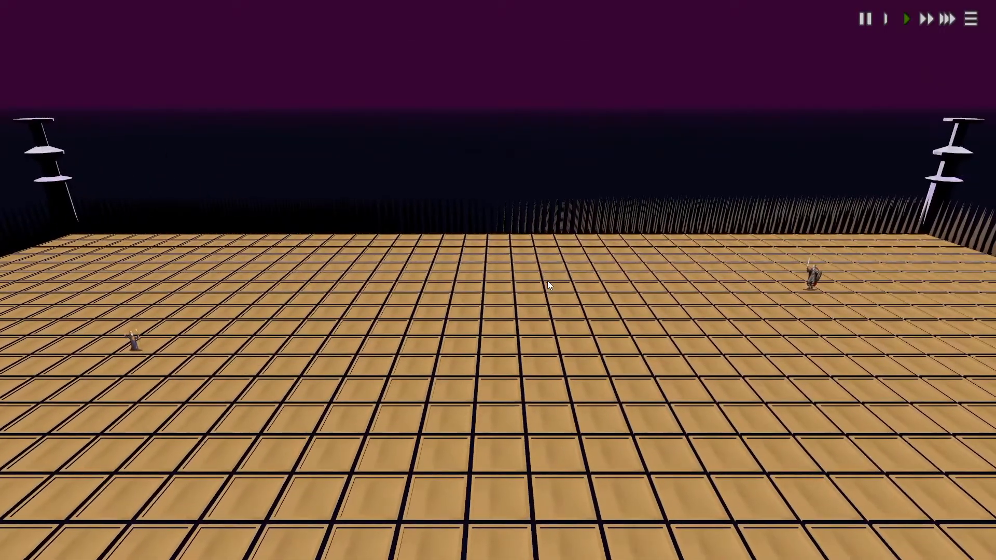
Review Rimlaug the Jotun Jarl's stats, including Susceptible to Shock (5), then close.
click(813, 279)
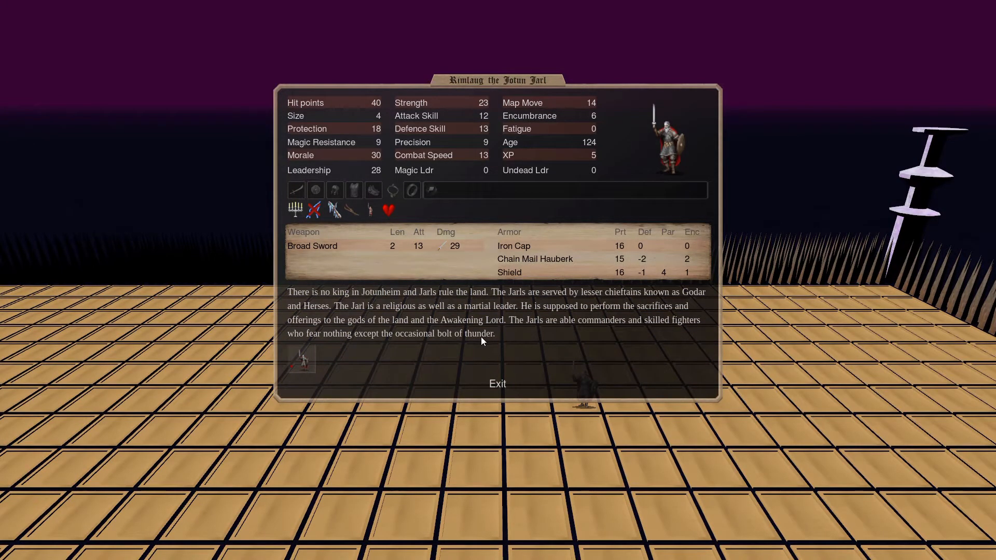
mouse_move(371, 226)
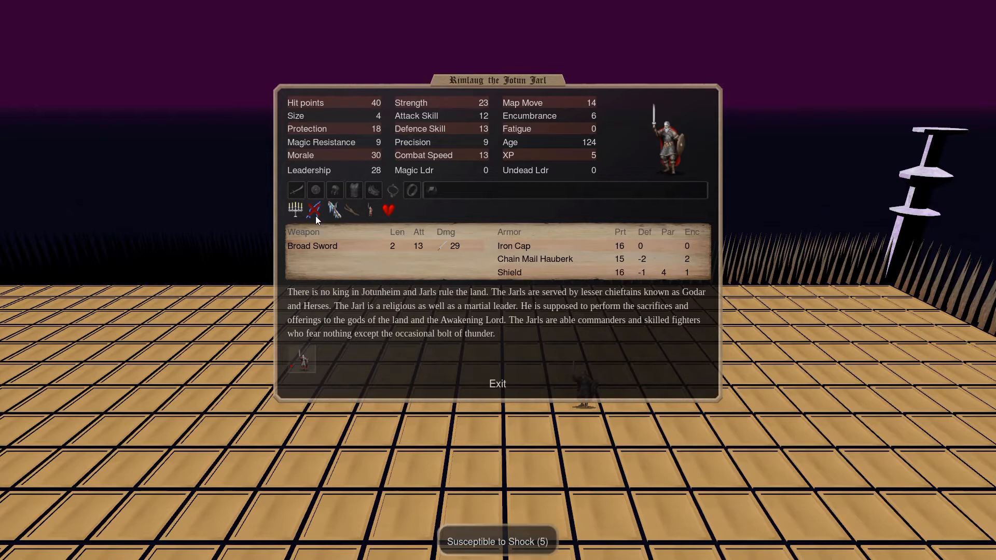
mouse_move(295, 209)
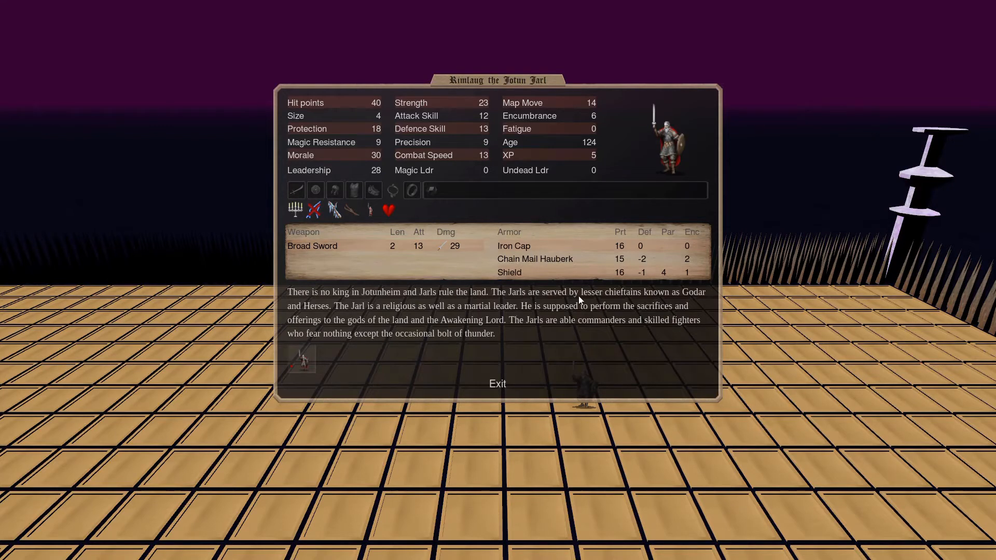
mouse_move(520, 311)
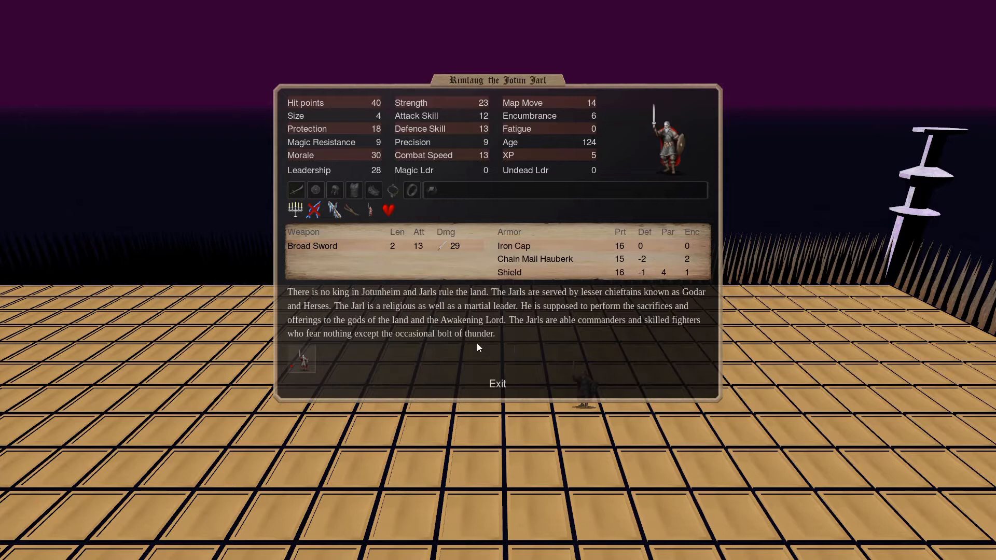
mouse_move(324, 310)
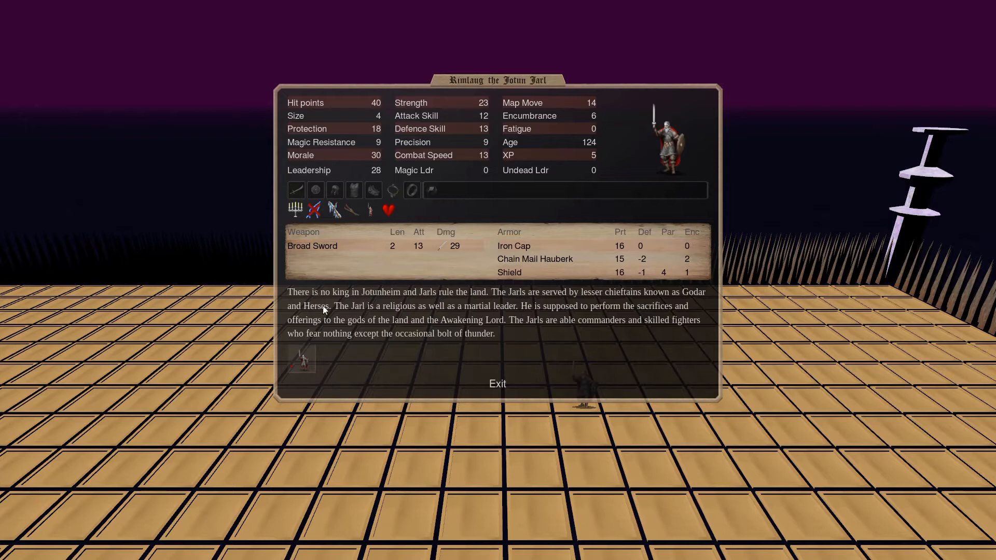
mouse_move(354, 162)
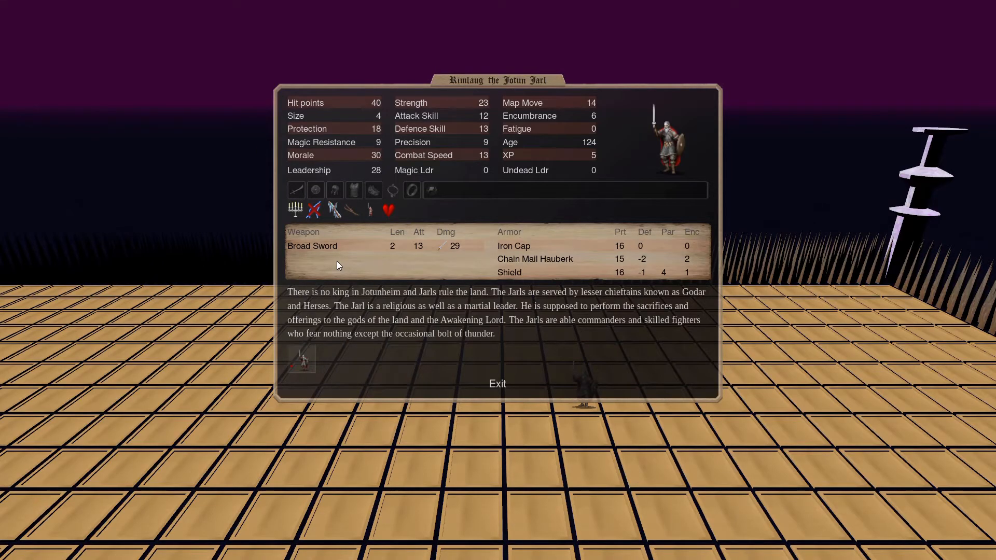
click(497, 384)
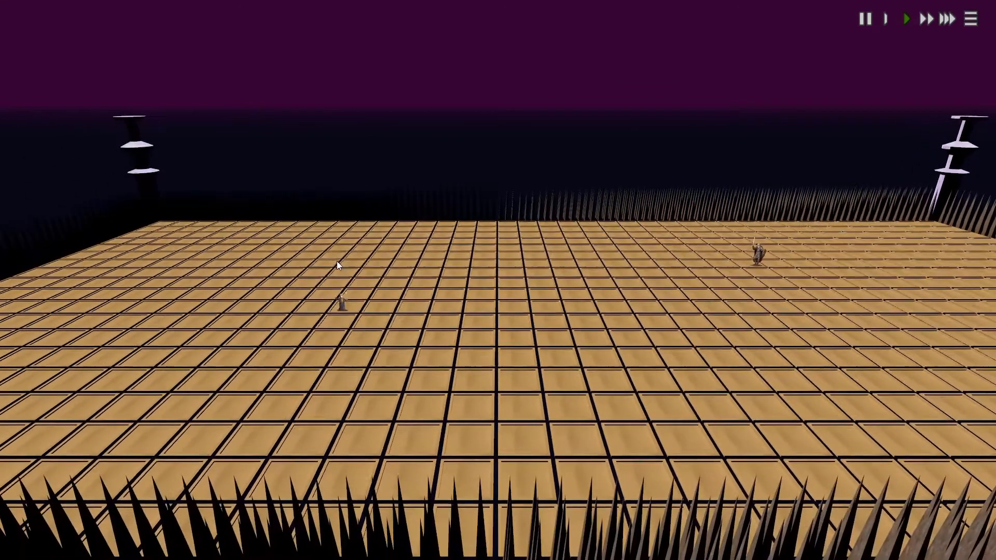
Open Aistulf the Ktonian Necromancer's stats, showing quarterstaff and Undead Leadership 10.
click(340, 302)
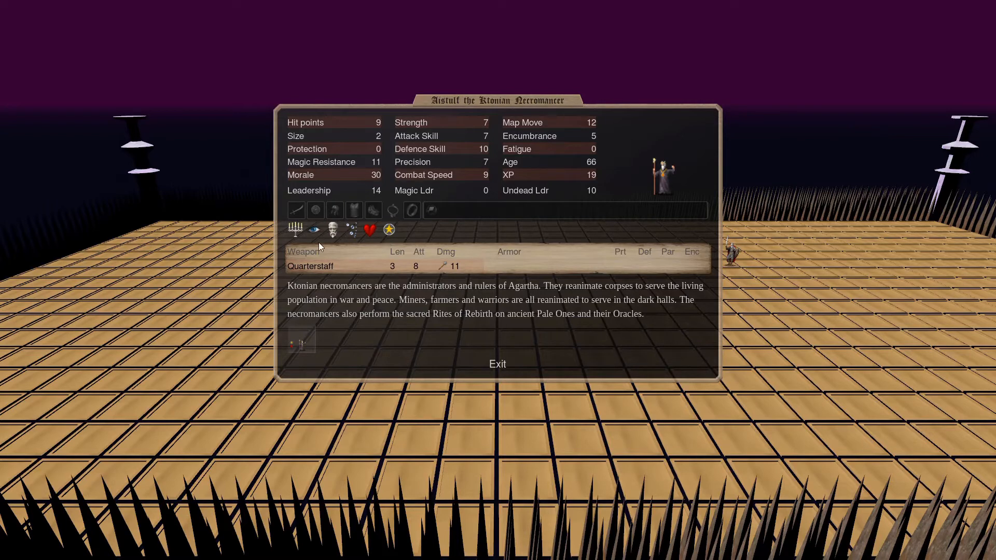
mouse_move(313, 229)
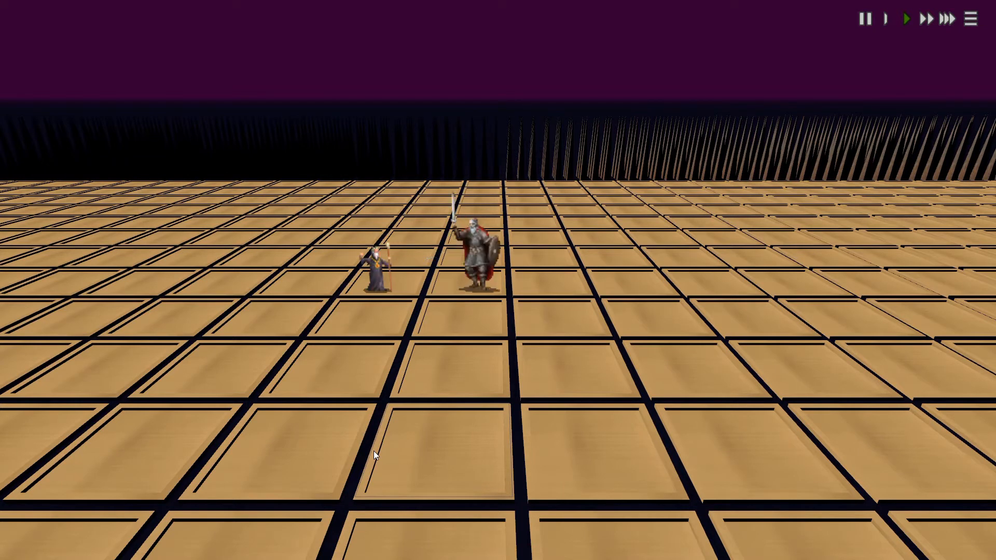
Check Aistulf's wounded stats and Rimlaug's fatigued stats as the battle ends.
click(374, 267)
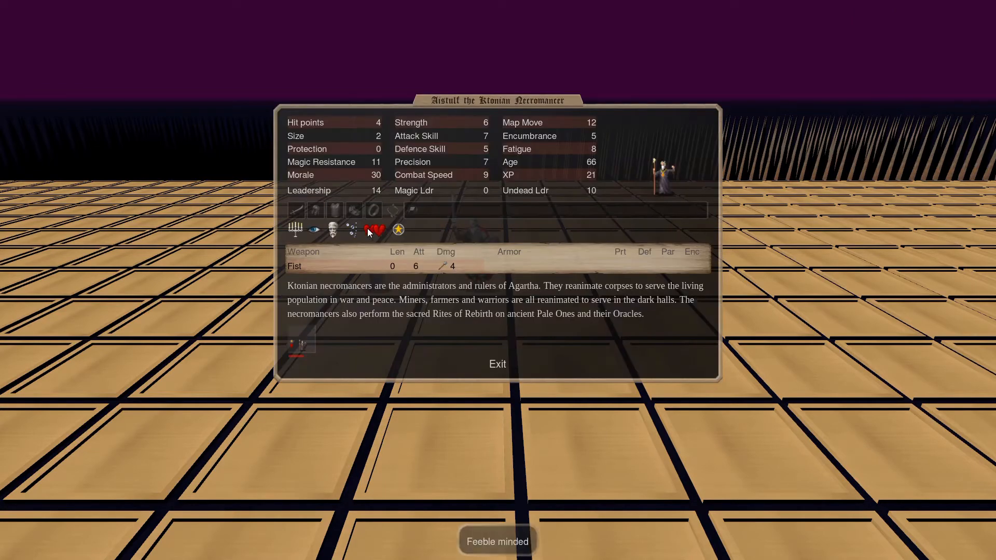
mouse_move(339, 266)
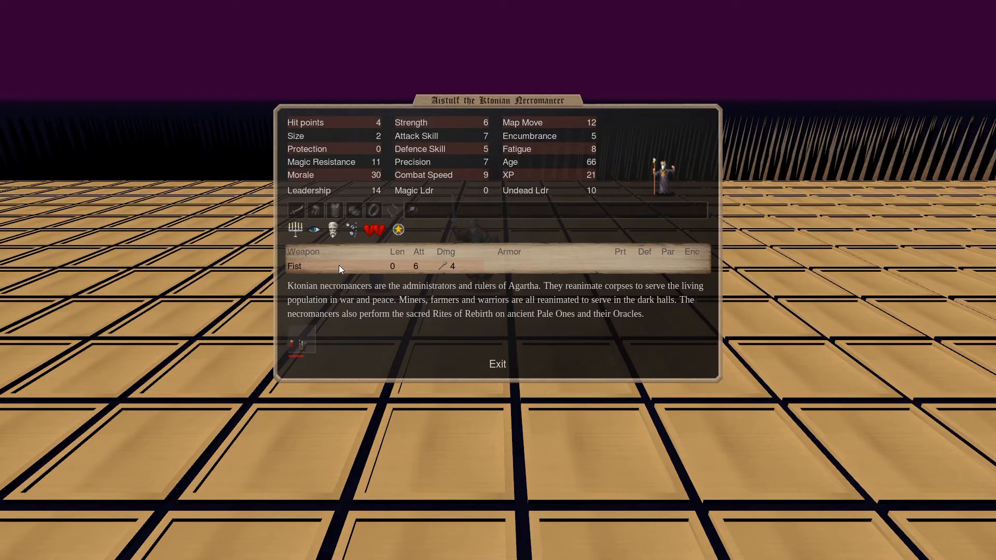
click(497, 364)
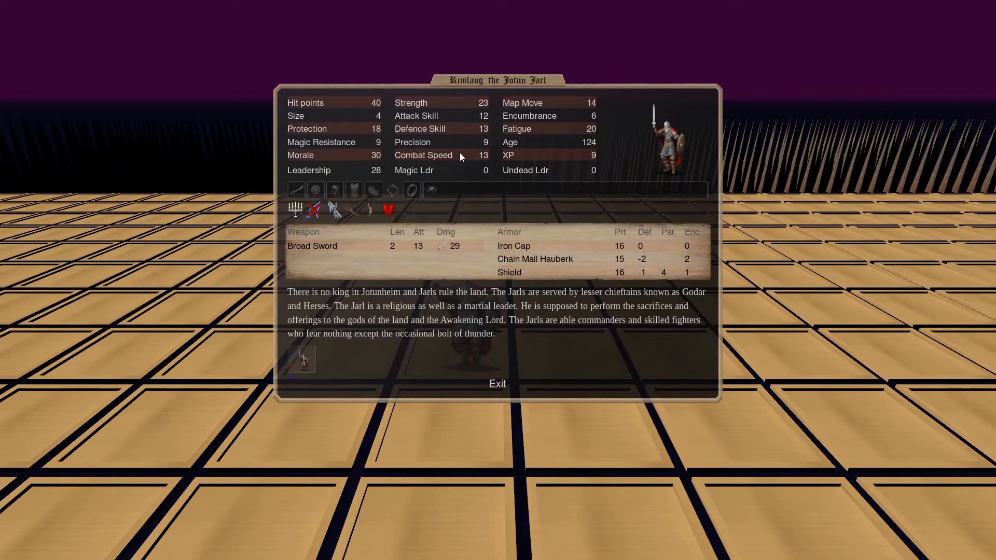
click(497, 384)
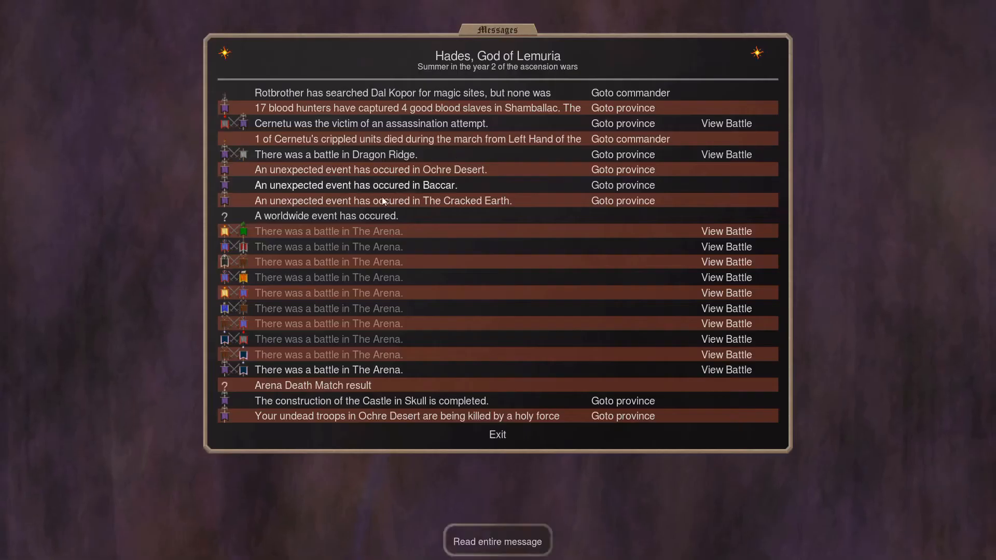
mouse_move(335, 292)
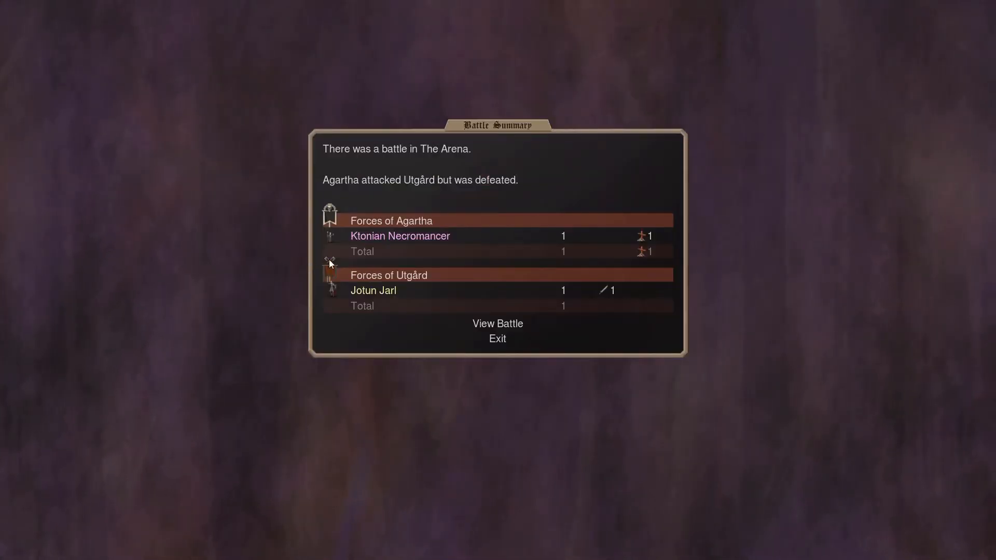
mouse_move(397, 248)
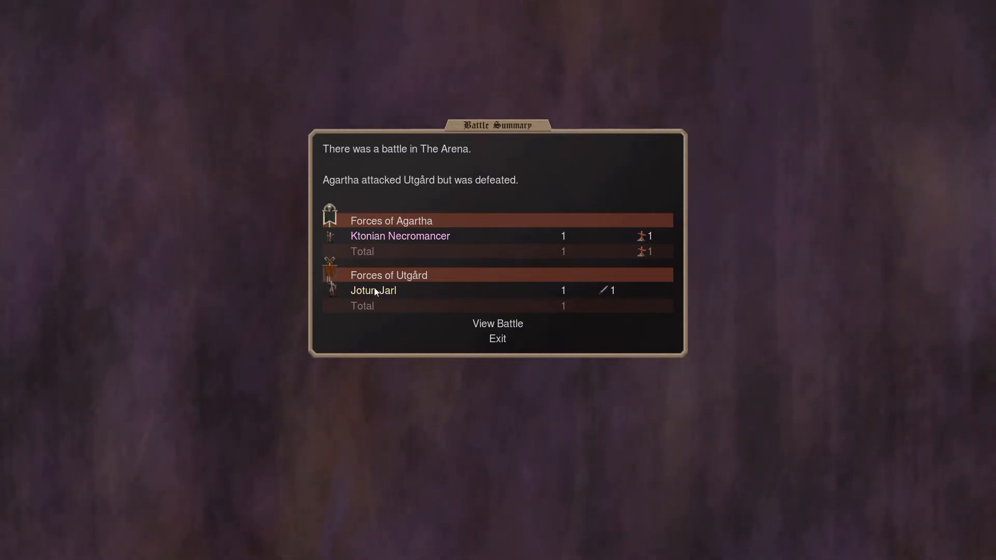
Start the next arena replay and review the Bogatyr's and Missionary's stat sheets.
click(497, 339)
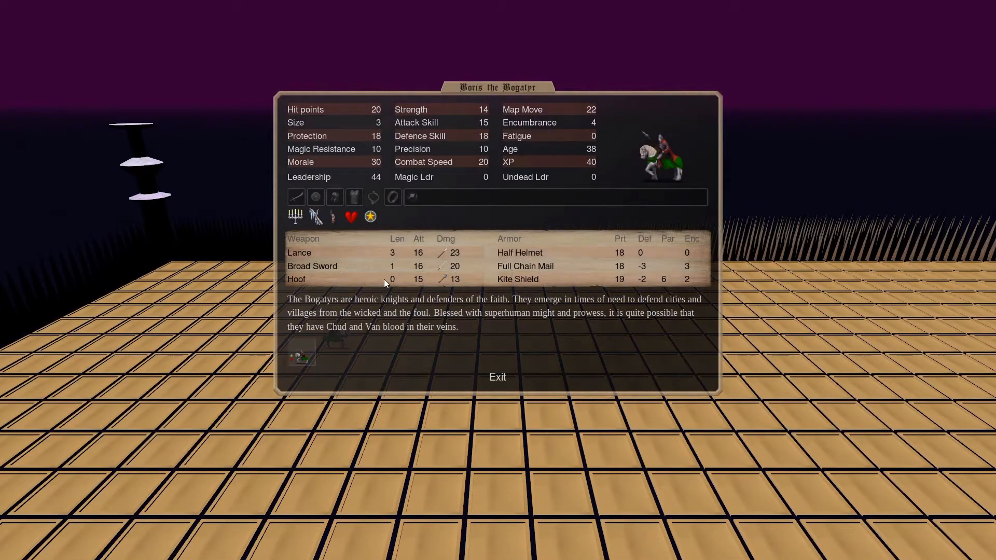
click(497, 377)
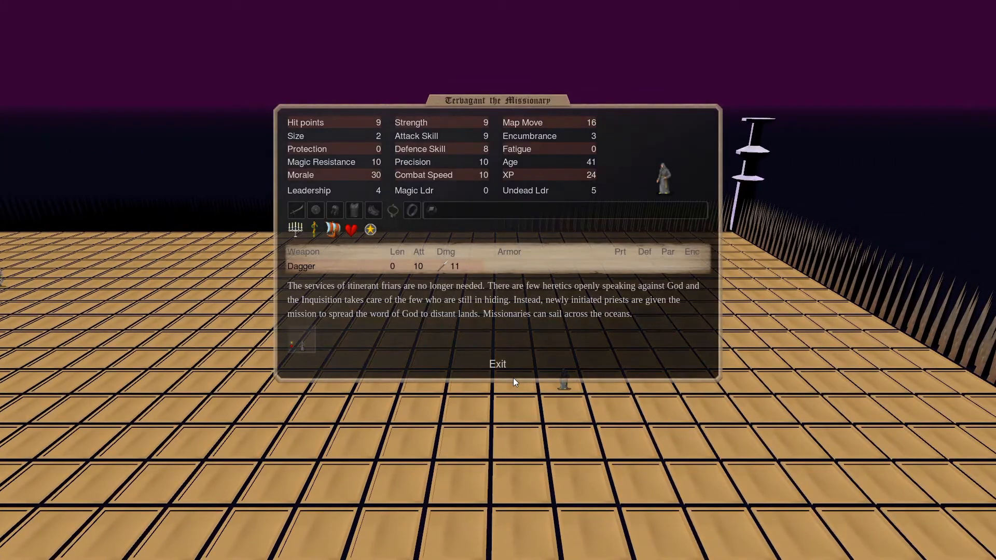
click(498, 364)
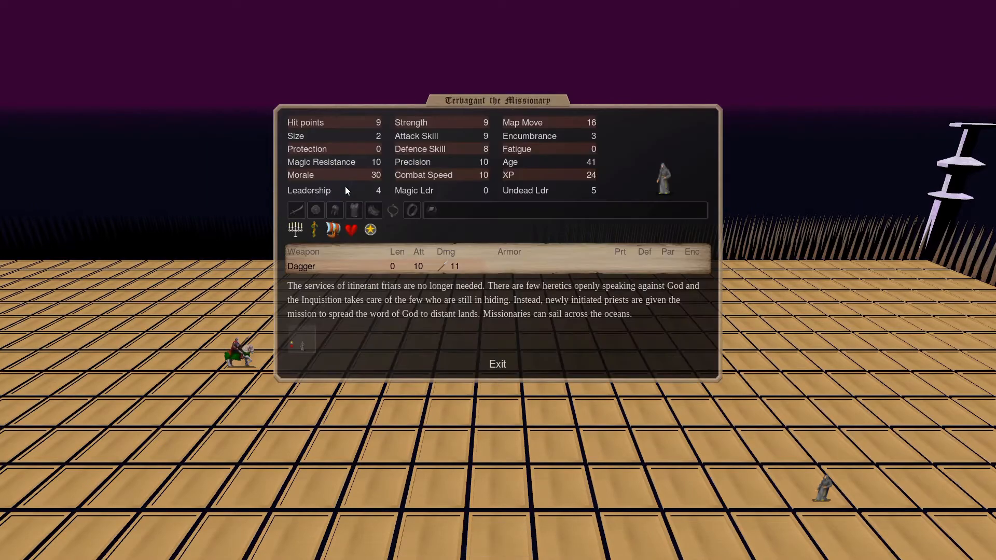
click(497, 364)
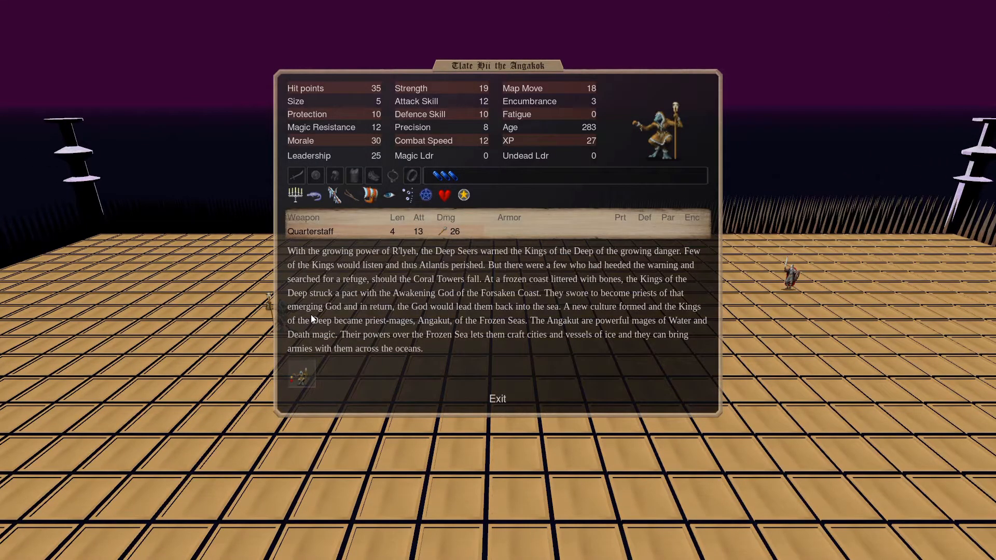
mouse_move(470, 180)
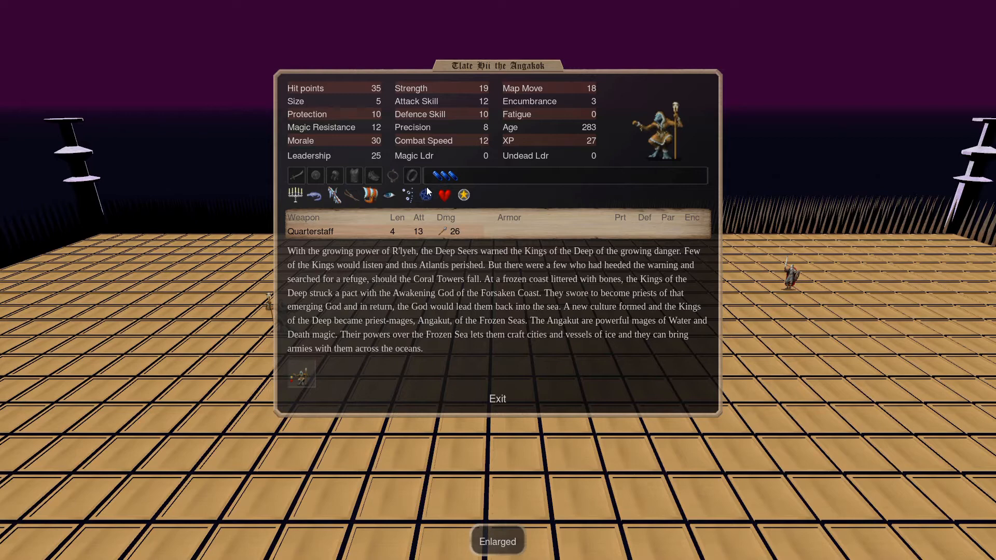
mouse_move(372, 176)
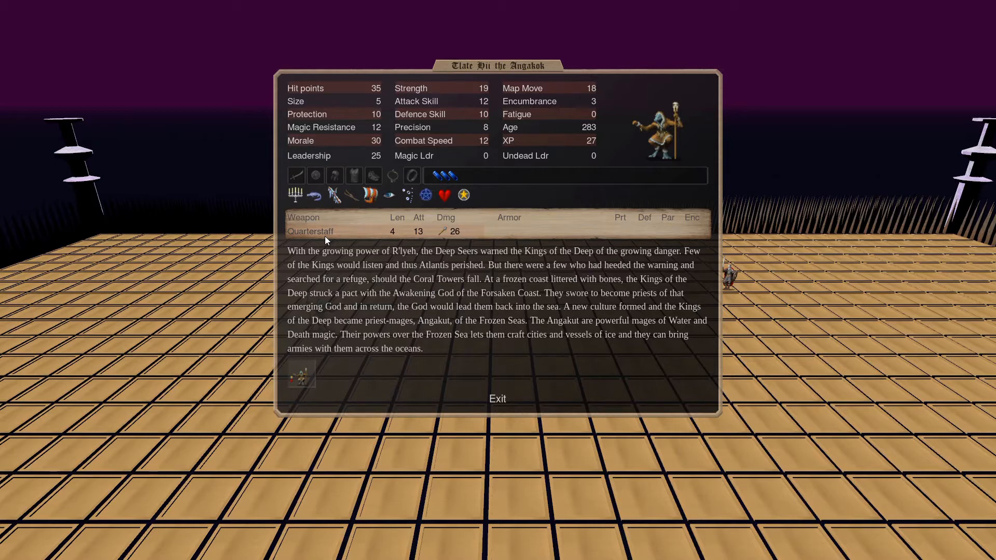
mouse_move(324, 240)
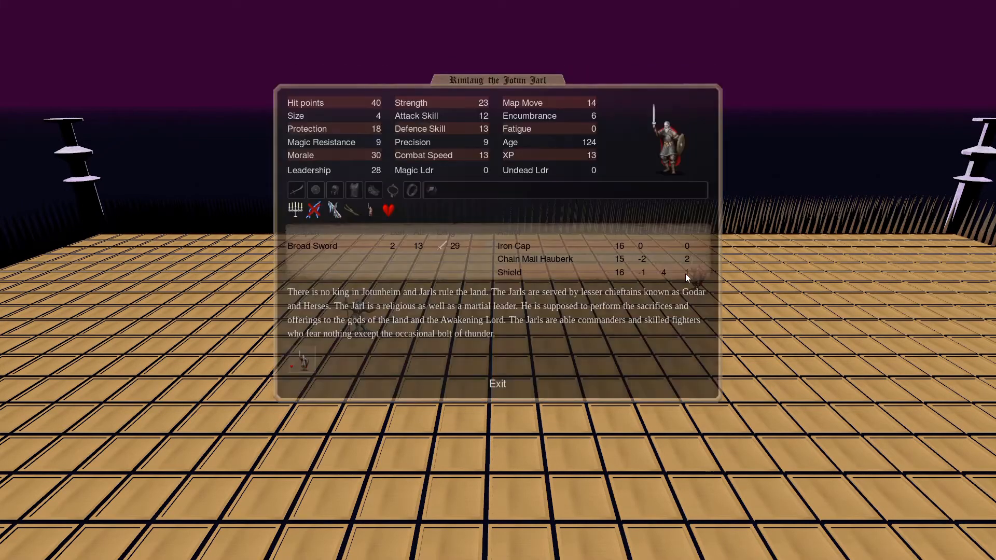
Close Rimlaug the Jotun Jarl's stats, recheck them after the fight, then leave the replay.
click(497, 384)
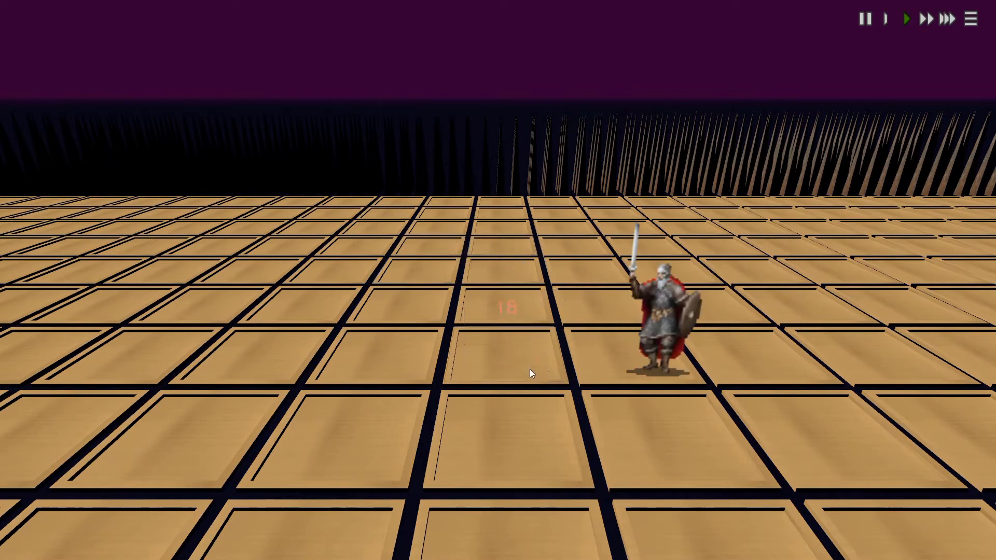
click(660, 324)
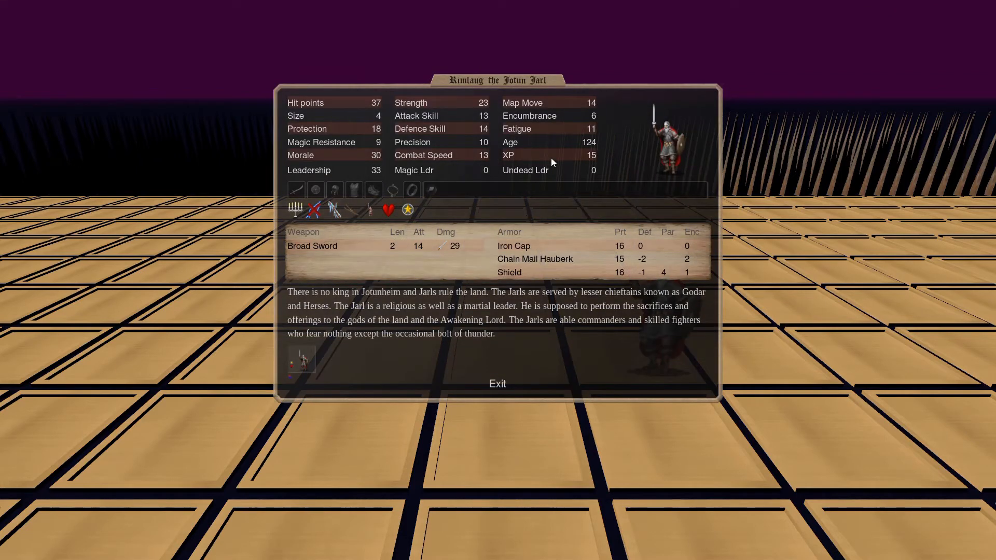
mouse_move(585, 111)
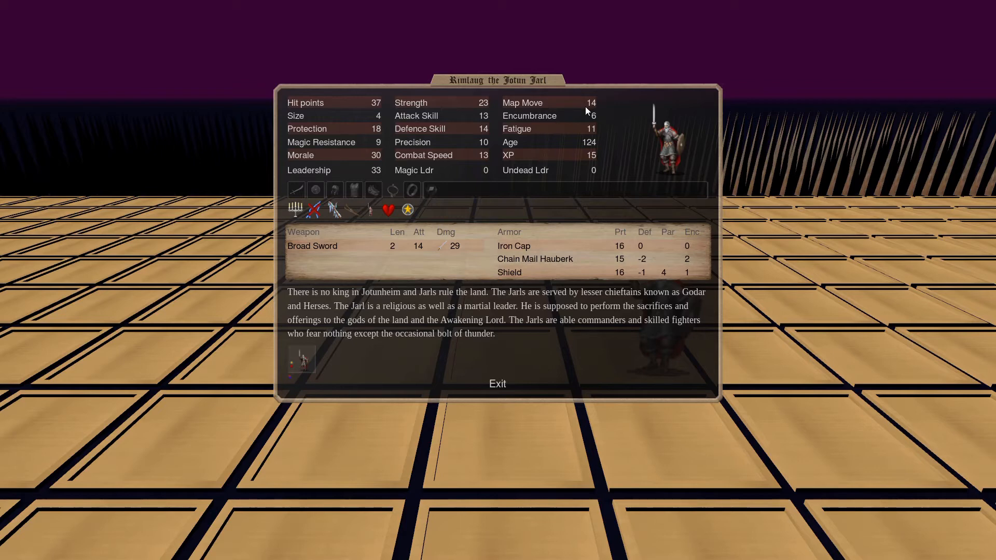
click(497, 383)
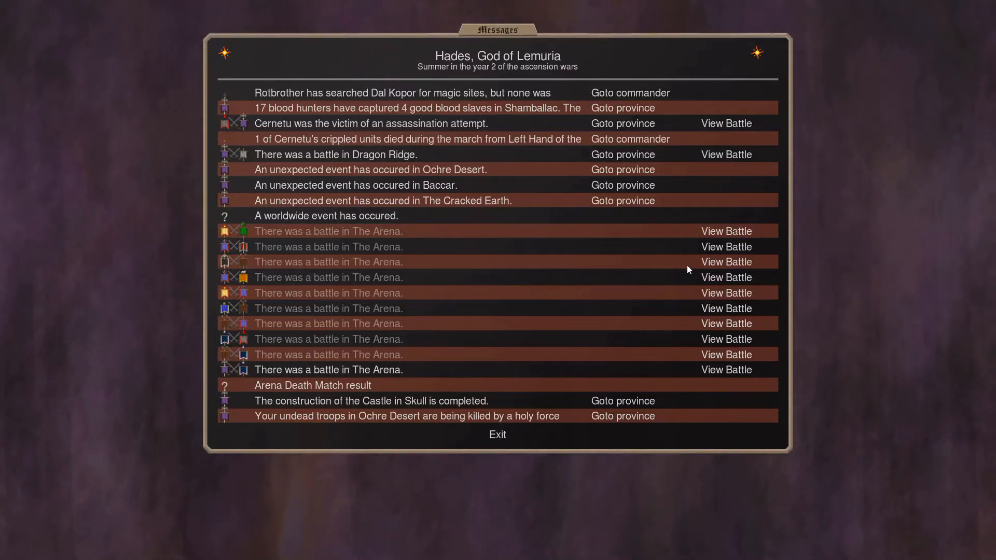
mouse_move(730, 319)
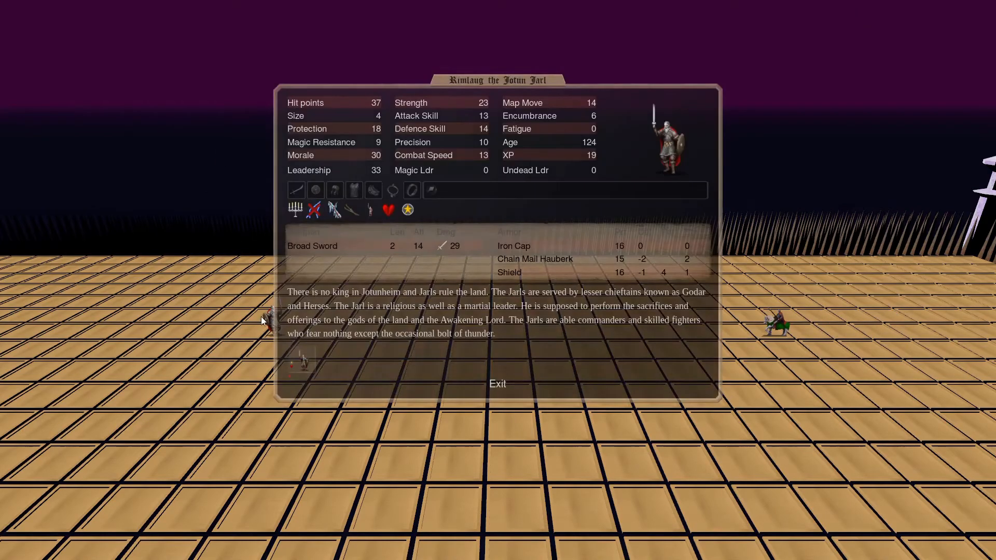
Inspect the mounted Bogatyr's and the Jotun Jarl's statistics, then resume the duel.
click(498, 384)
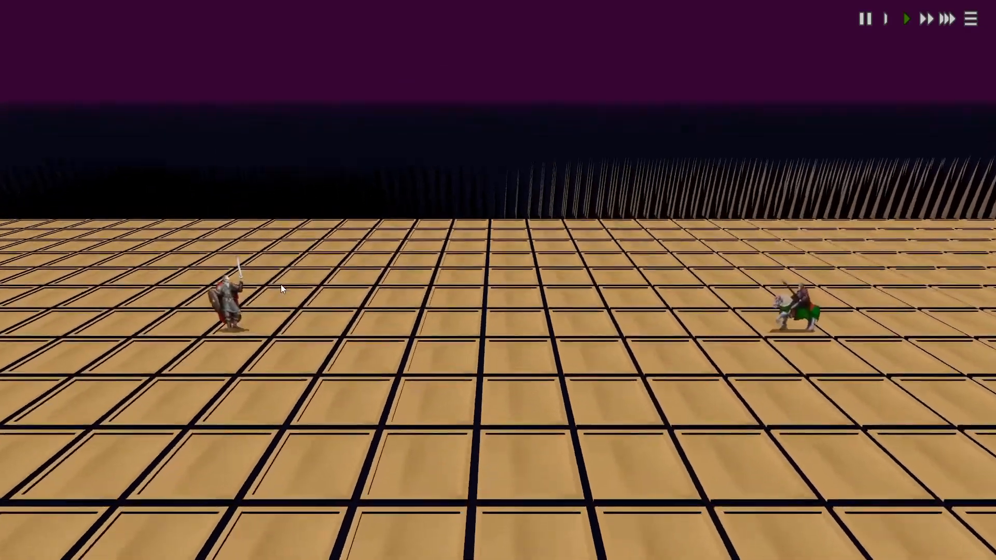
click(797, 305)
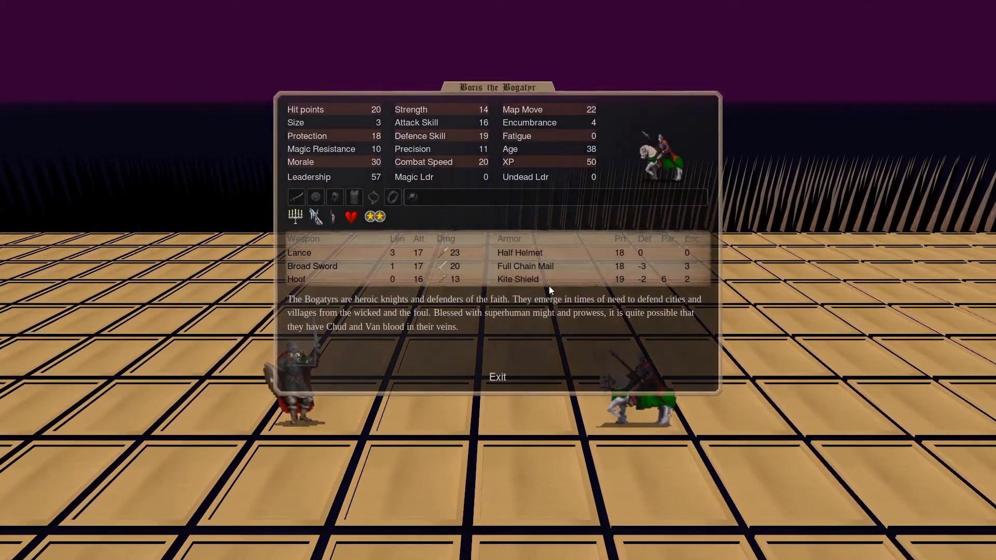
click(497, 376)
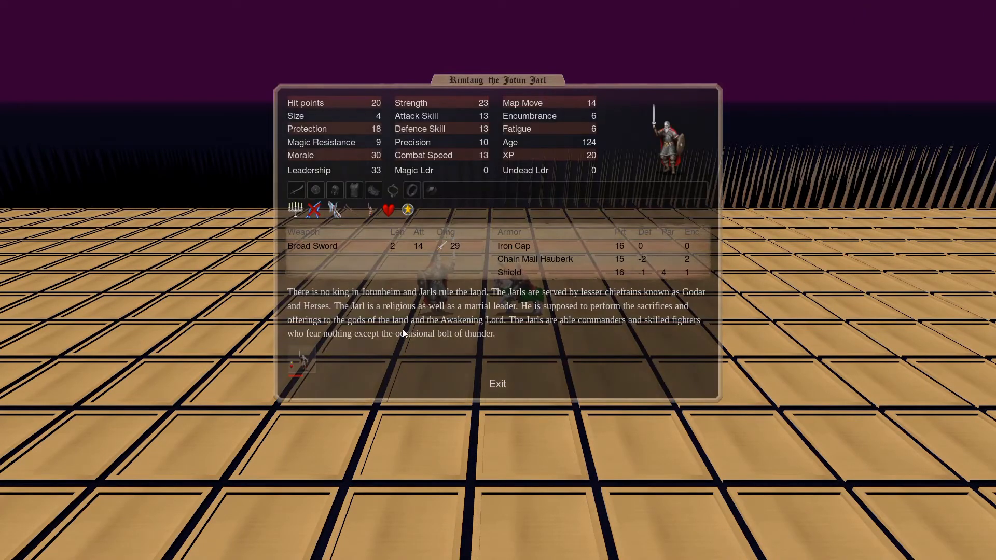
click(497, 384)
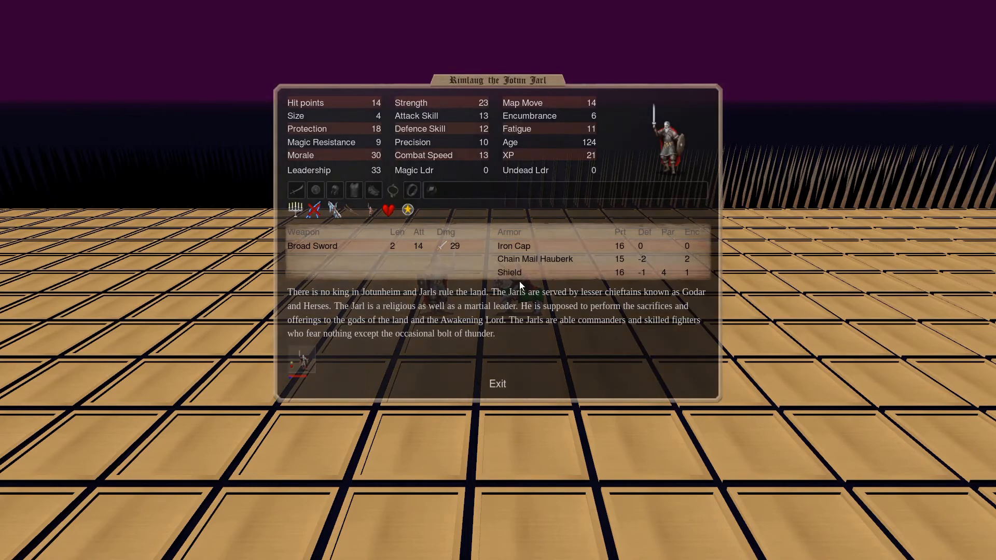
click(497, 383)
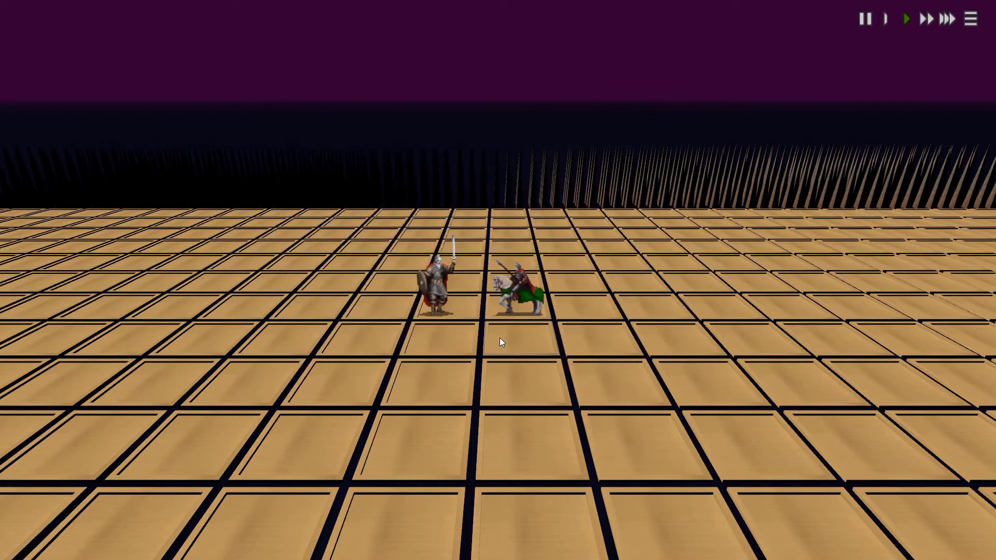
Recheck both fighters mid-fight, finding the Jotun Jarl down to 3 hit points.
click(515, 277)
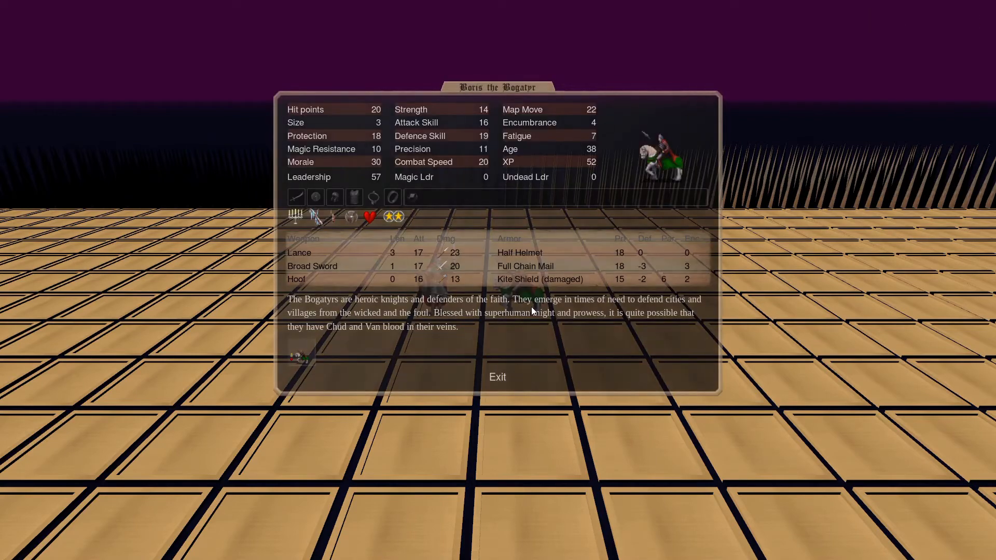
click(498, 377)
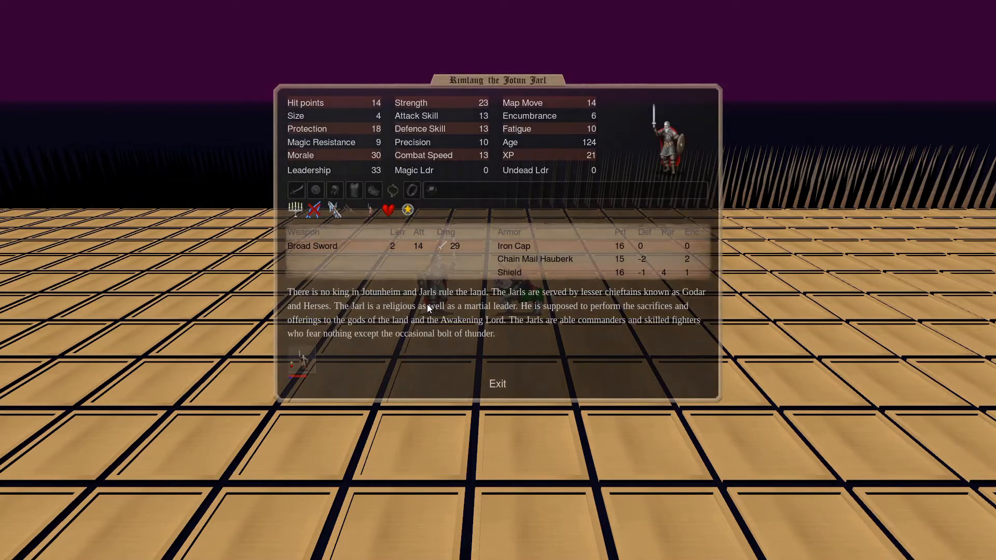
click(497, 384)
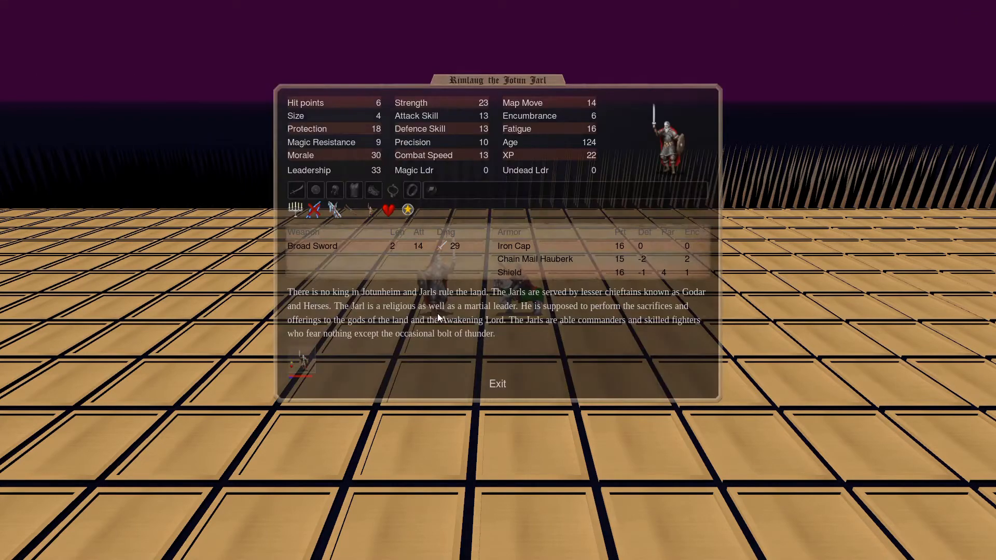
click(498, 384)
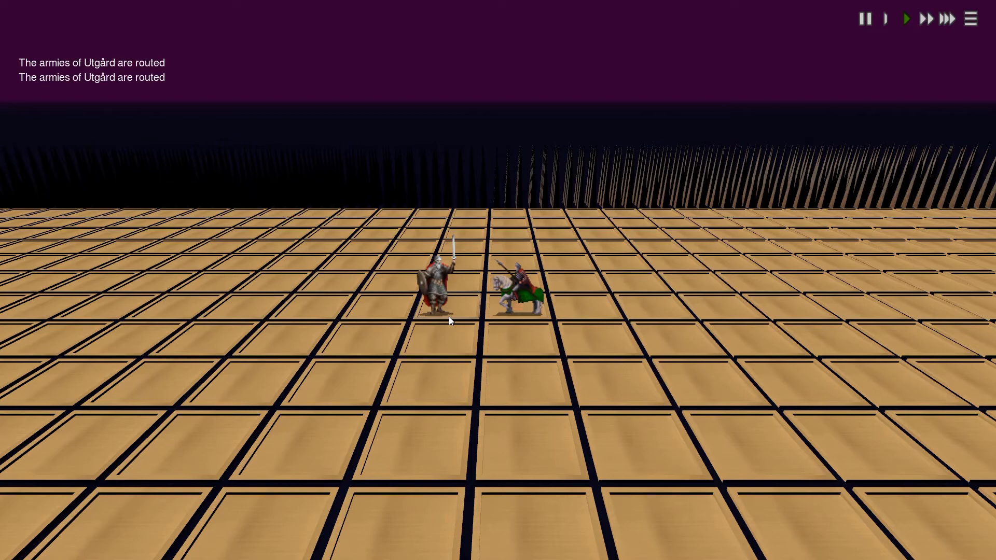
click(436, 283)
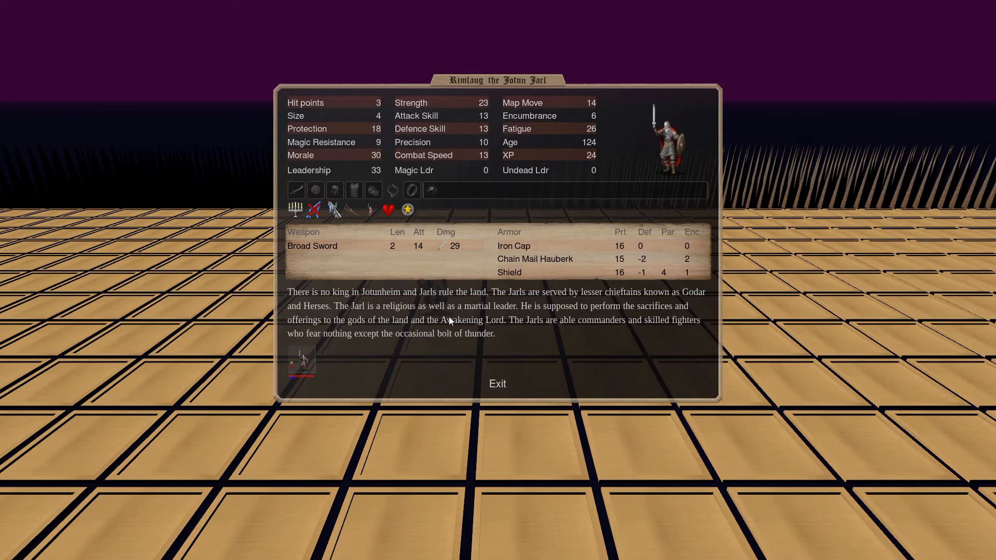
mouse_move(401, 249)
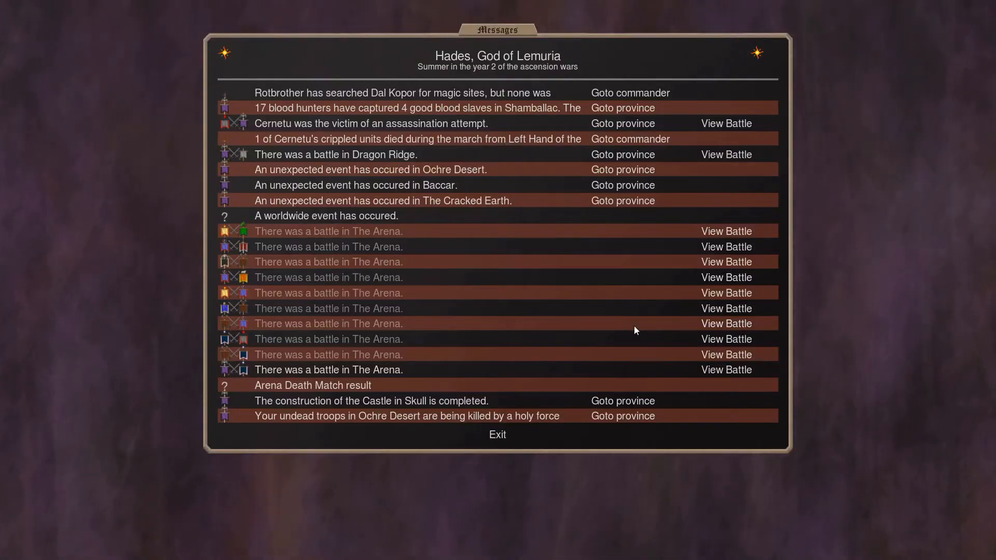
mouse_move(704, 348)
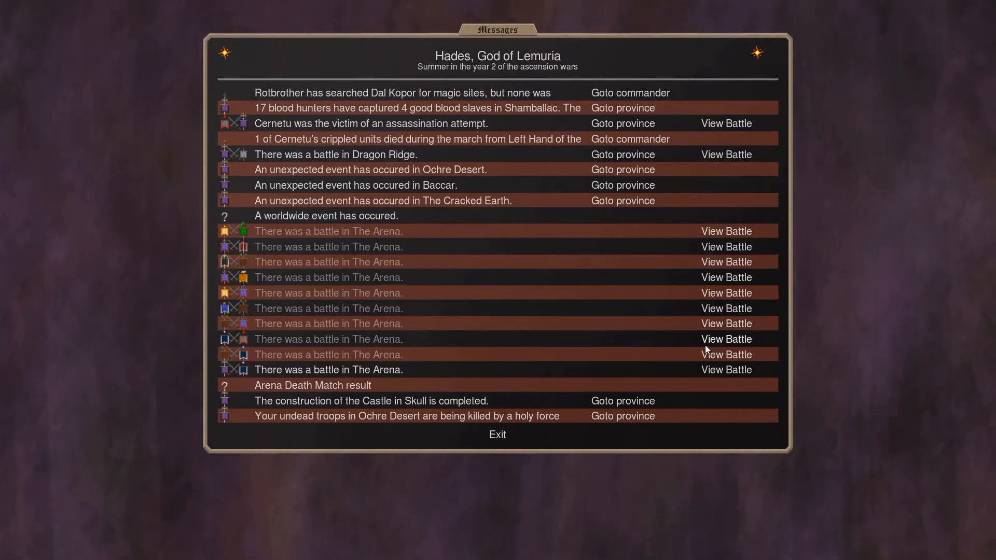
Replay the Traitor Prince versus Prophet duel and read the Prophet's Withering Weapons ability.
click(725, 339)
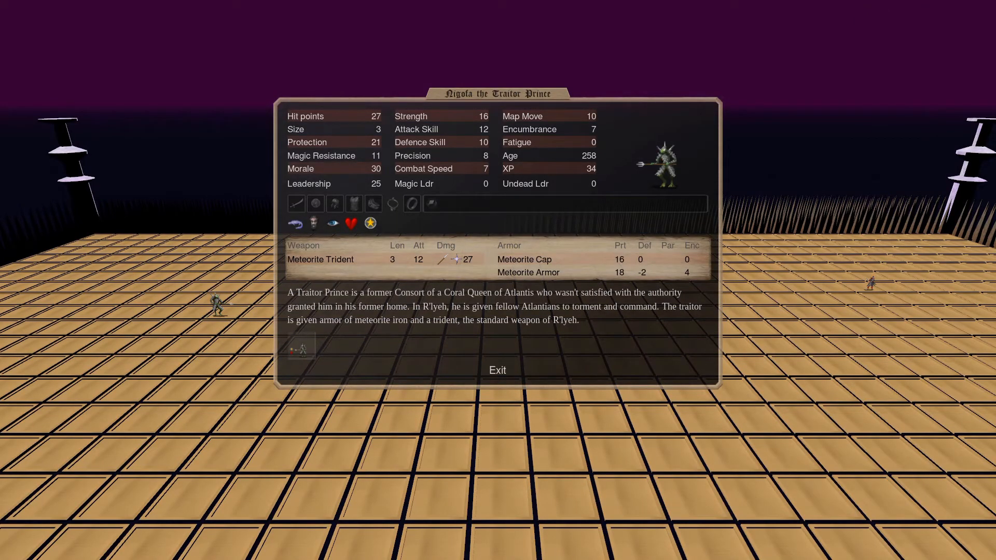
mouse_move(358, 378)
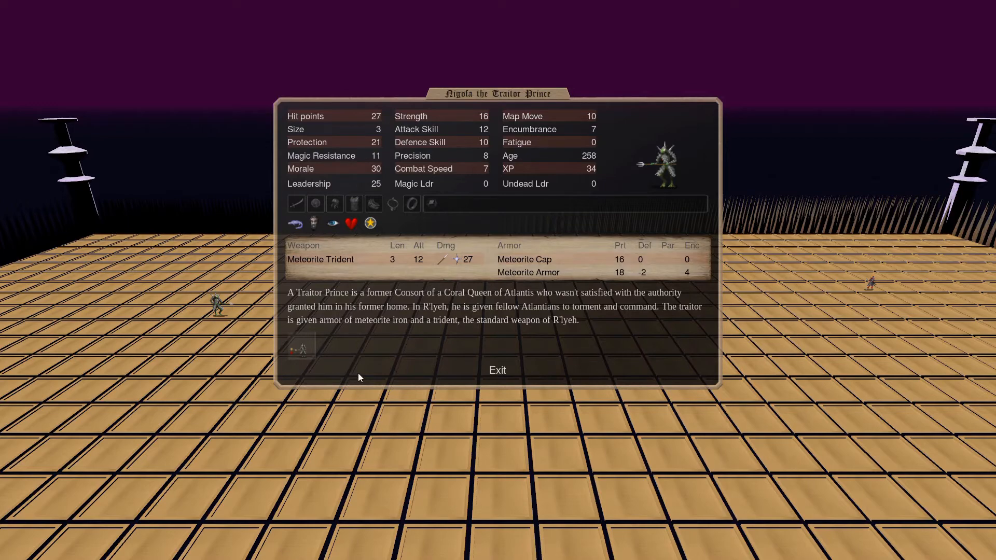
click(497, 370)
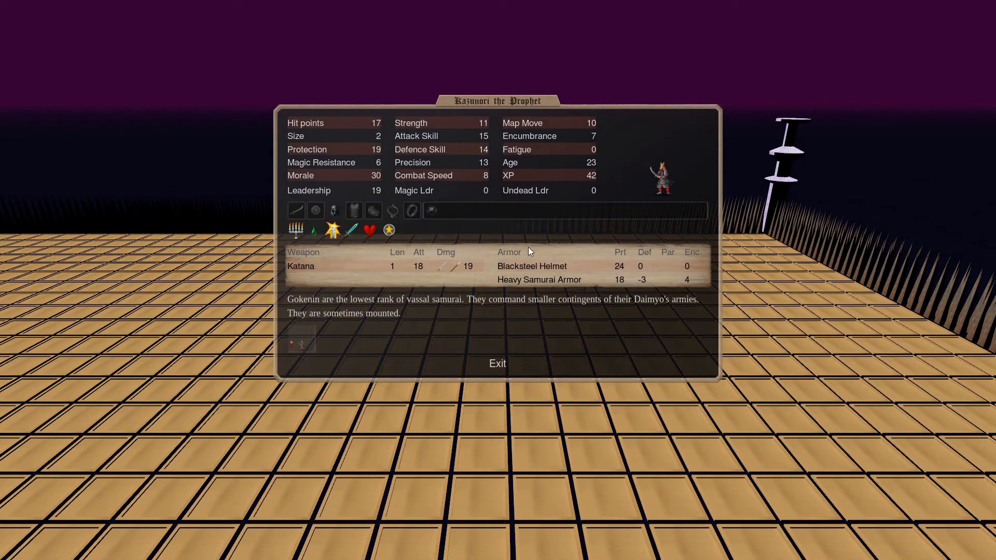
mouse_move(347, 277)
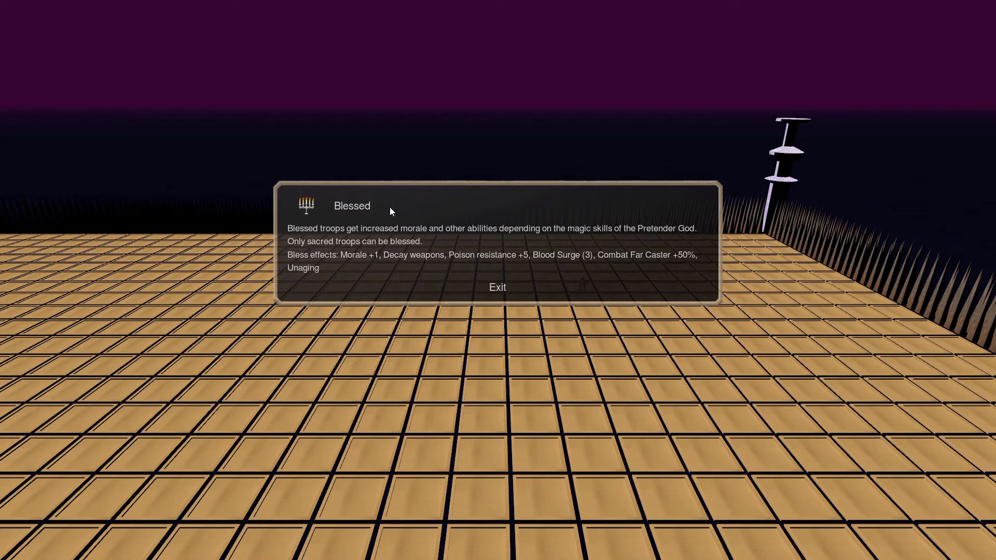
mouse_move(503, 268)
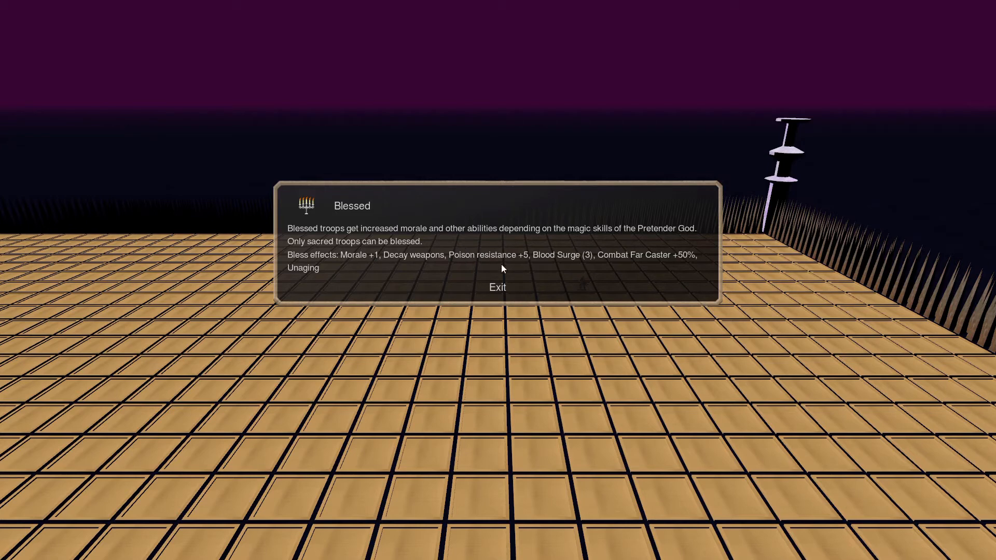
mouse_move(535, 259)
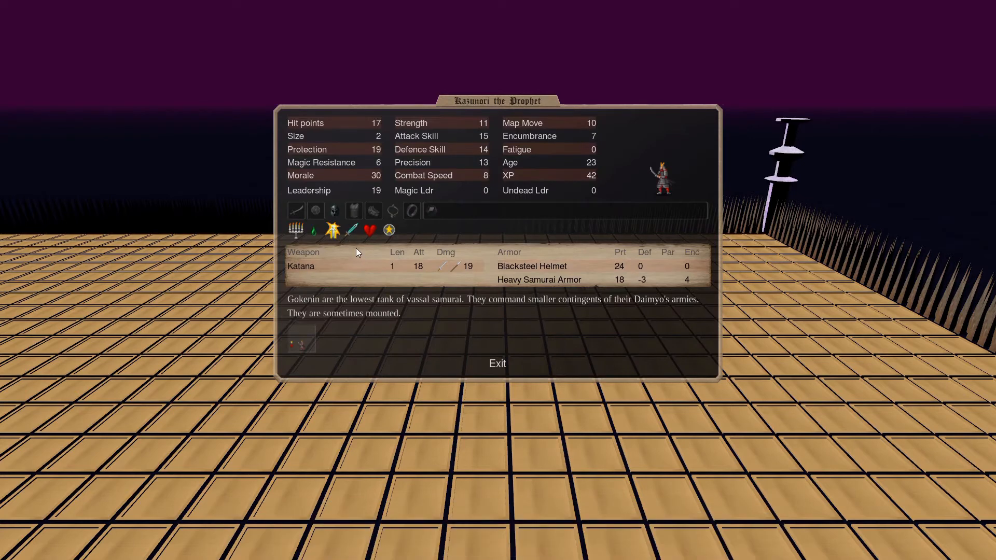
click(348, 230)
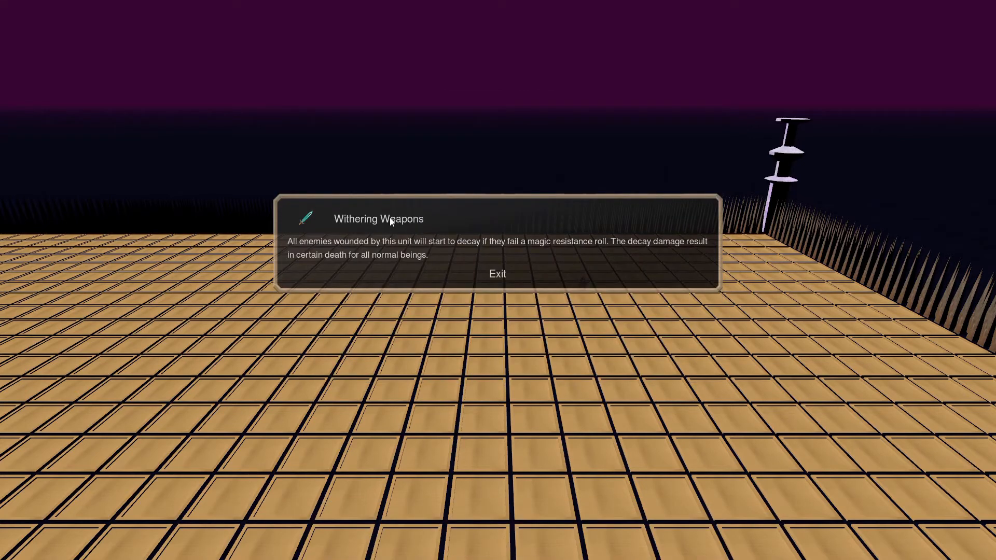
mouse_move(390, 191)
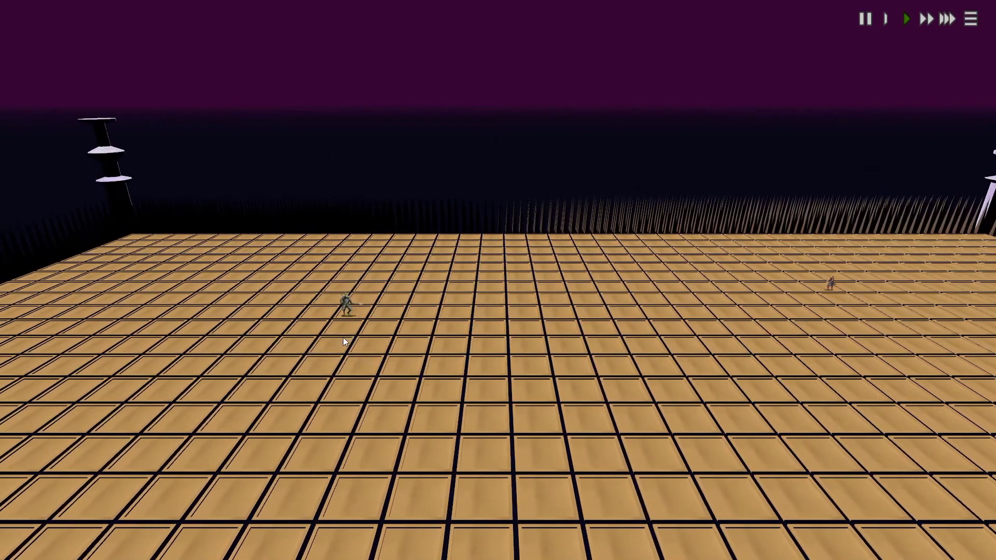
Inspect Nigofa the Traitor Prince's and the Prophet's statistics, then let the duel continue.
click(345, 308)
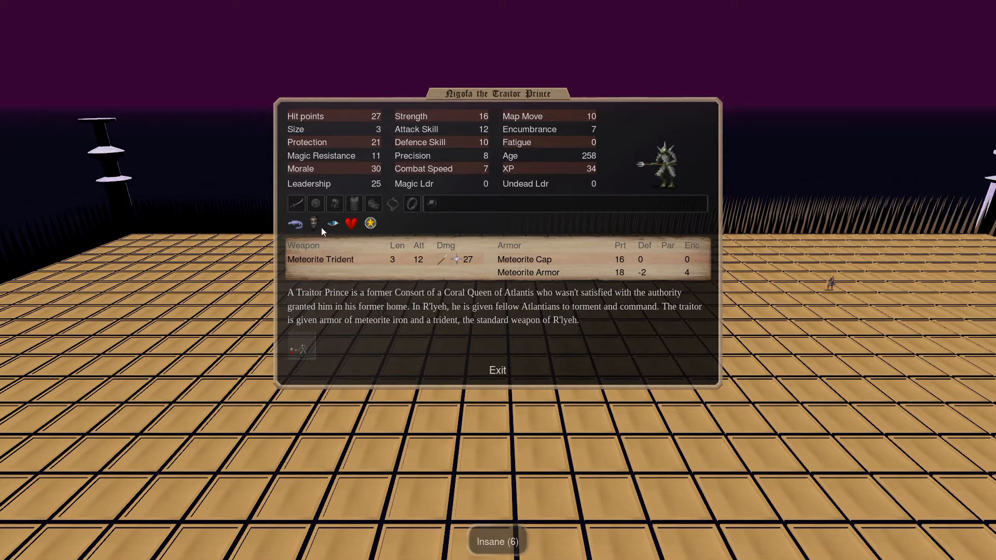
click(321, 260)
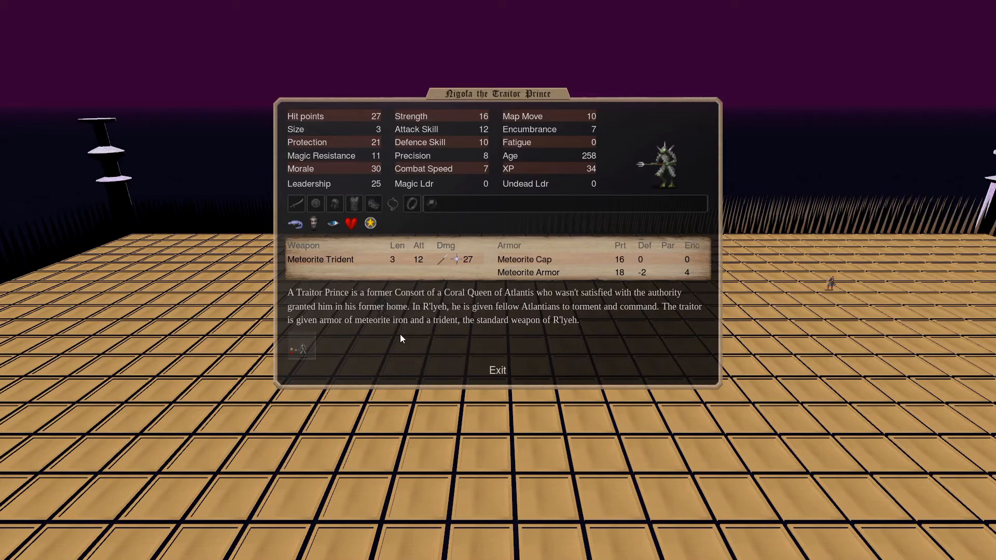
click(497, 371)
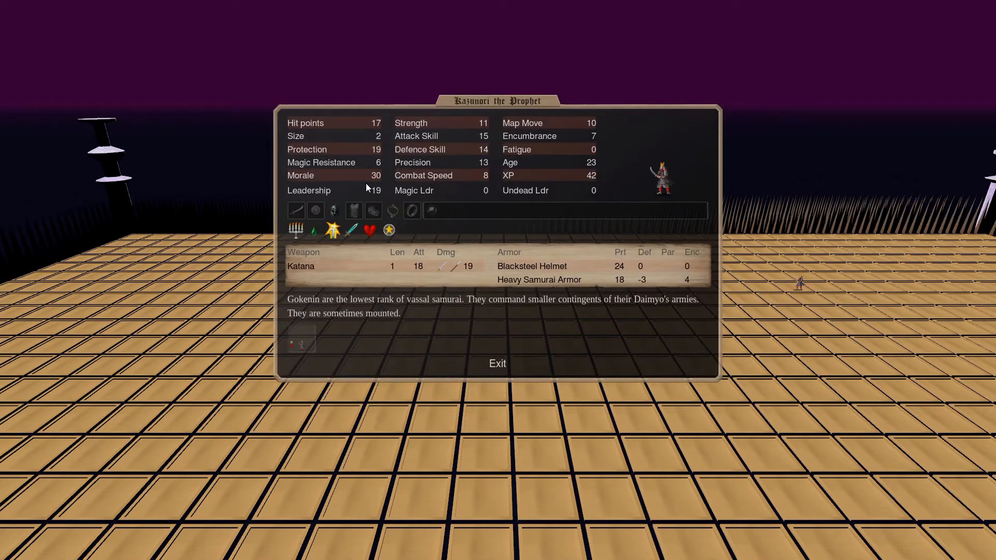
mouse_move(436, 198)
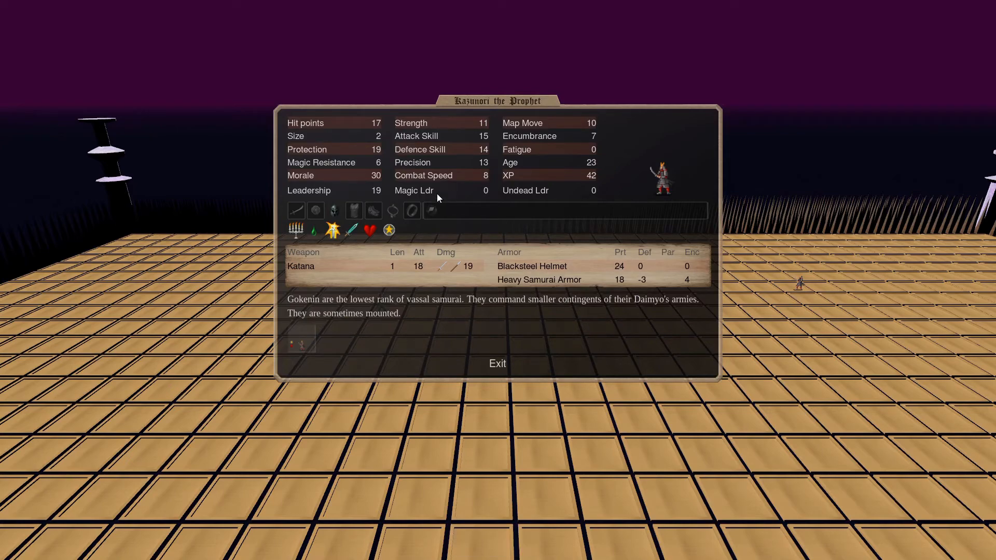
click(498, 363)
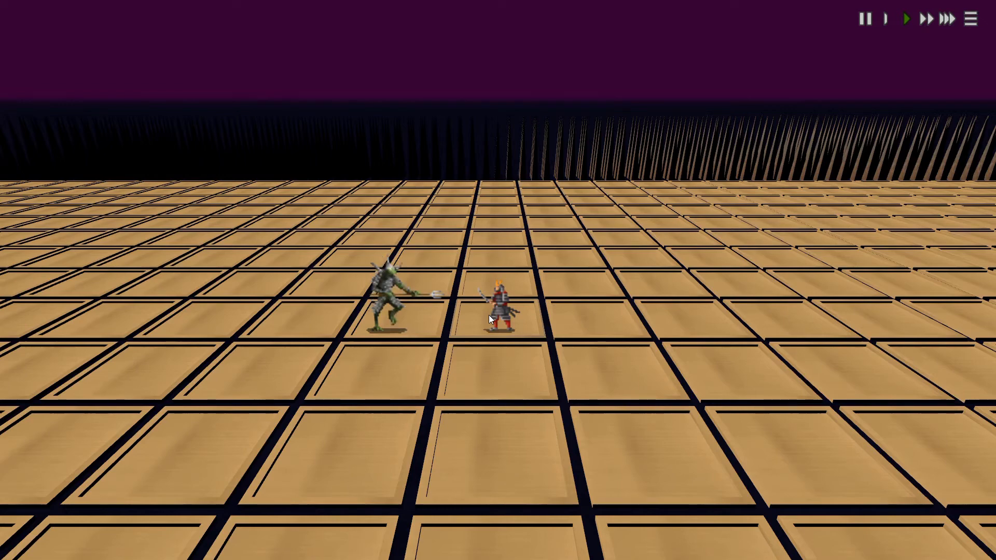
Recheck the Traitor Prince's condition mid-fight and read his age details.
click(505, 311)
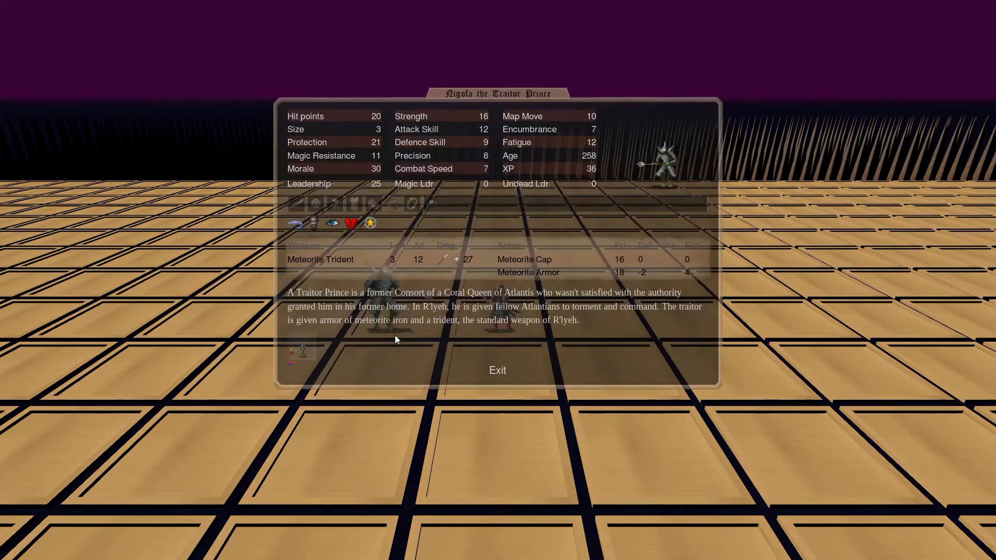
click(497, 370)
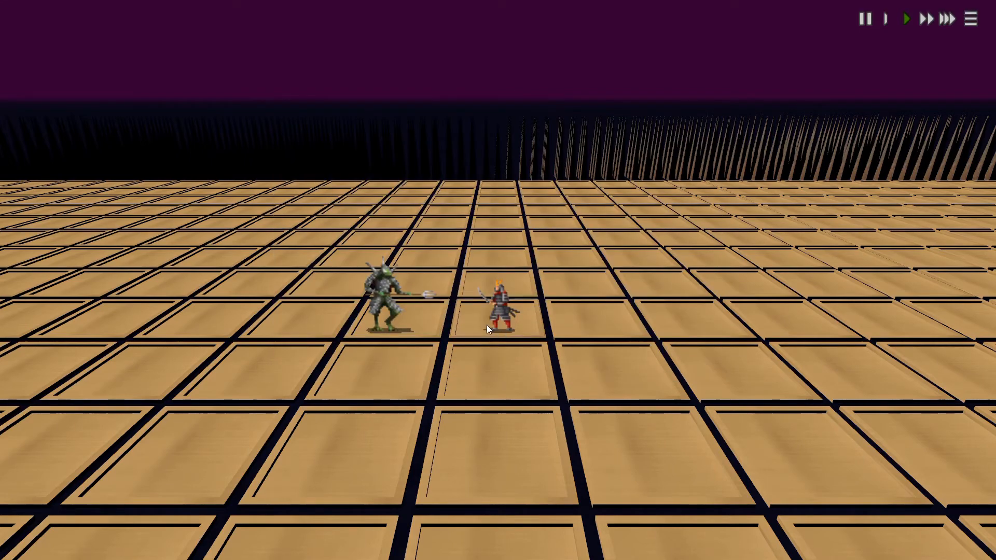
click(498, 312)
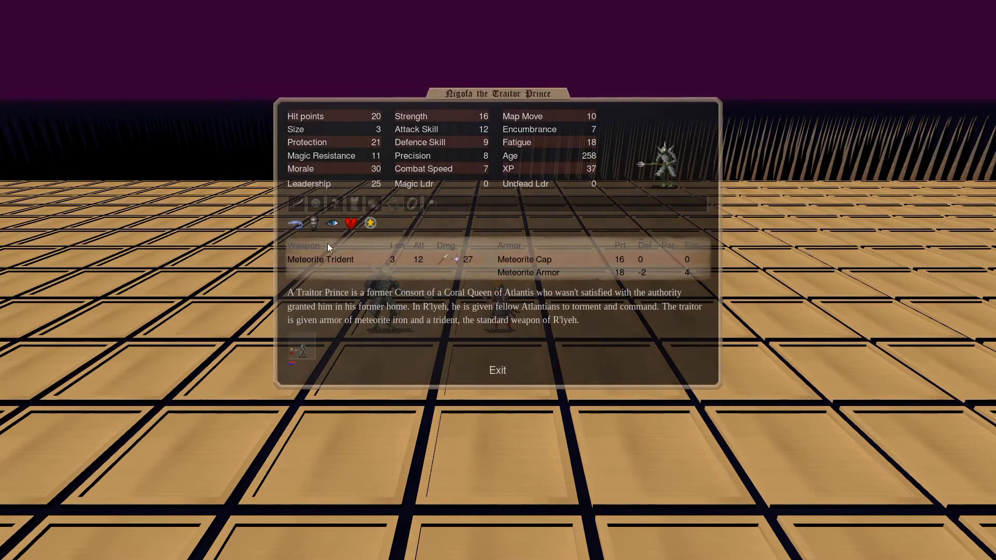
click(497, 370)
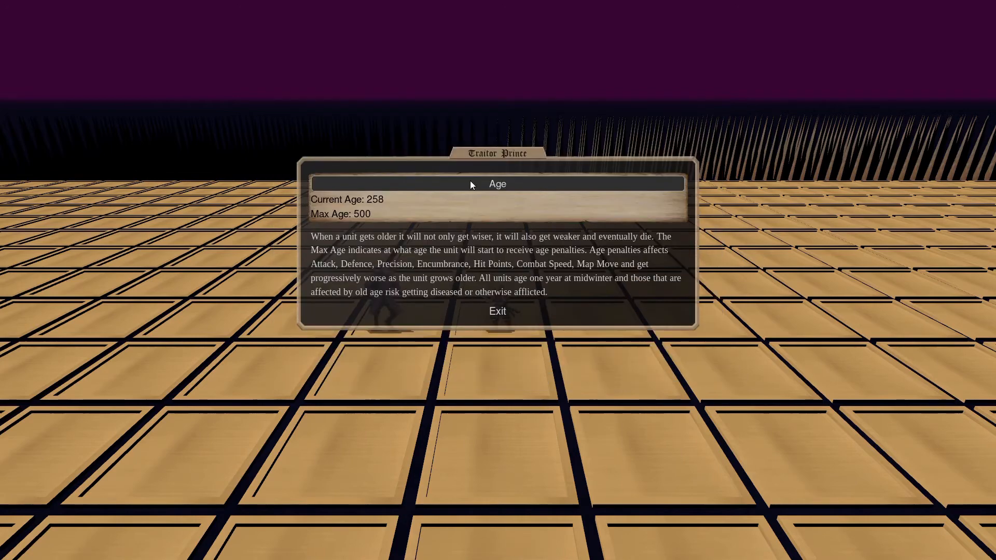
click(497, 311)
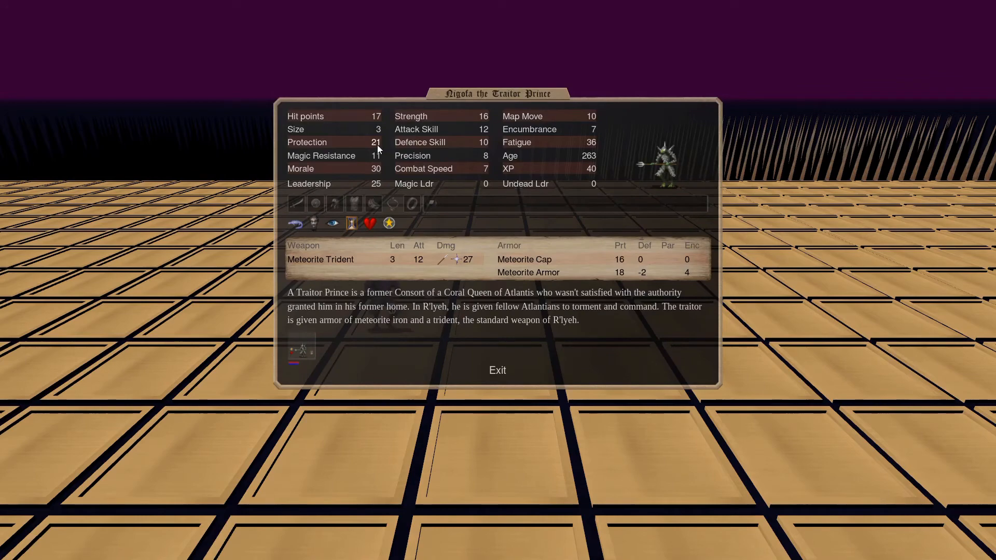
click(498, 370)
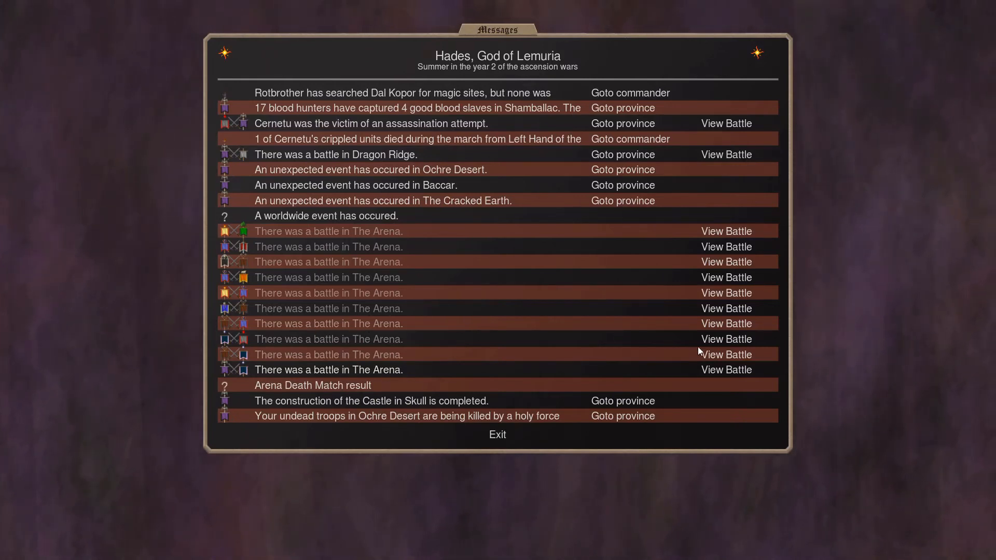
Replay the Nigofa versus Rimlaug match, inspecting both fighters and the Meteorite Trident.
click(725, 354)
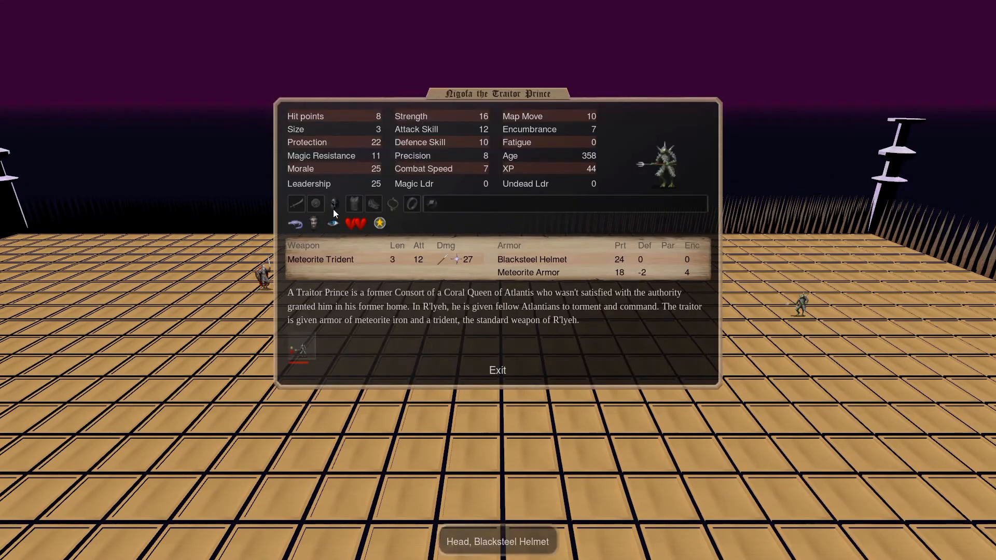
mouse_move(348, 186)
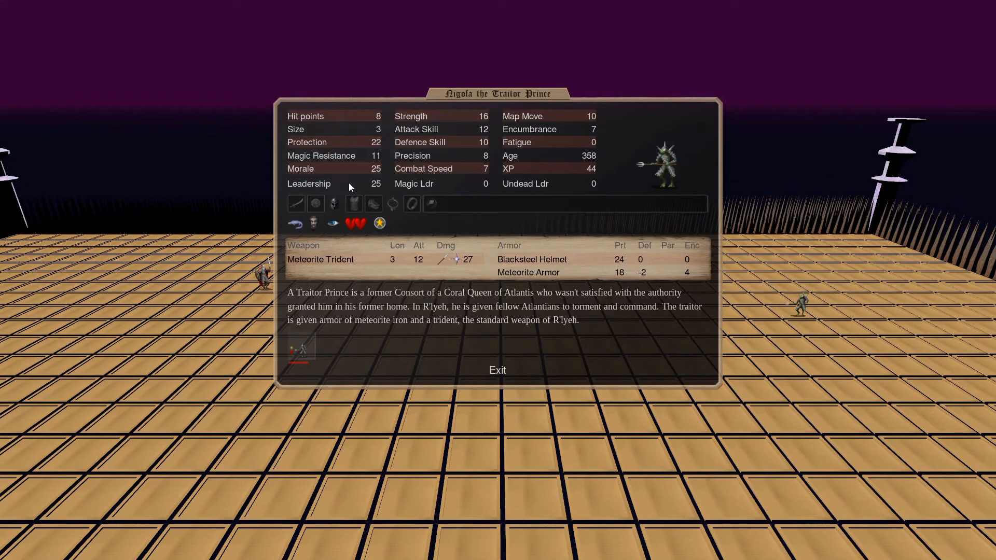
click(497, 369)
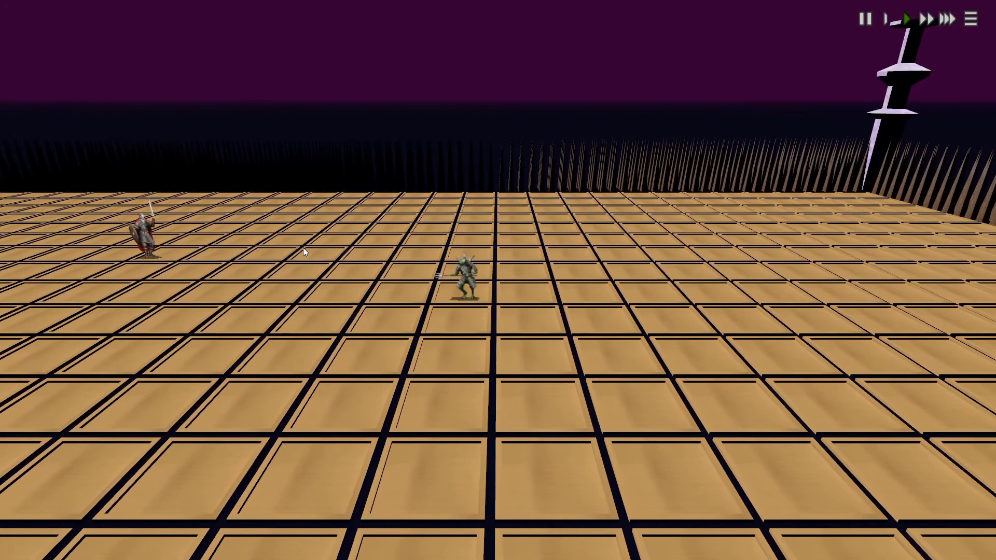
click(462, 280)
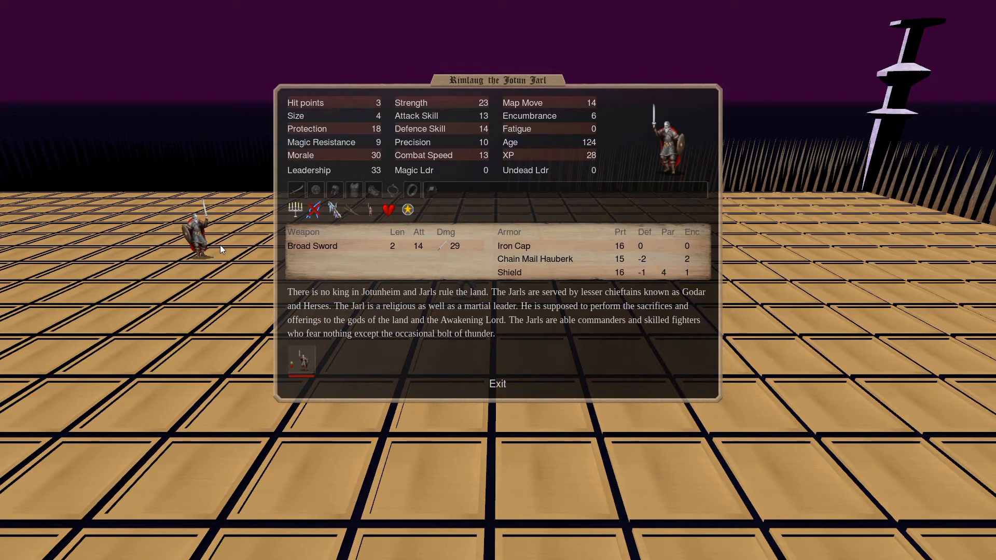
click(497, 383)
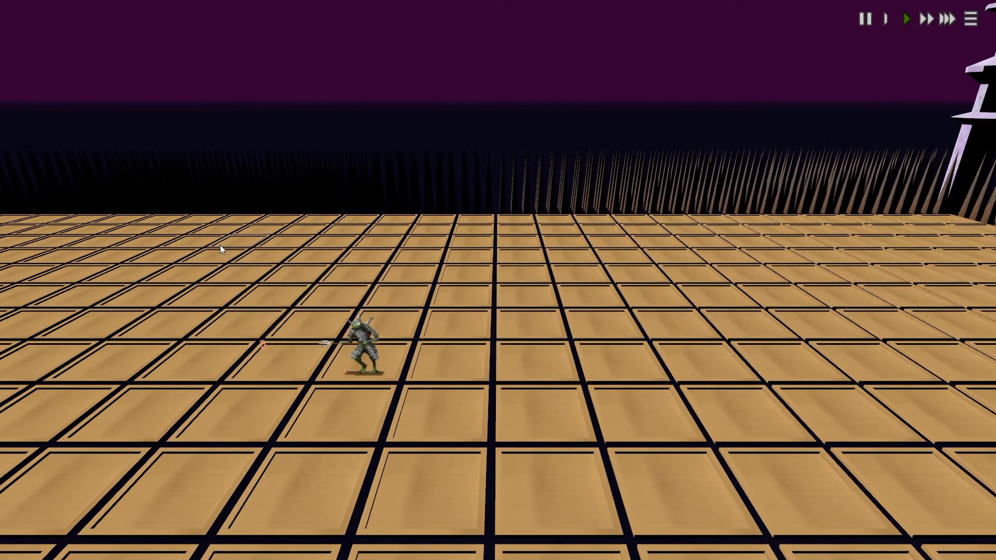
click(362, 346)
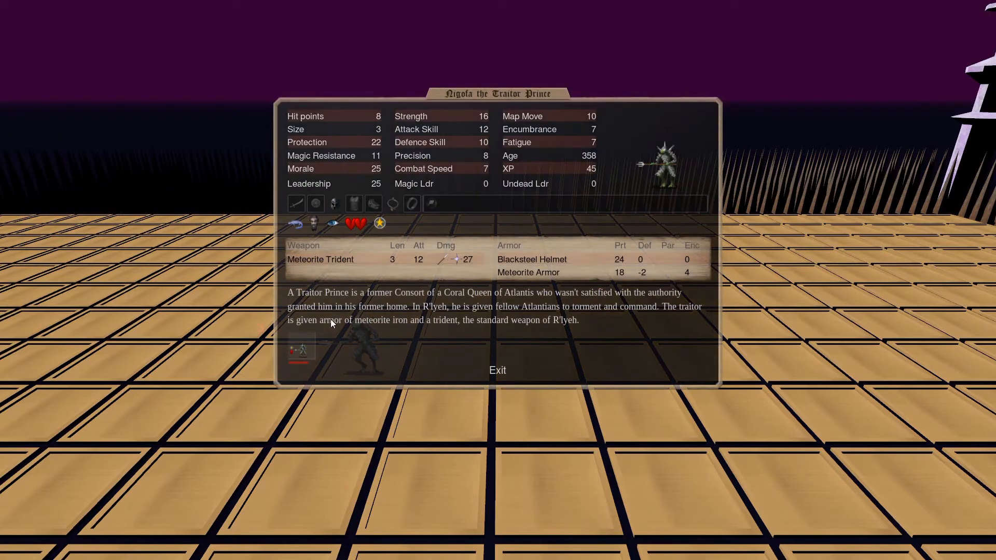
click(320, 260)
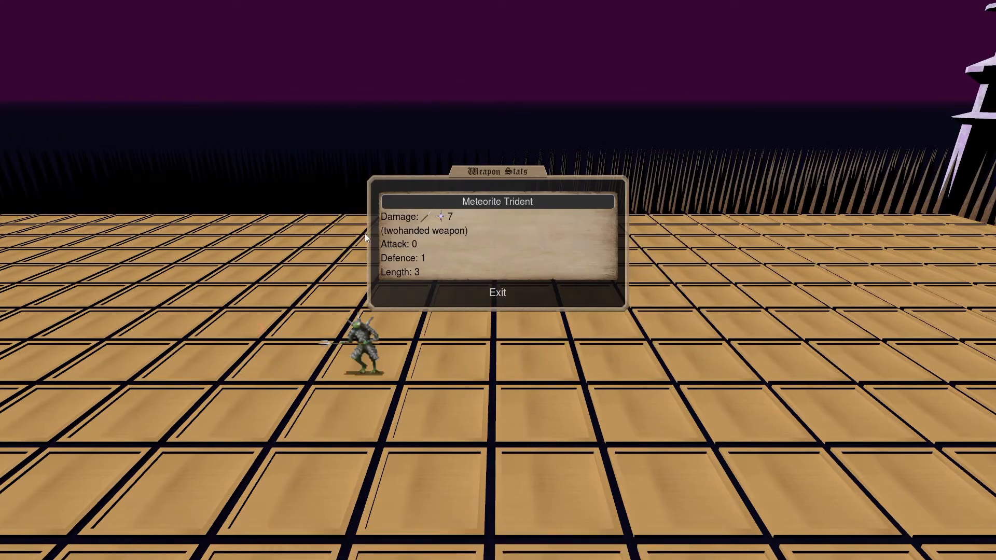
mouse_move(398, 247)
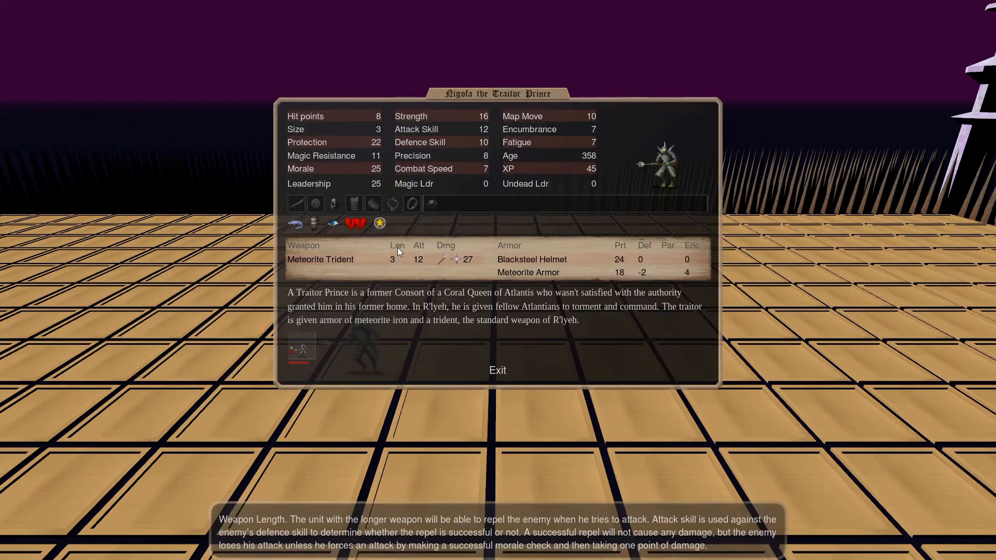
mouse_move(412, 245)
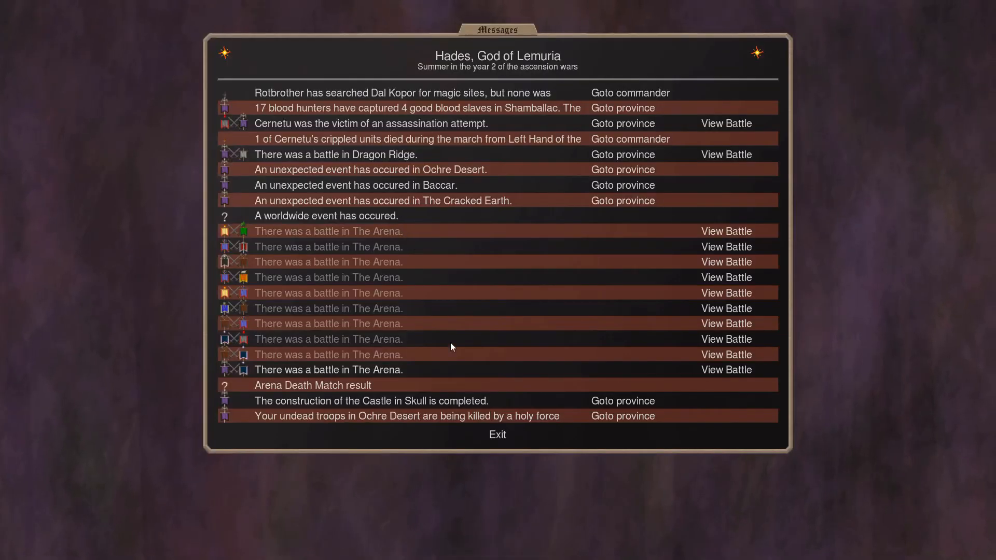
Replay the final arena battle, closing the Ethereal ability and Meteorite Trident details.
click(725, 230)
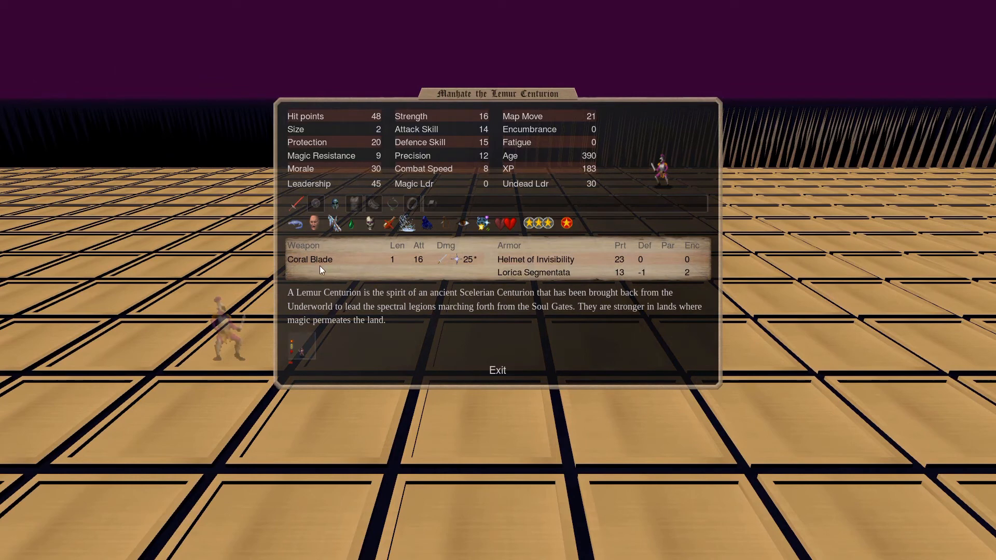
mouse_move(445, 180)
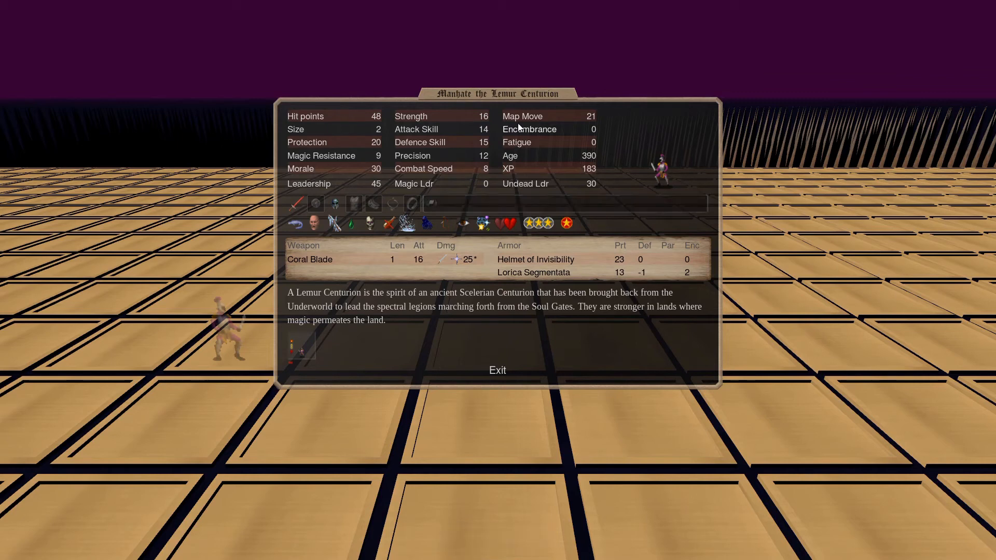
mouse_move(475, 137)
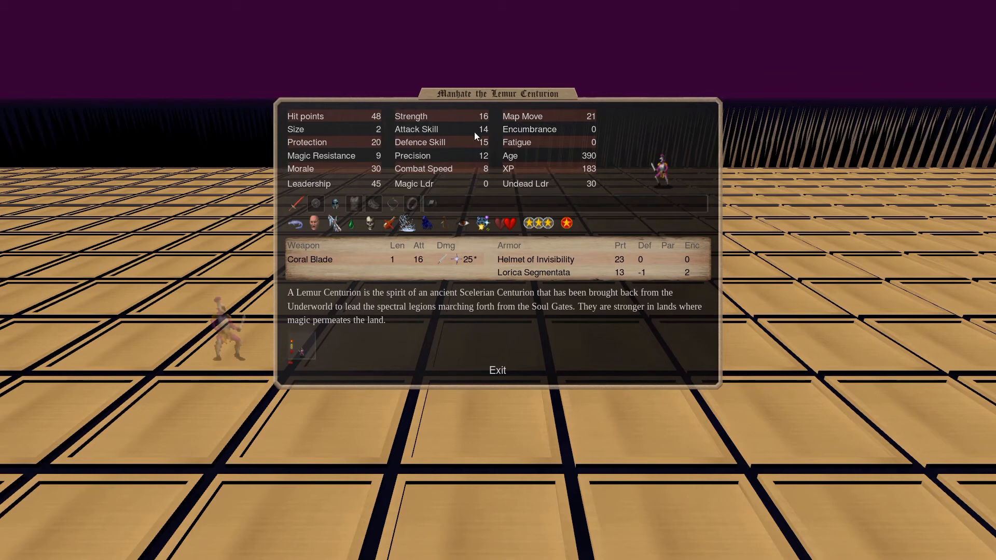
mouse_move(308, 131)
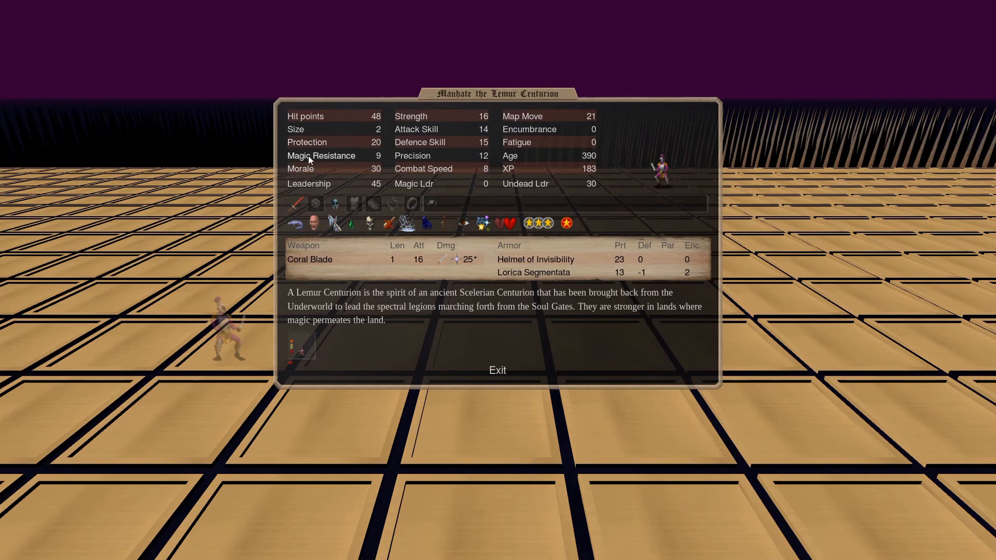
mouse_move(311, 158)
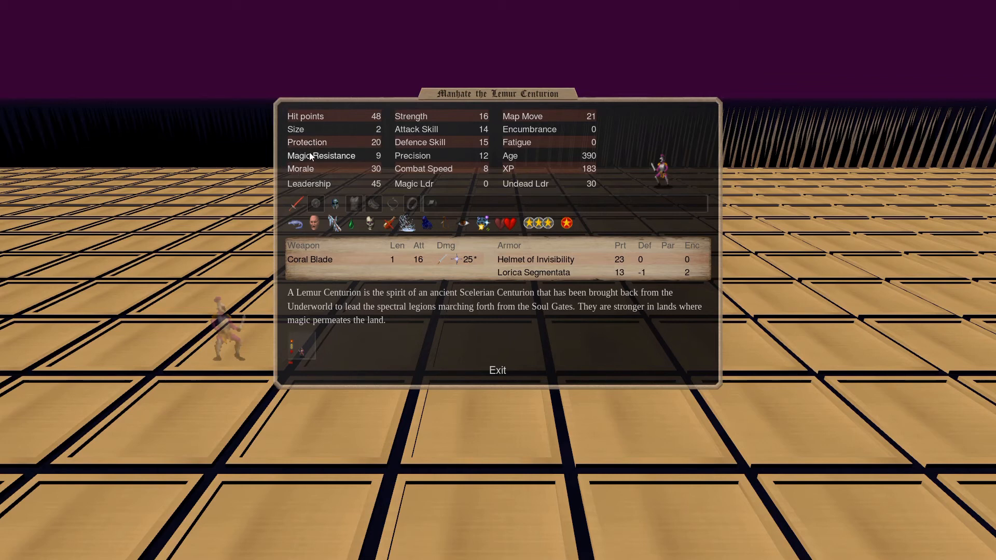
mouse_move(384, 182)
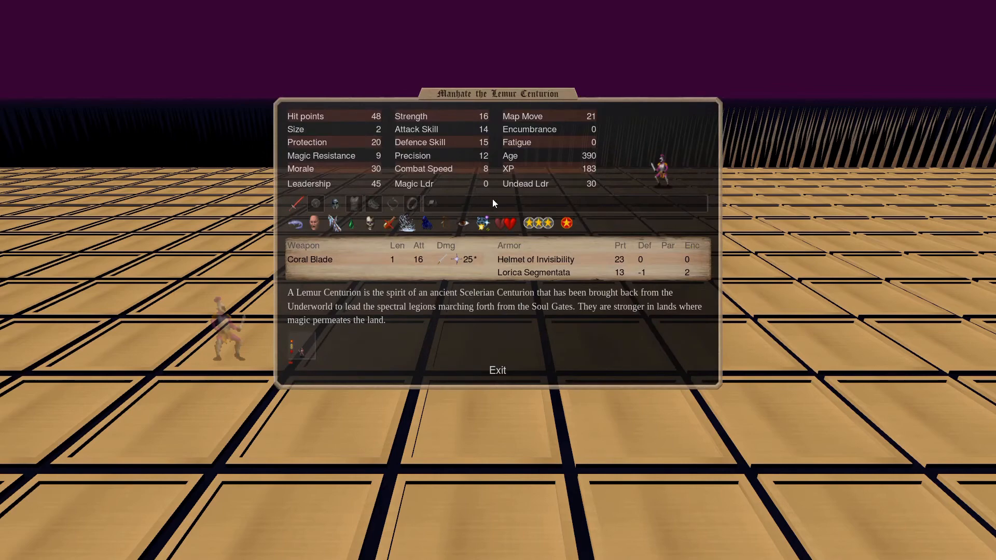
mouse_move(411, 203)
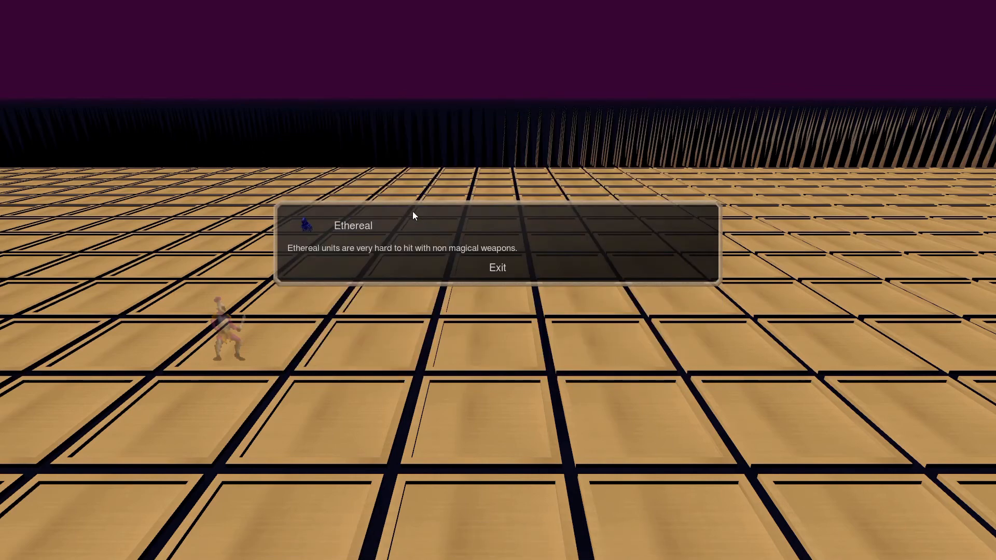
click(498, 266)
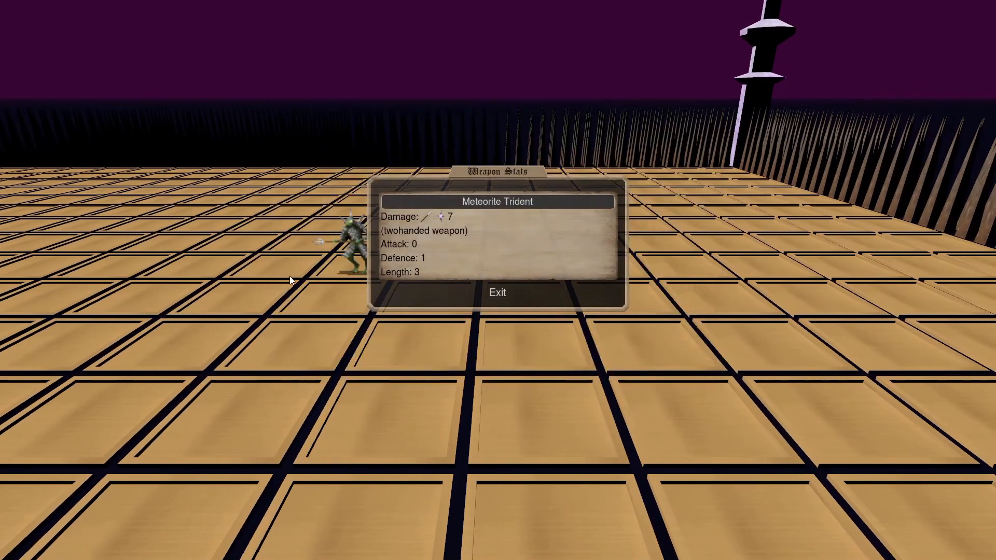
click(497, 293)
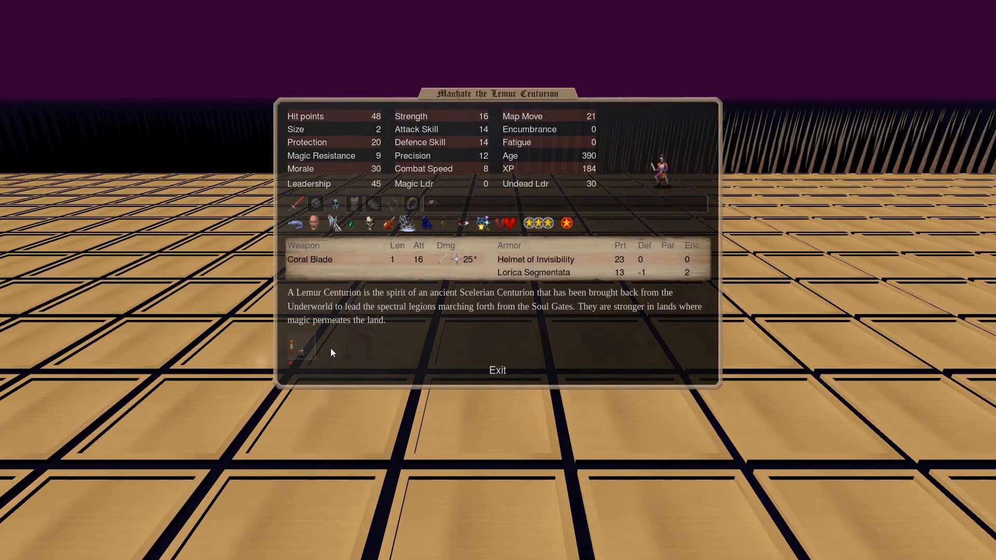
mouse_move(331, 361)
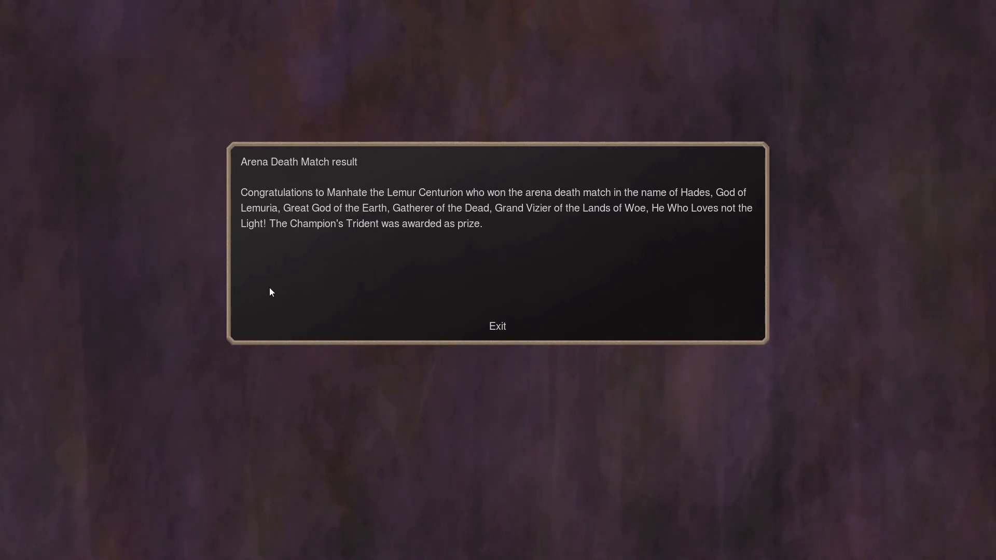
Dismiss the result, then read Manhate's Champion's Trident and leadership values (245 normal, 120 undead).
click(498, 326)
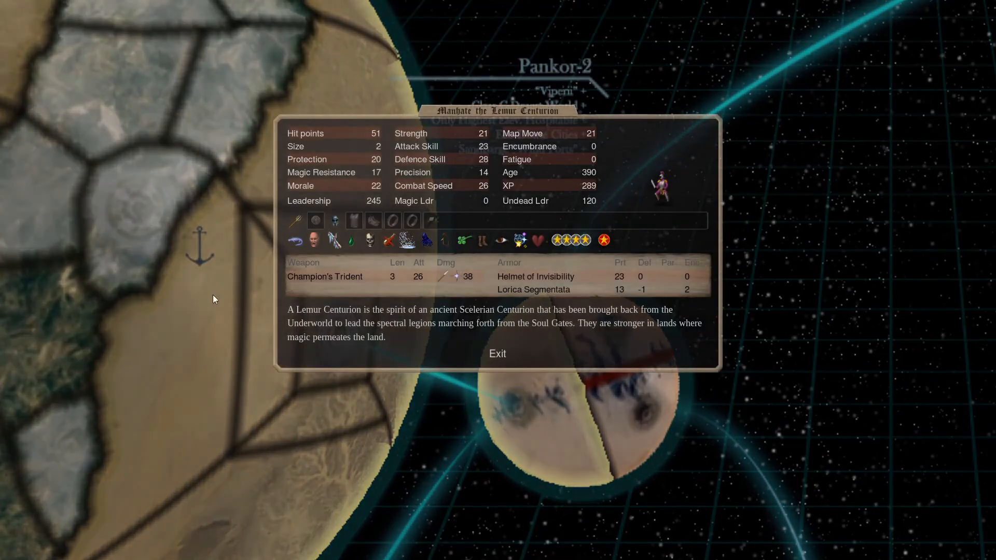
mouse_move(303, 211)
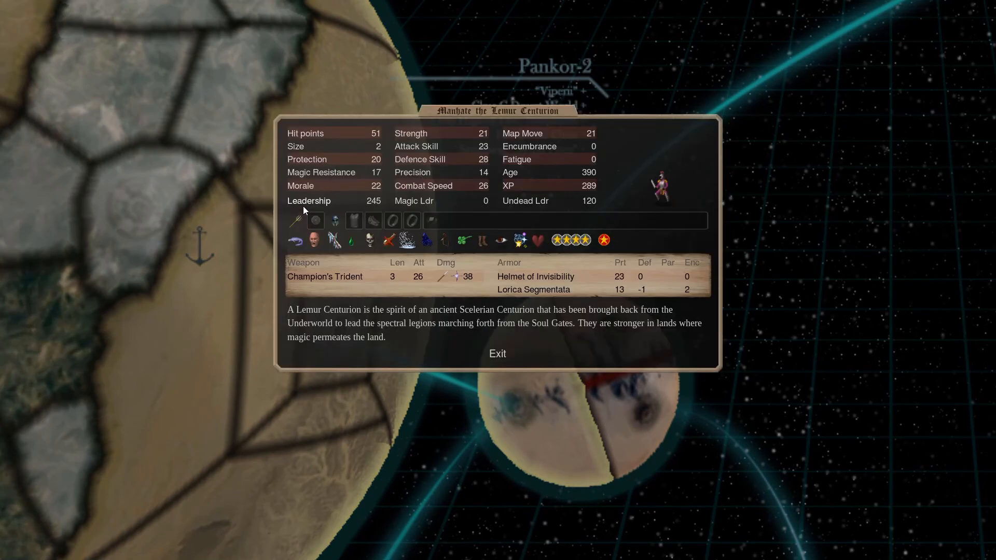
click(323, 276)
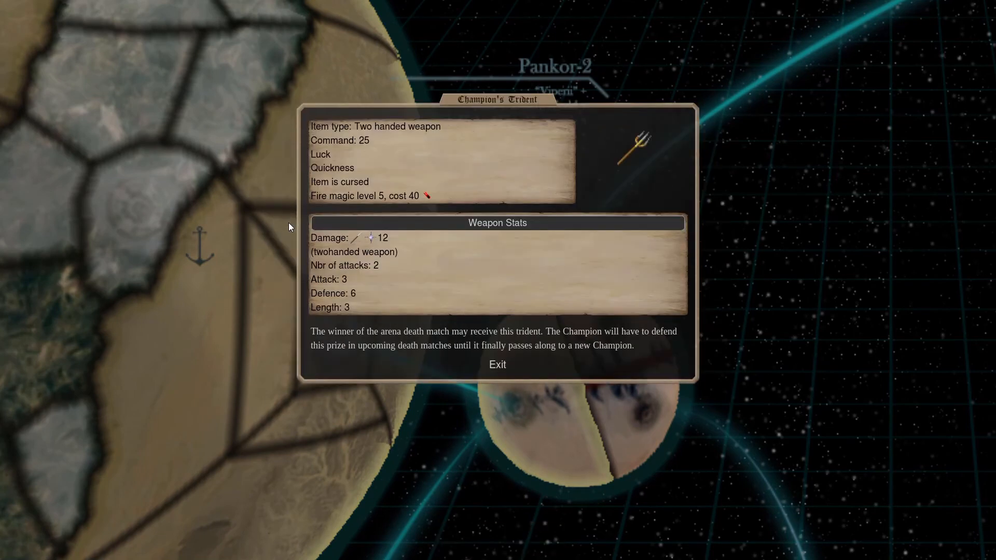
mouse_move(442, 176)
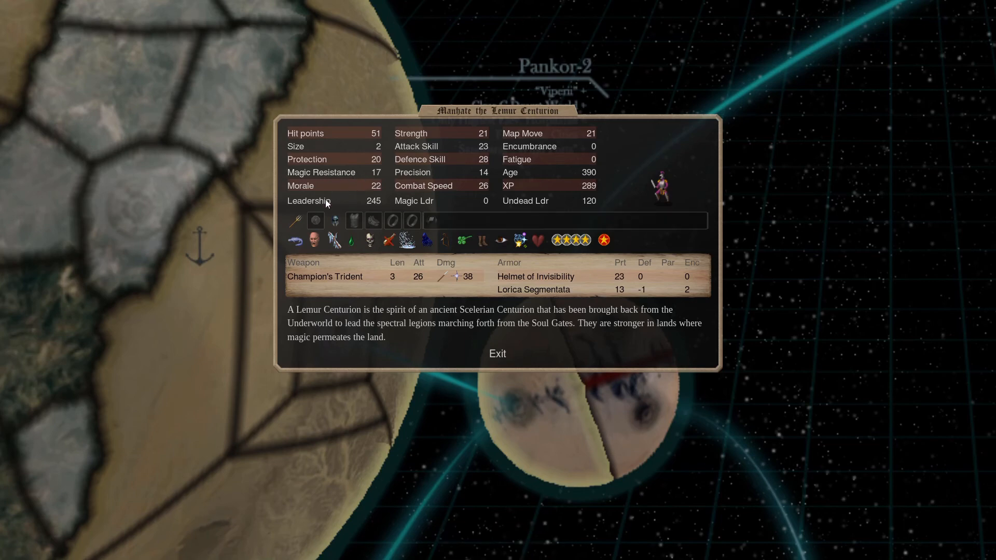
mouse_move(380, 134)
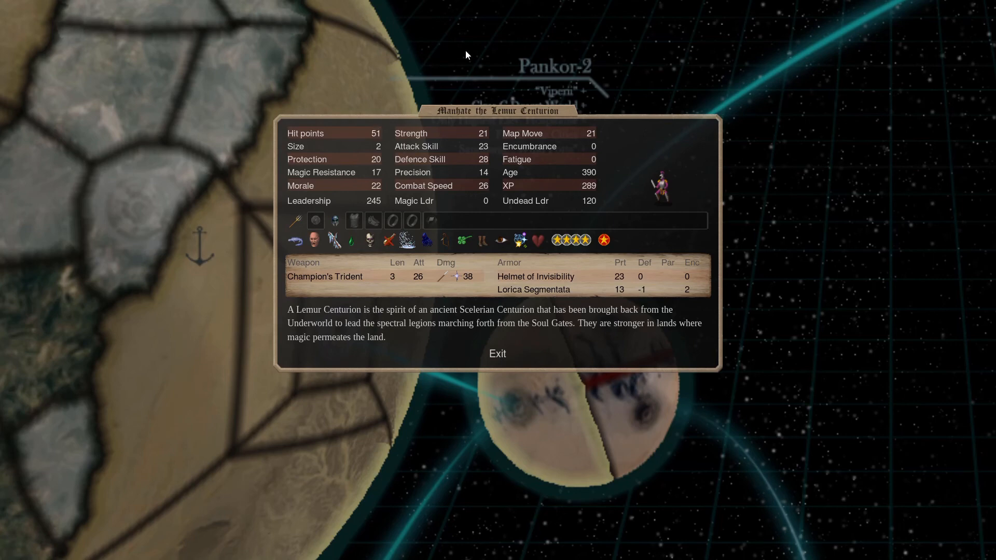
mouse_move(447, 57)
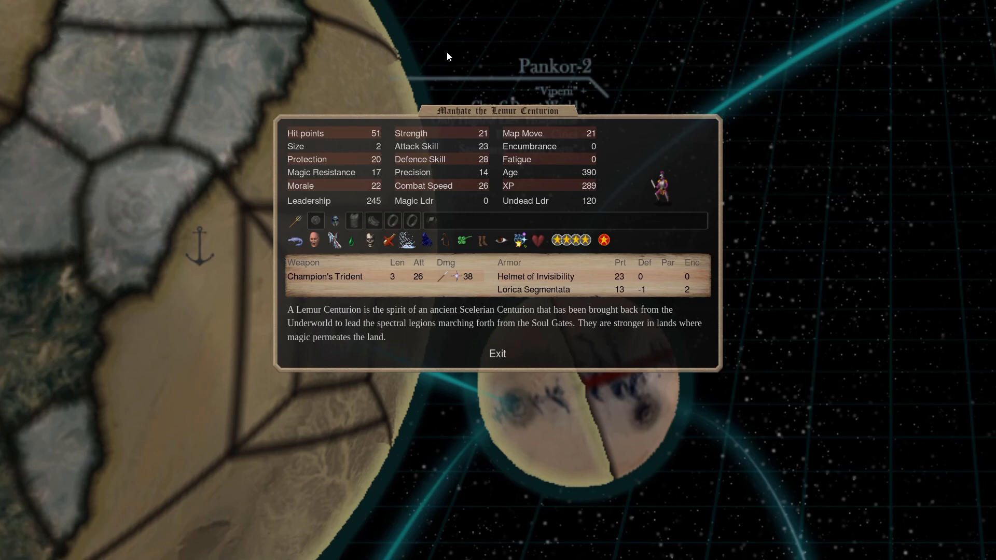
mouse_move(538, 212)
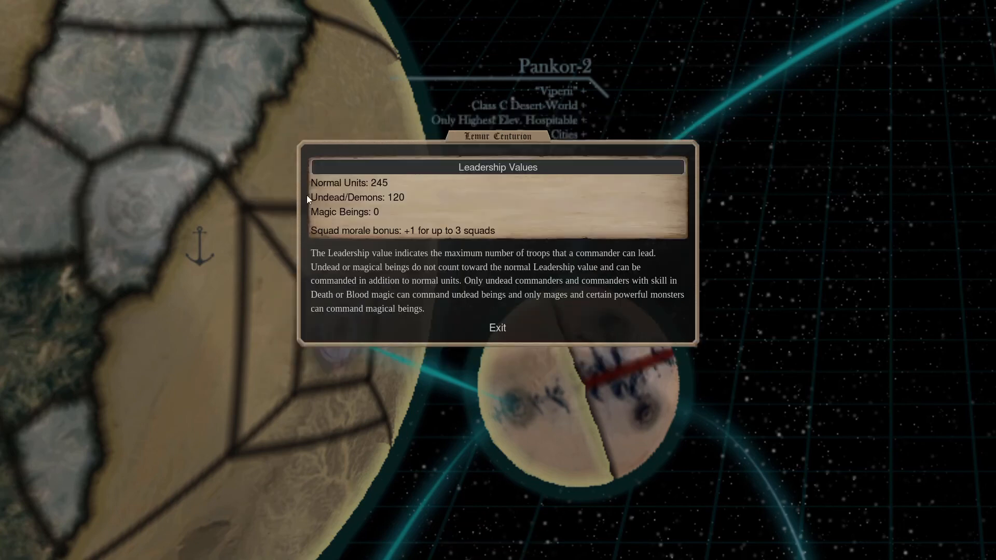
click(498, 328)
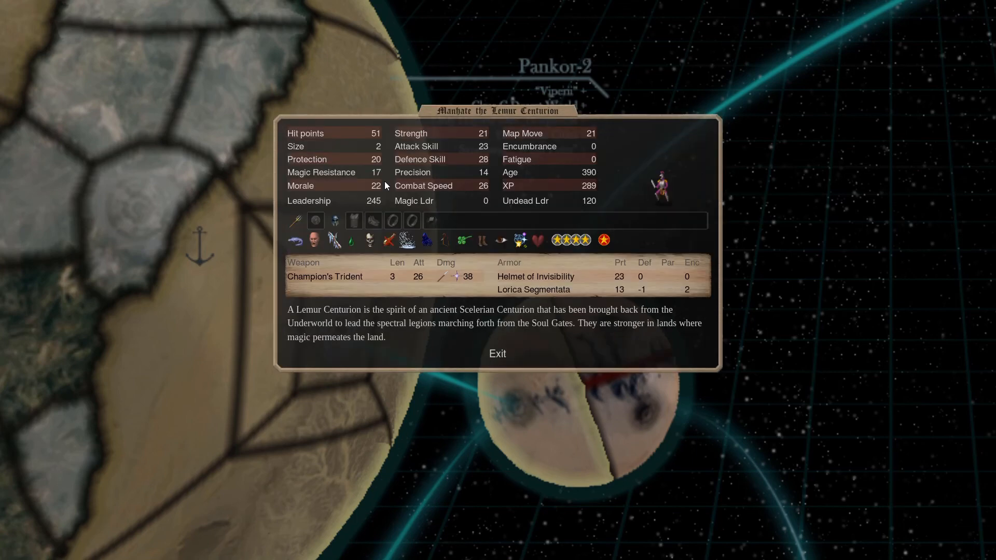
Close Manhate the Lemur Centurion's stat sheet.
click(325, 276)
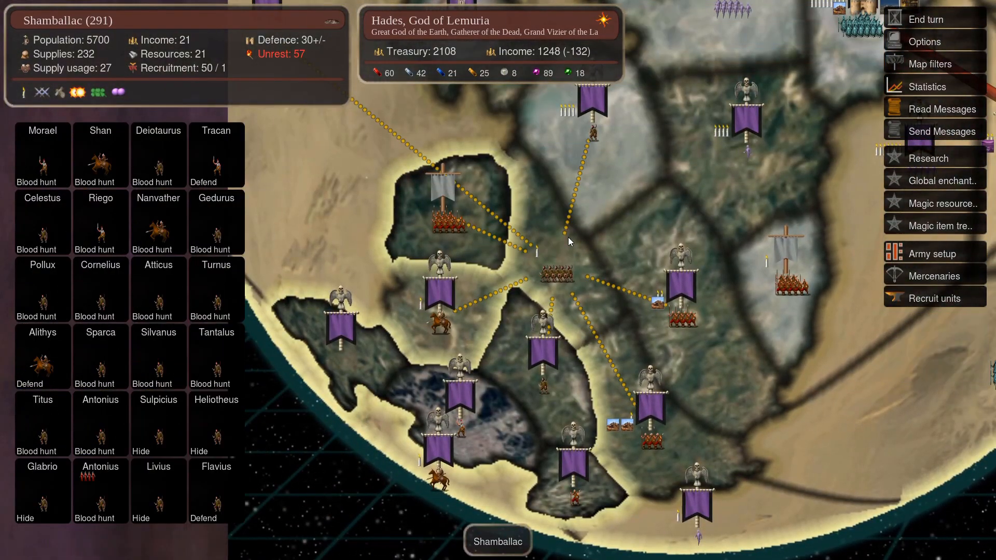
mouse_move(501, 107)
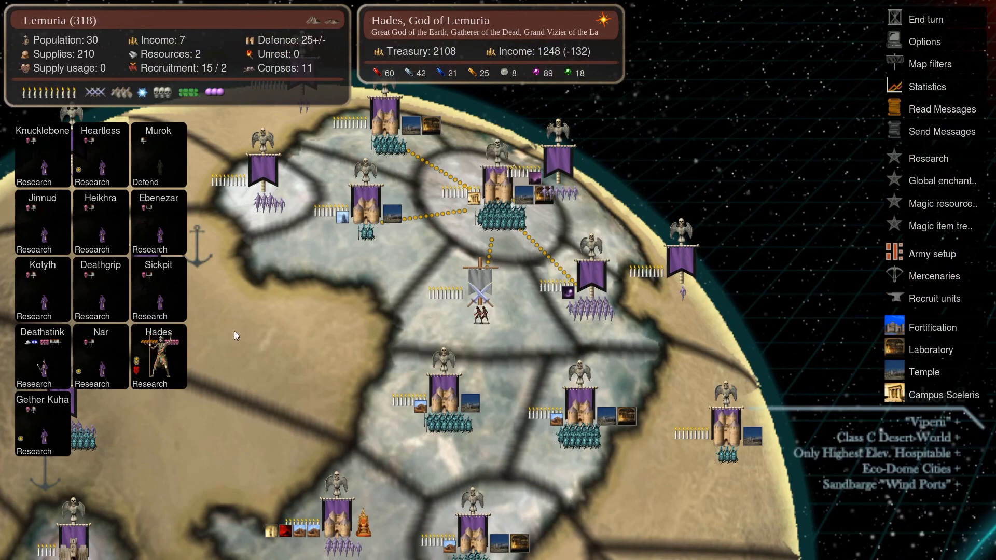
mouse_move(528, 82)
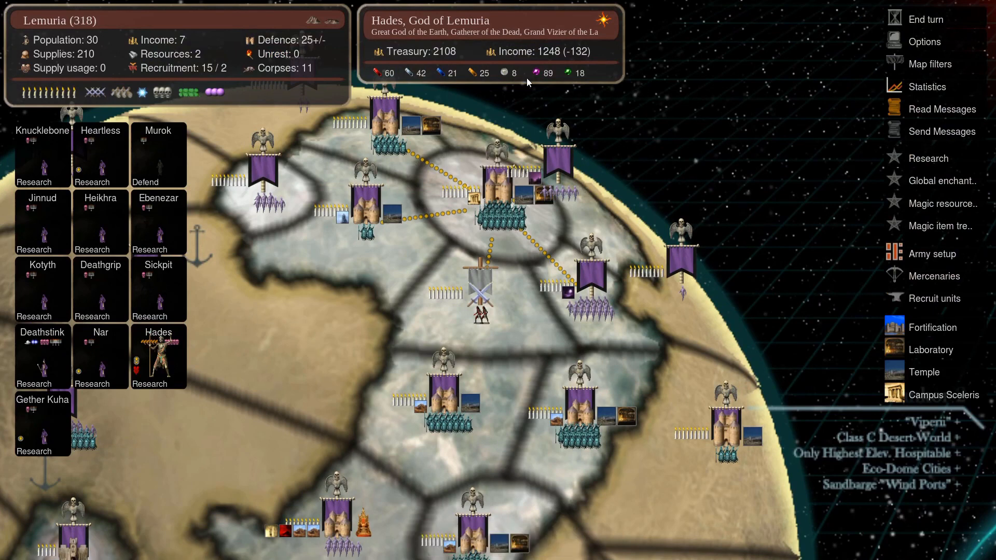